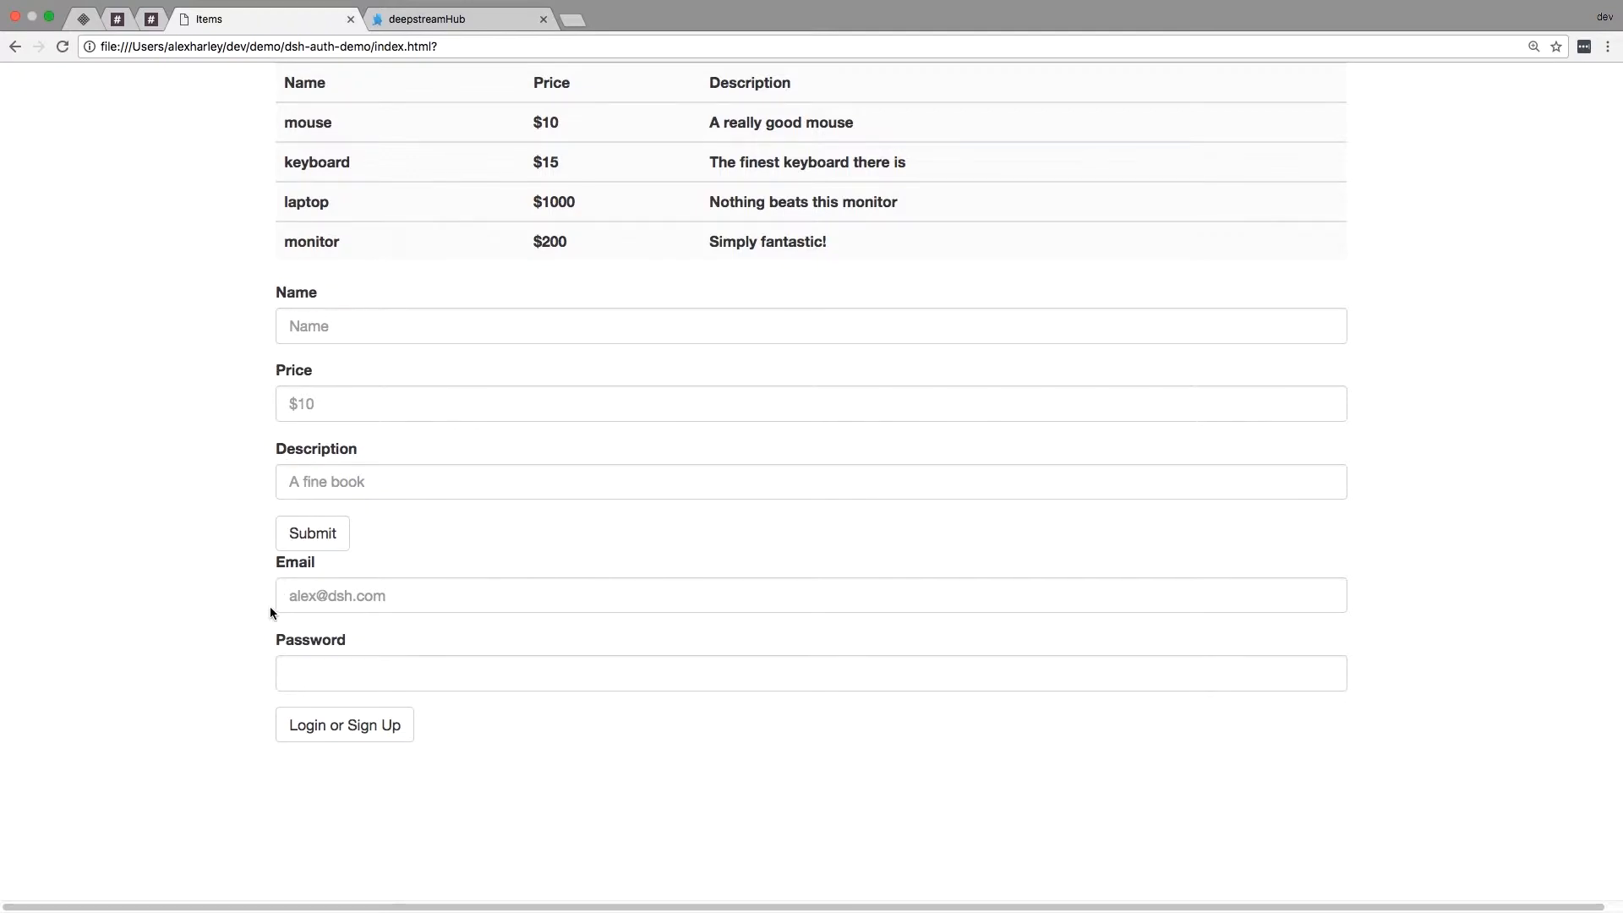
pyautogui.moveTo(432, 721)
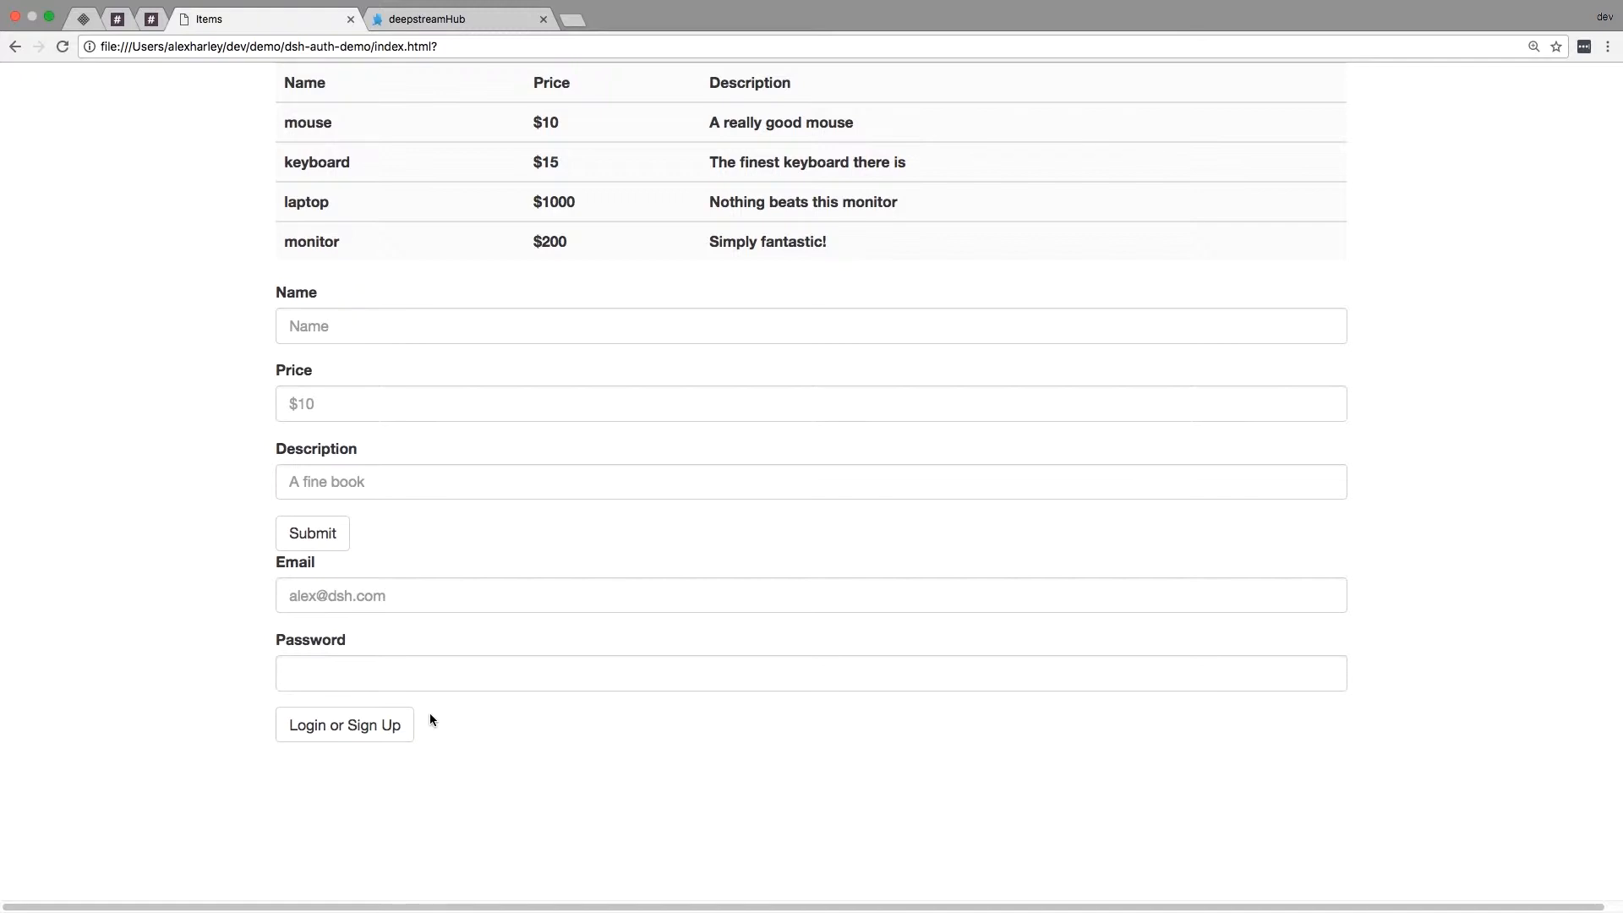
pyautogui.moveTo(535, 287)
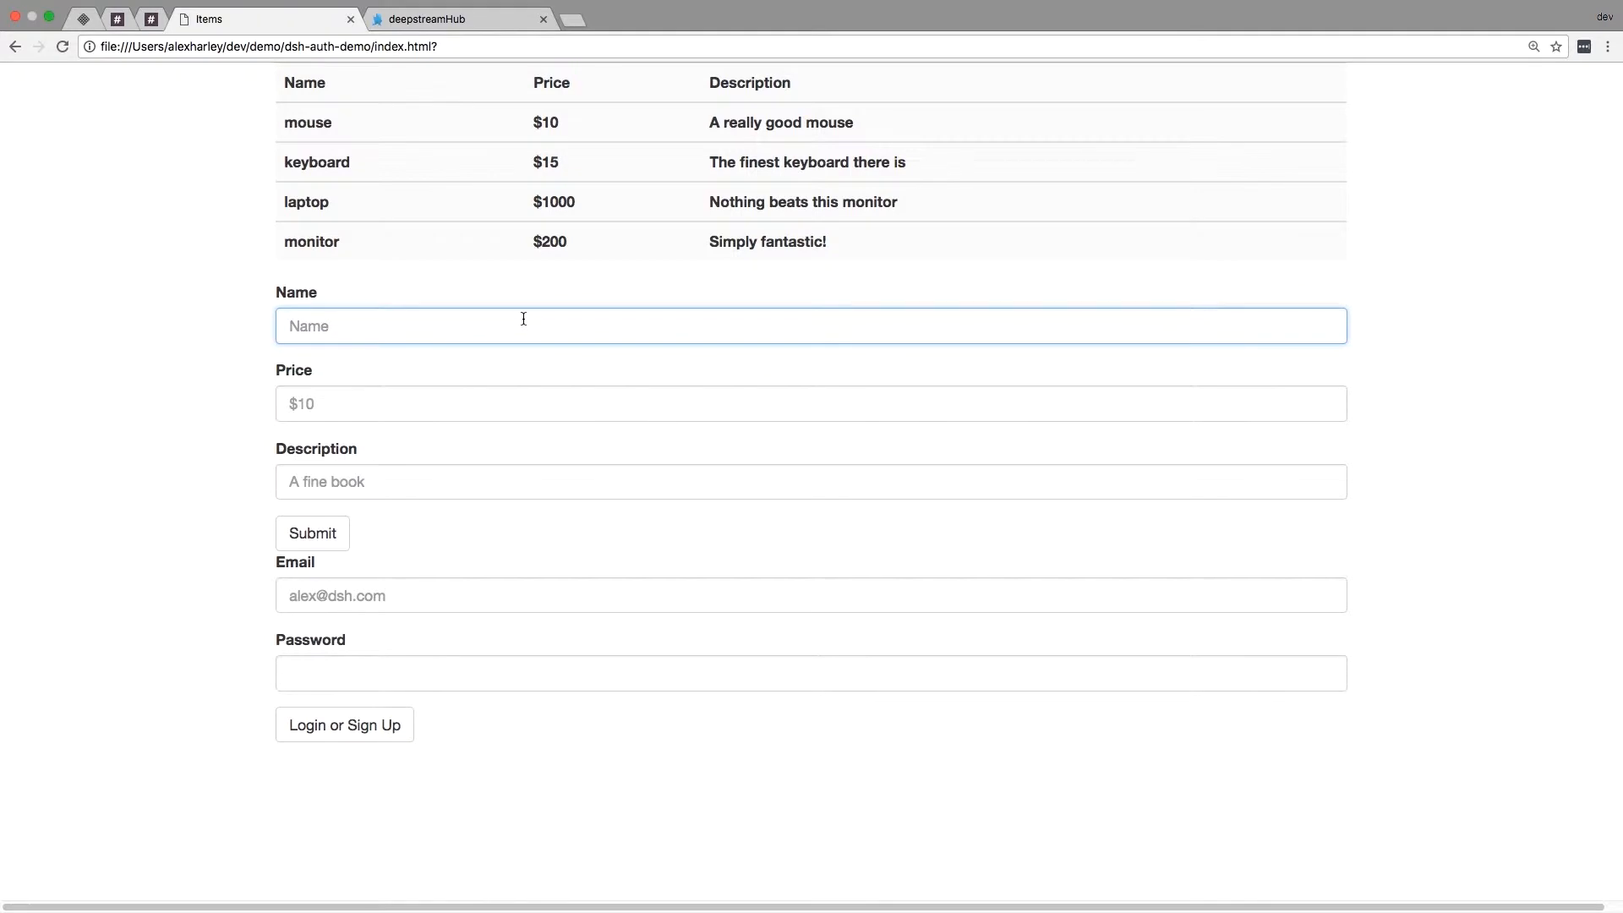
# - Submit a Book item priced 23 described 'A fine book'
pyautogui.write('Book')
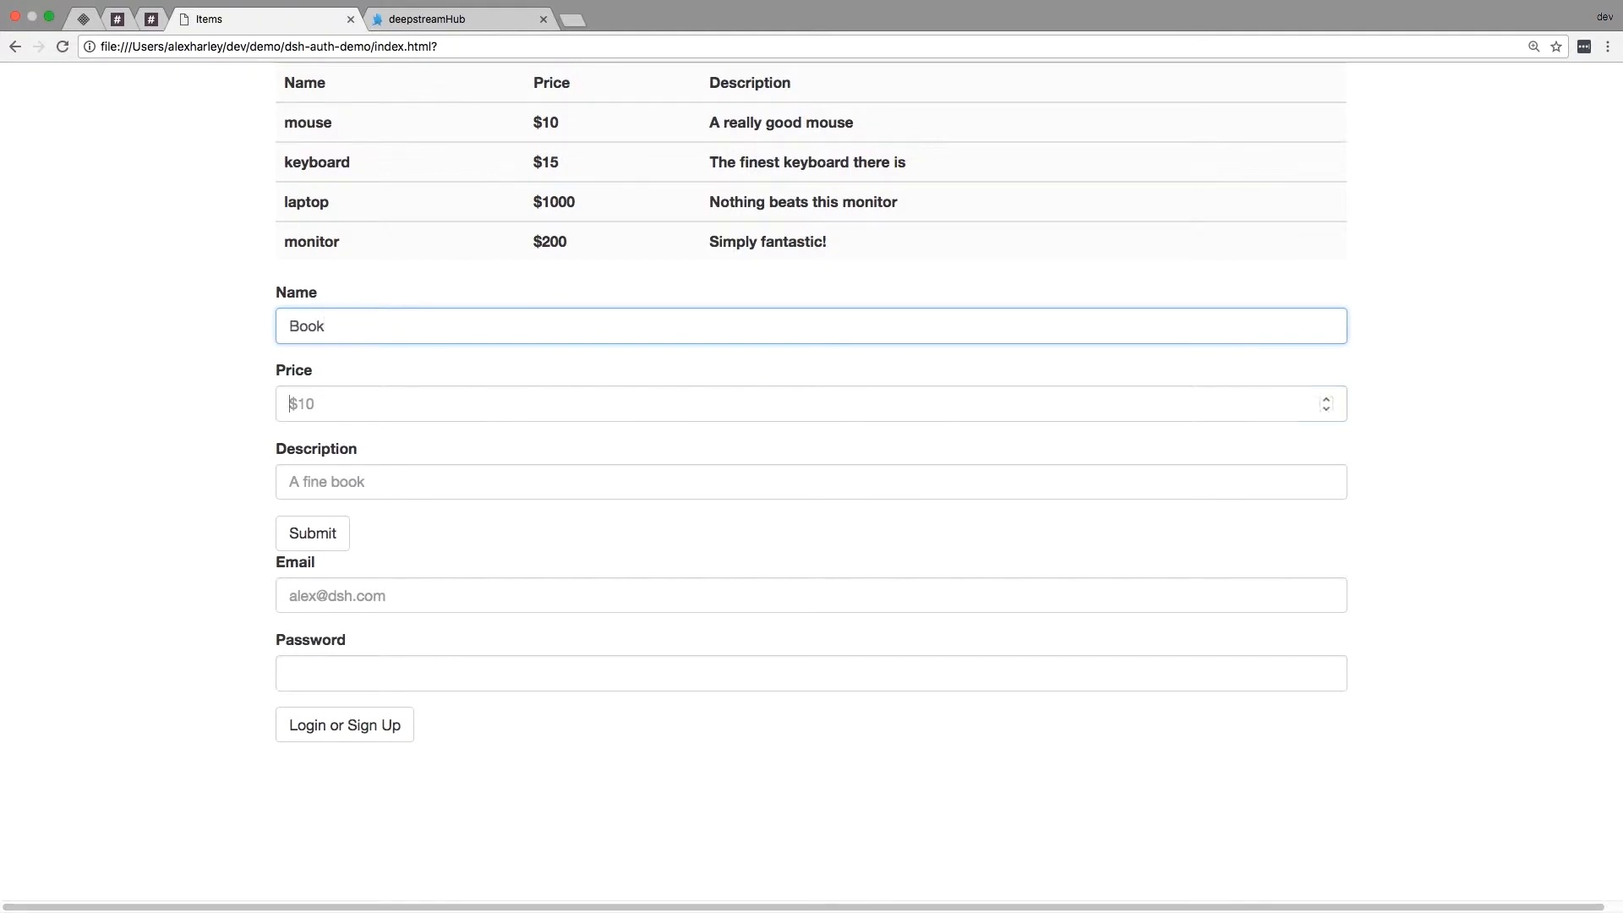
pyautogui.write('23')
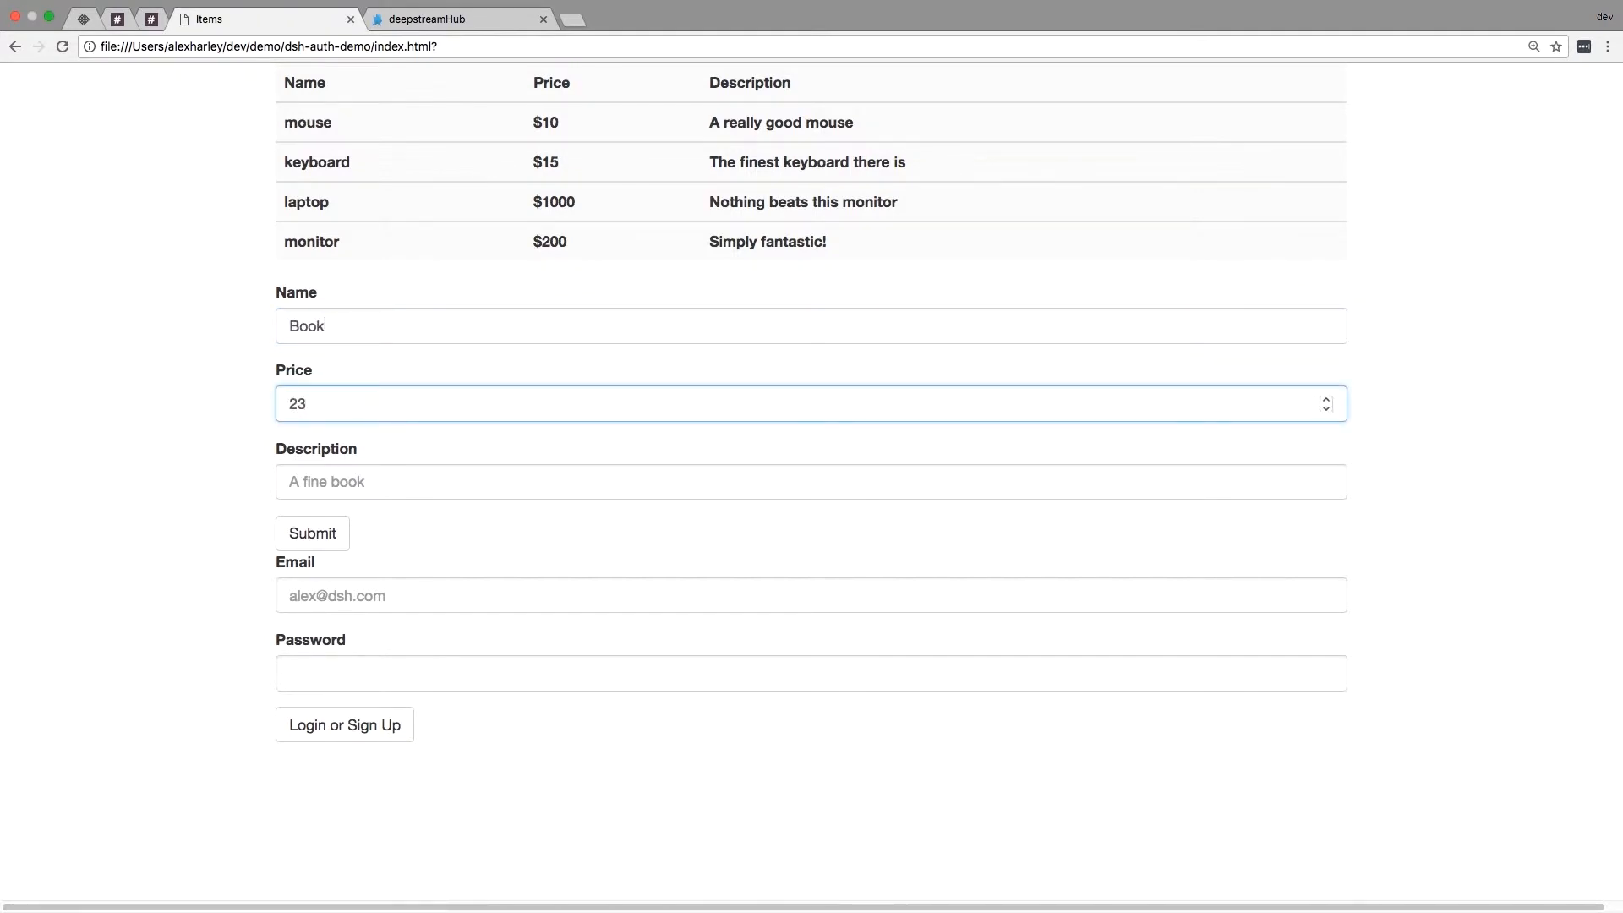
pyautogui.click(811, 481)
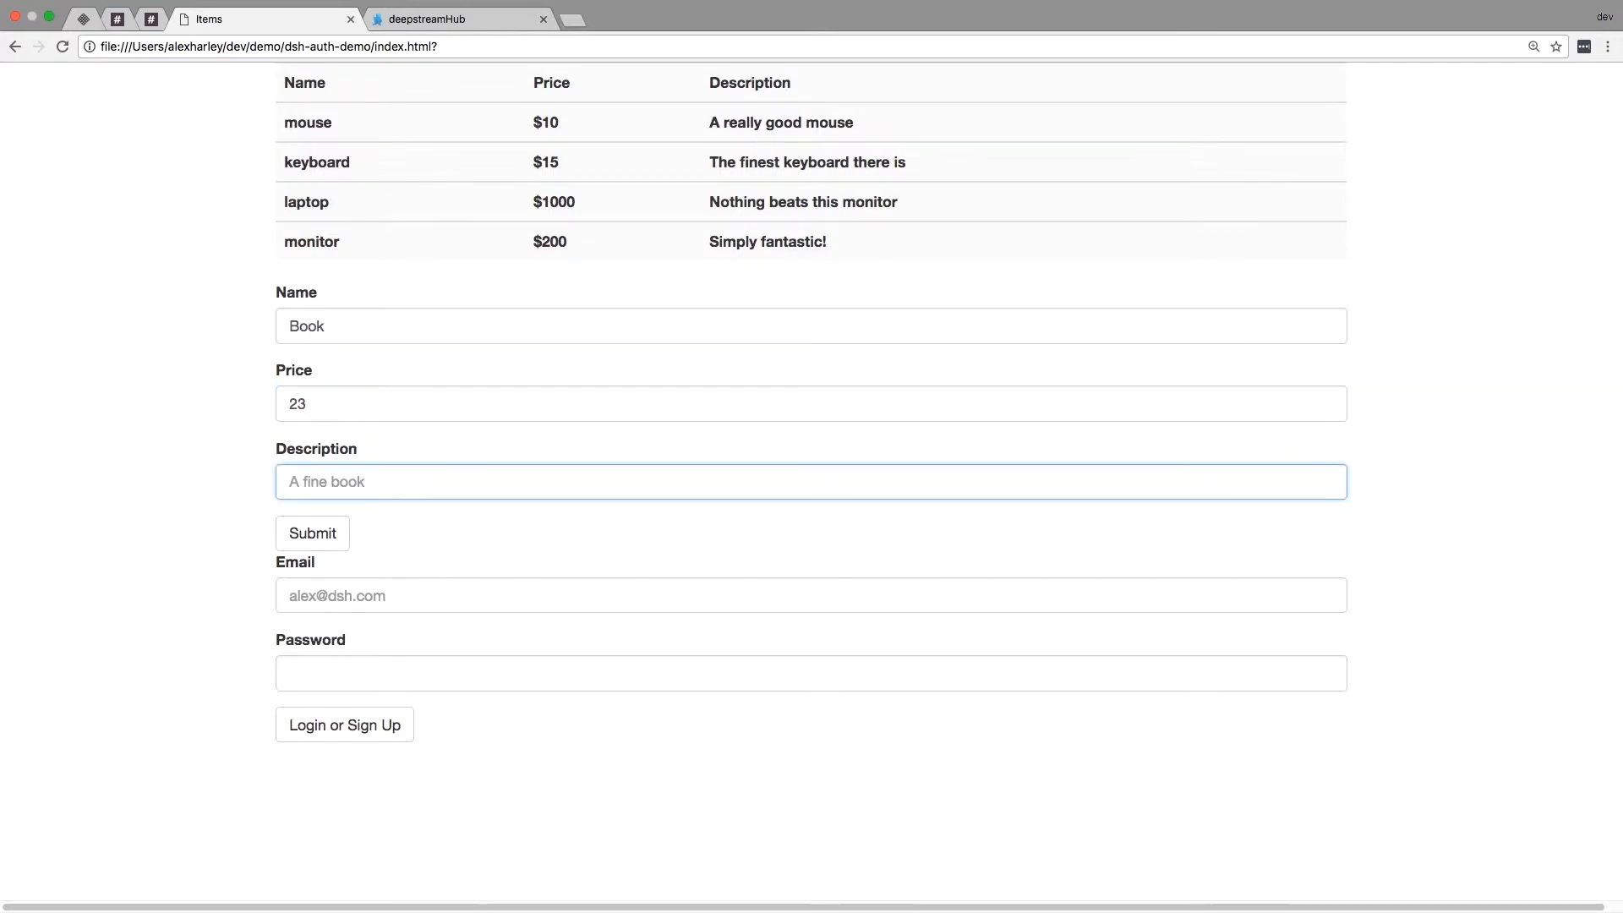
pyautogui.write('A fine b')
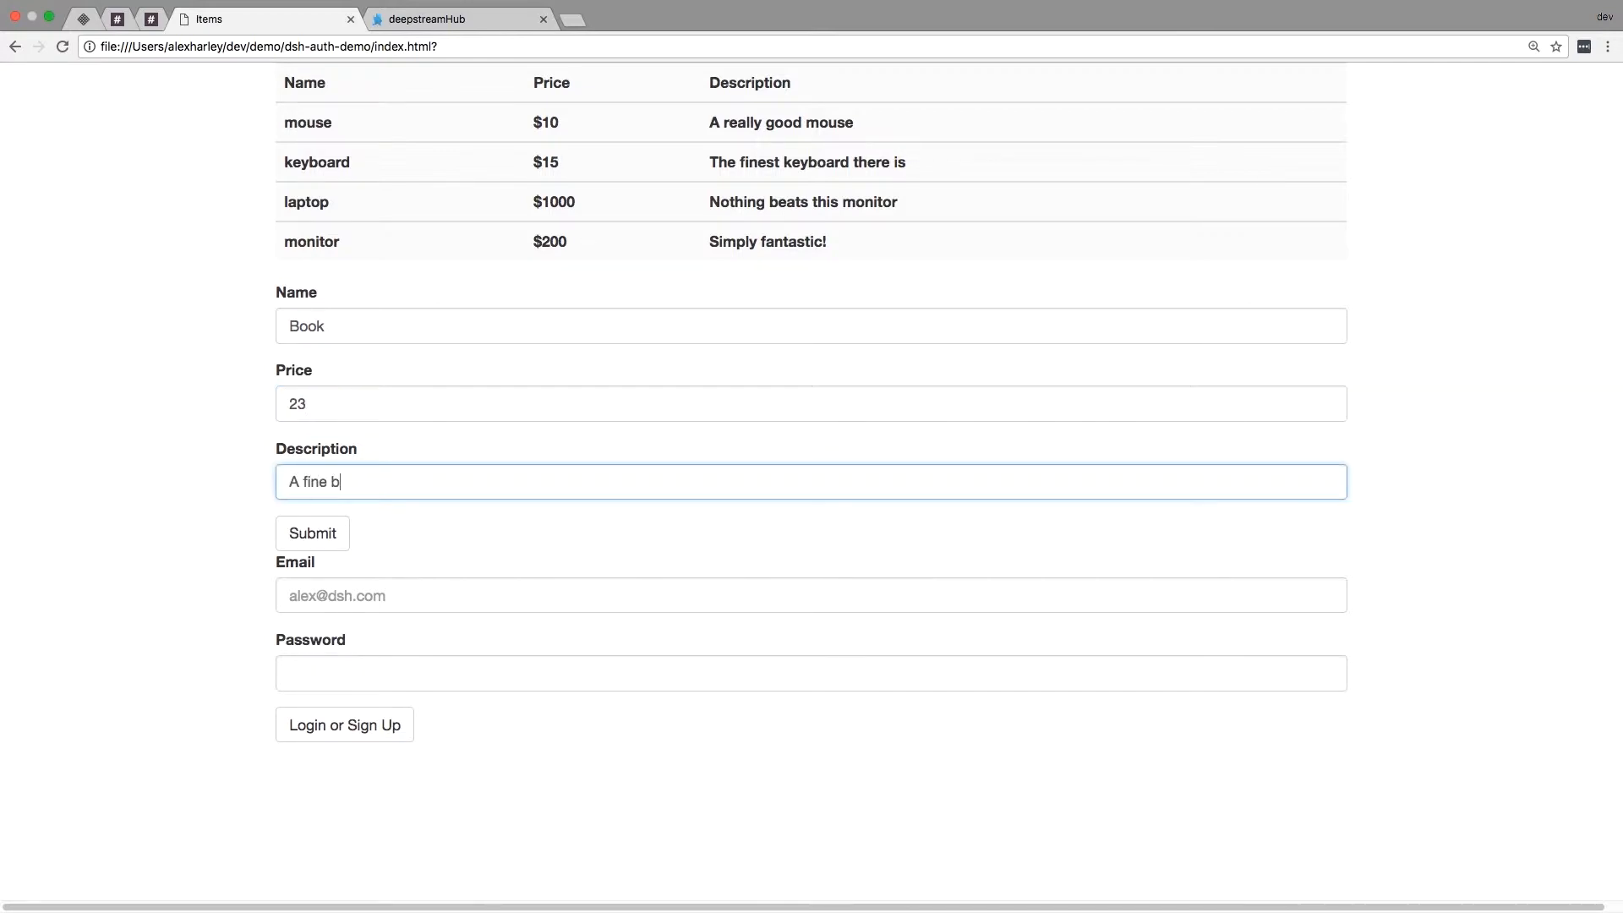
pyautogui.write('ook')
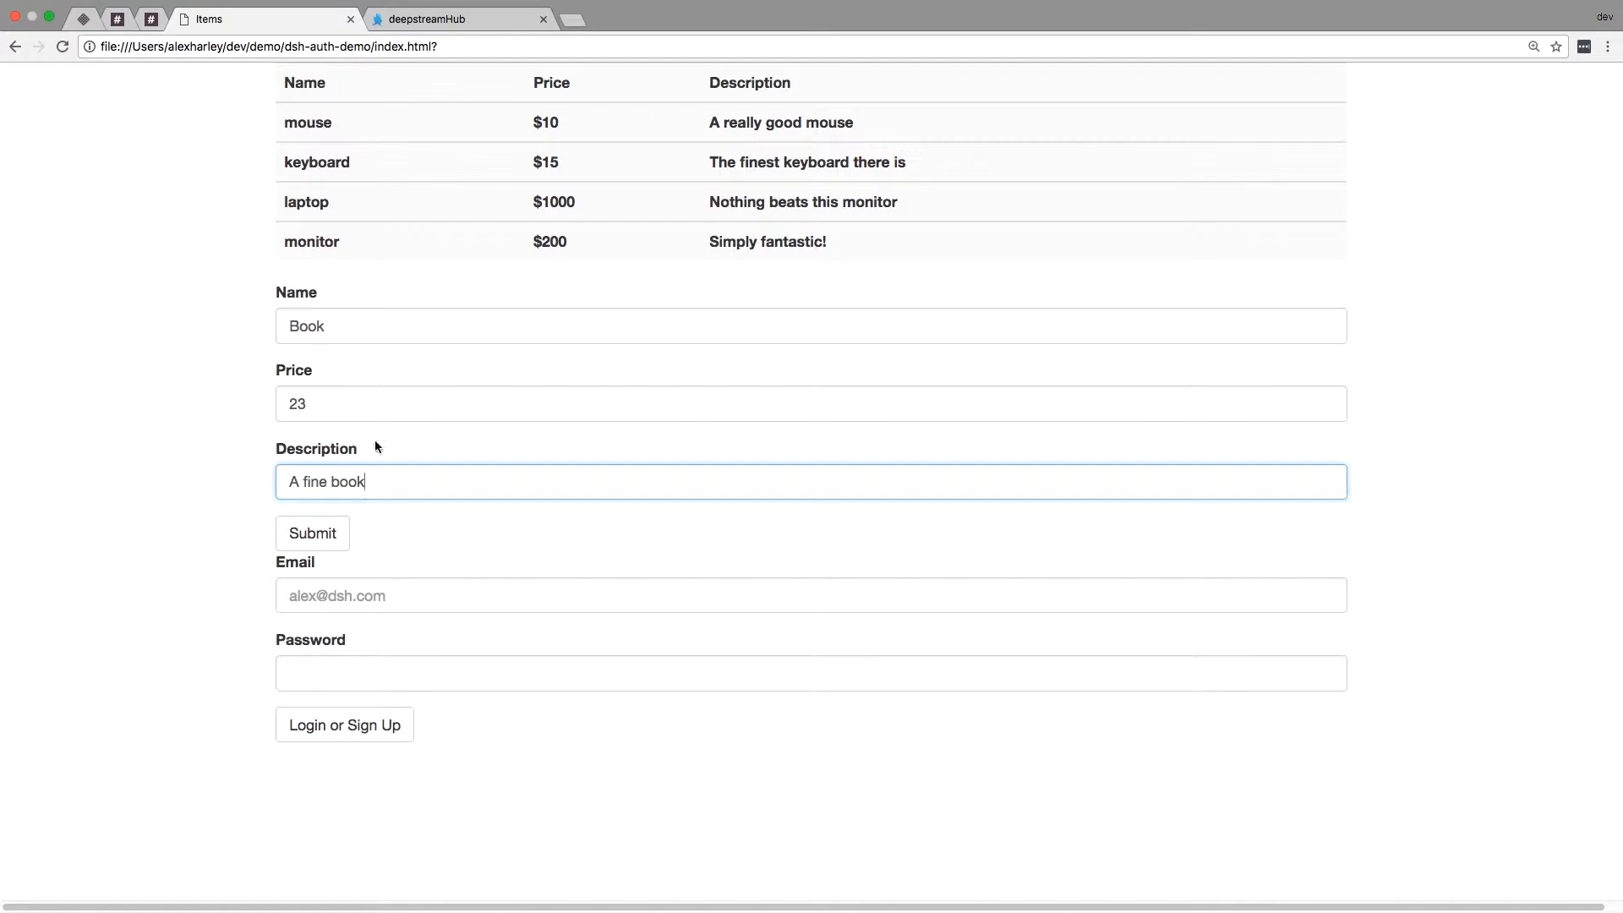
pyautogui.click(312, 533)
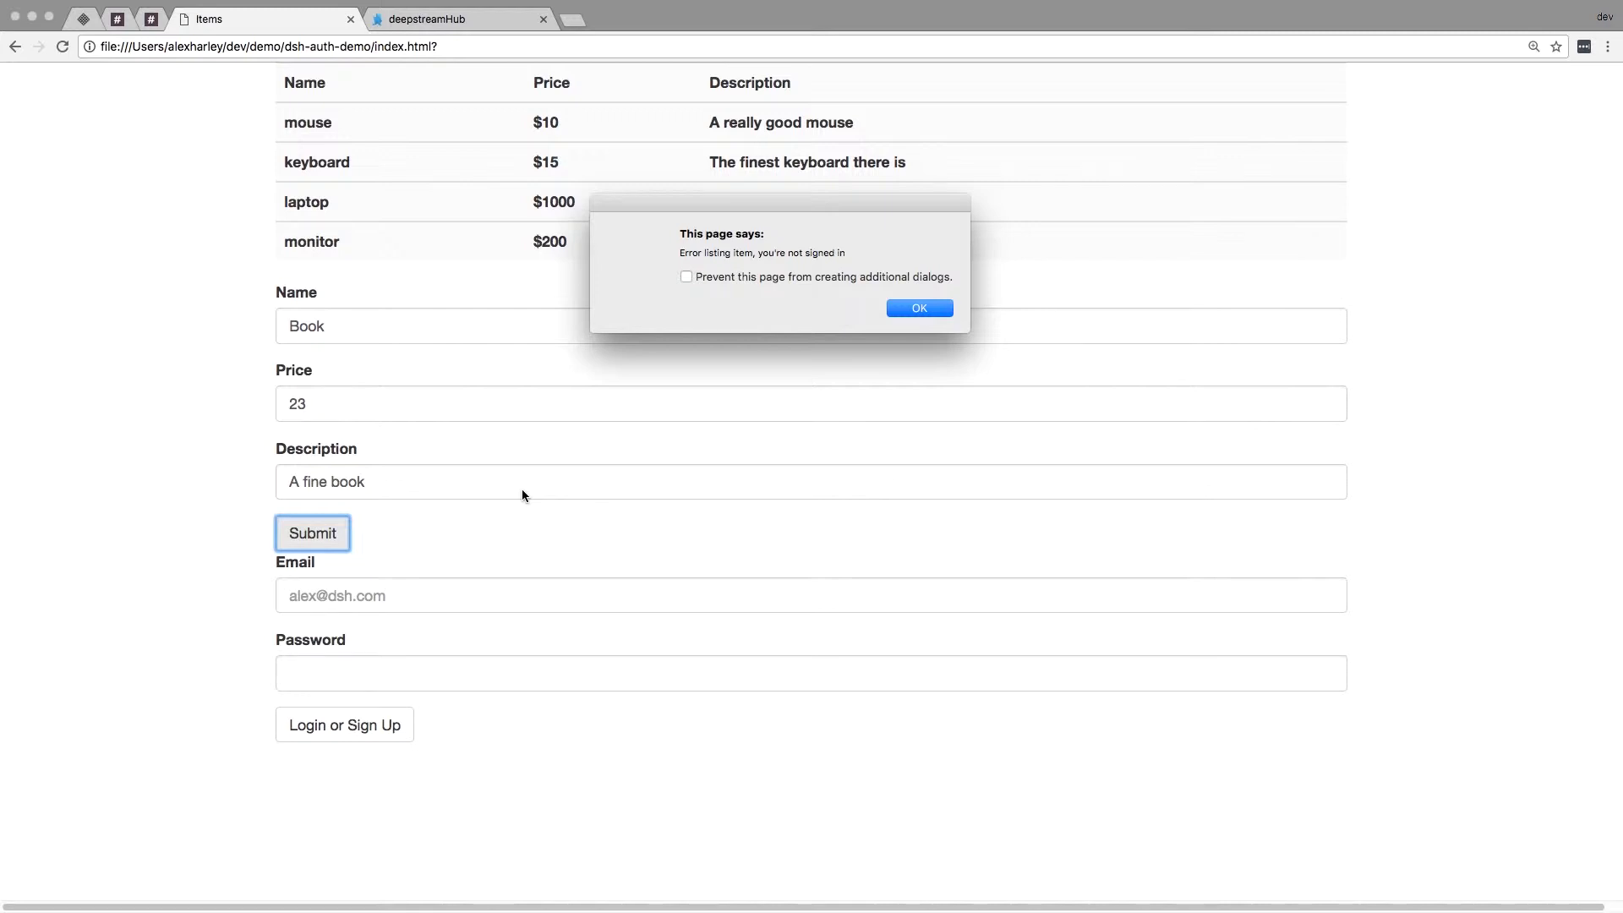
# - Dismiss the alert and attempt login with an 'alex@' test email
pyautogui.click(917, 308)
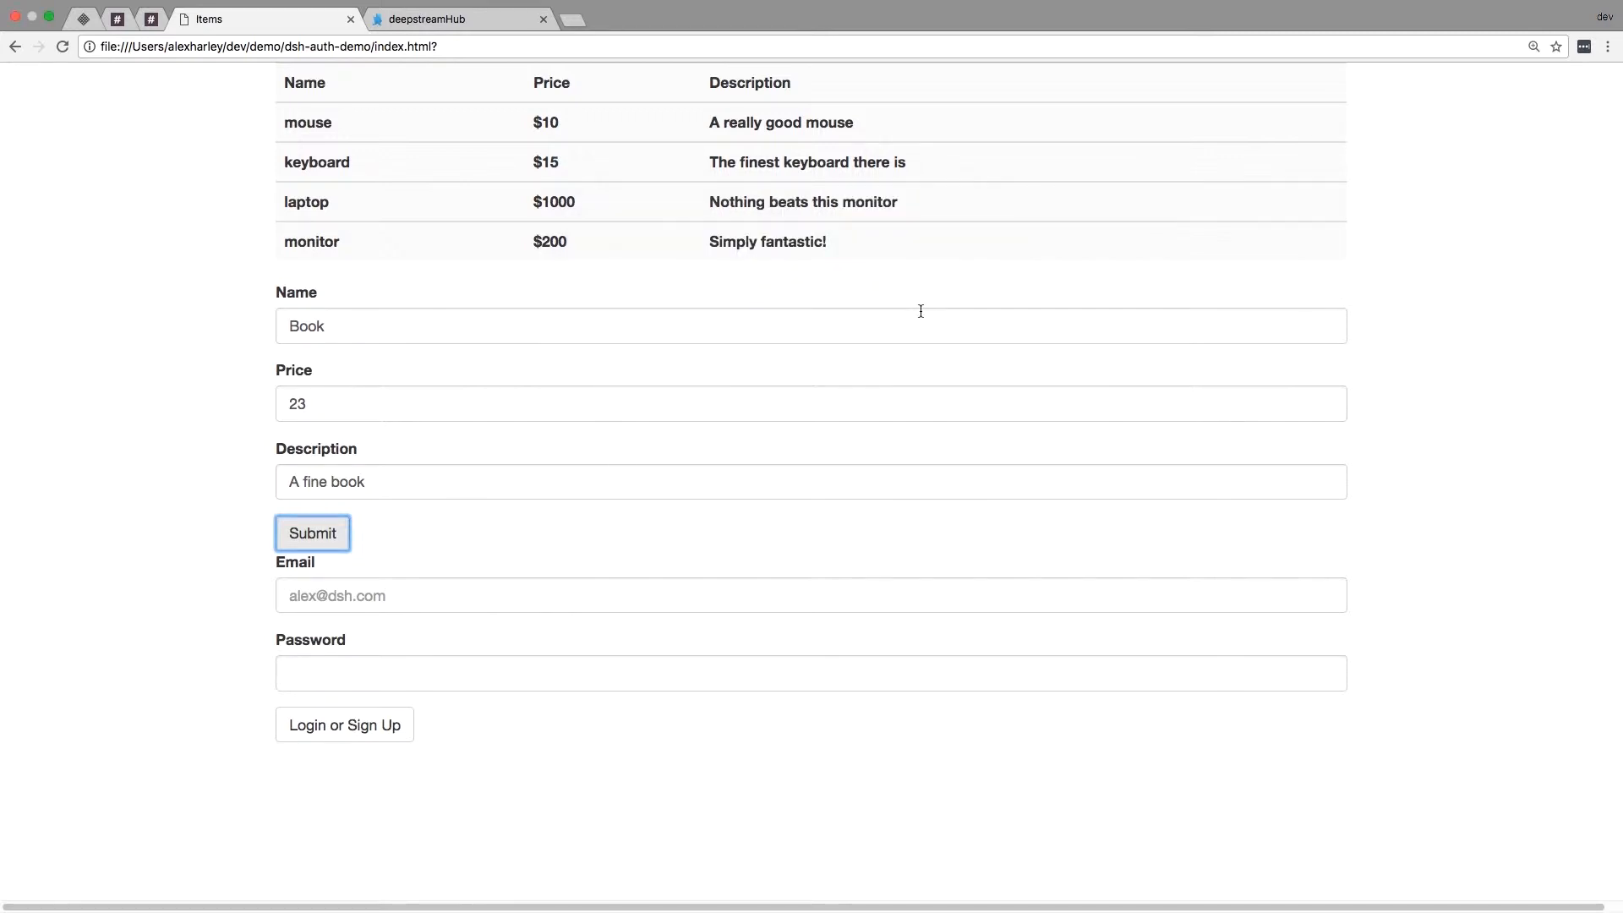
pyautogui.click(811, 596)
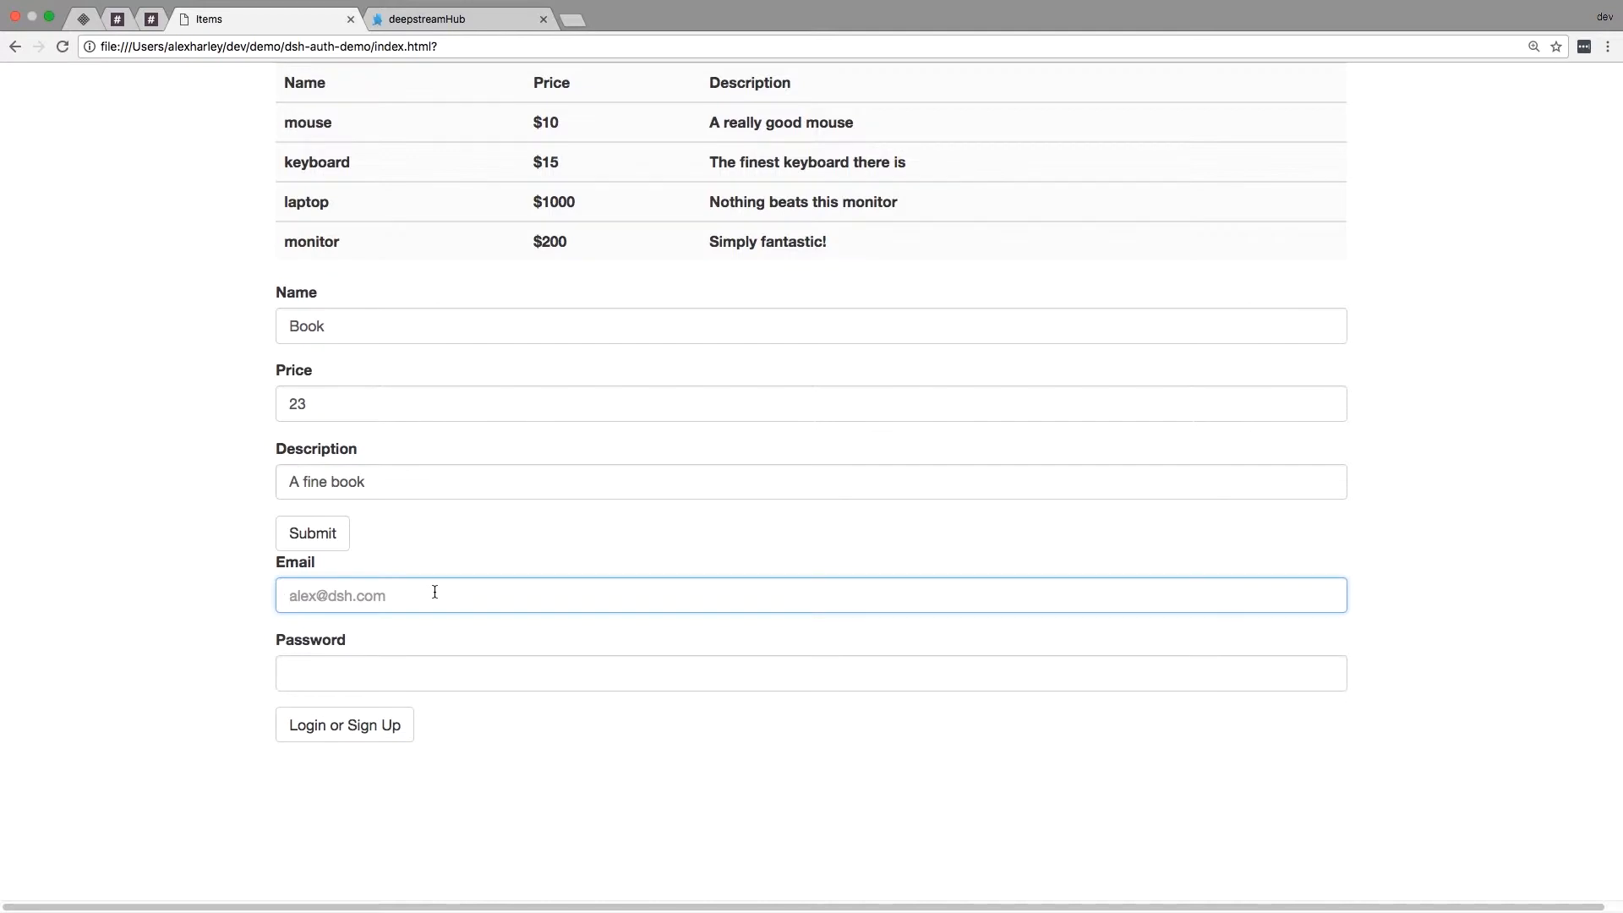
pyautogui.write('alex@test.com')
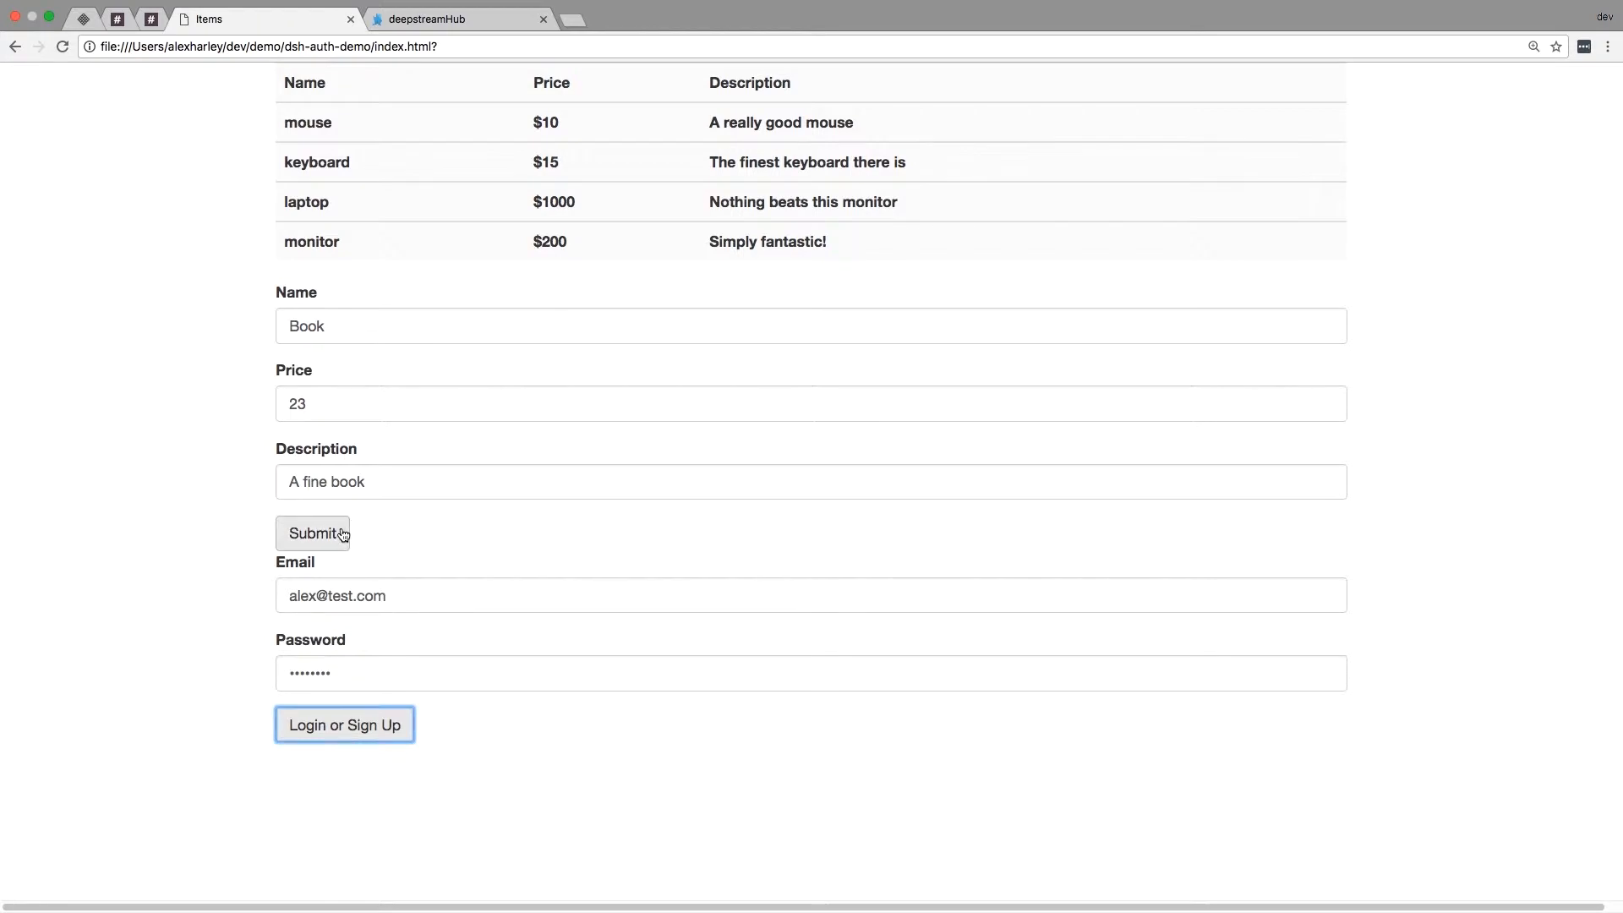
pyautogui.click(312, 534)
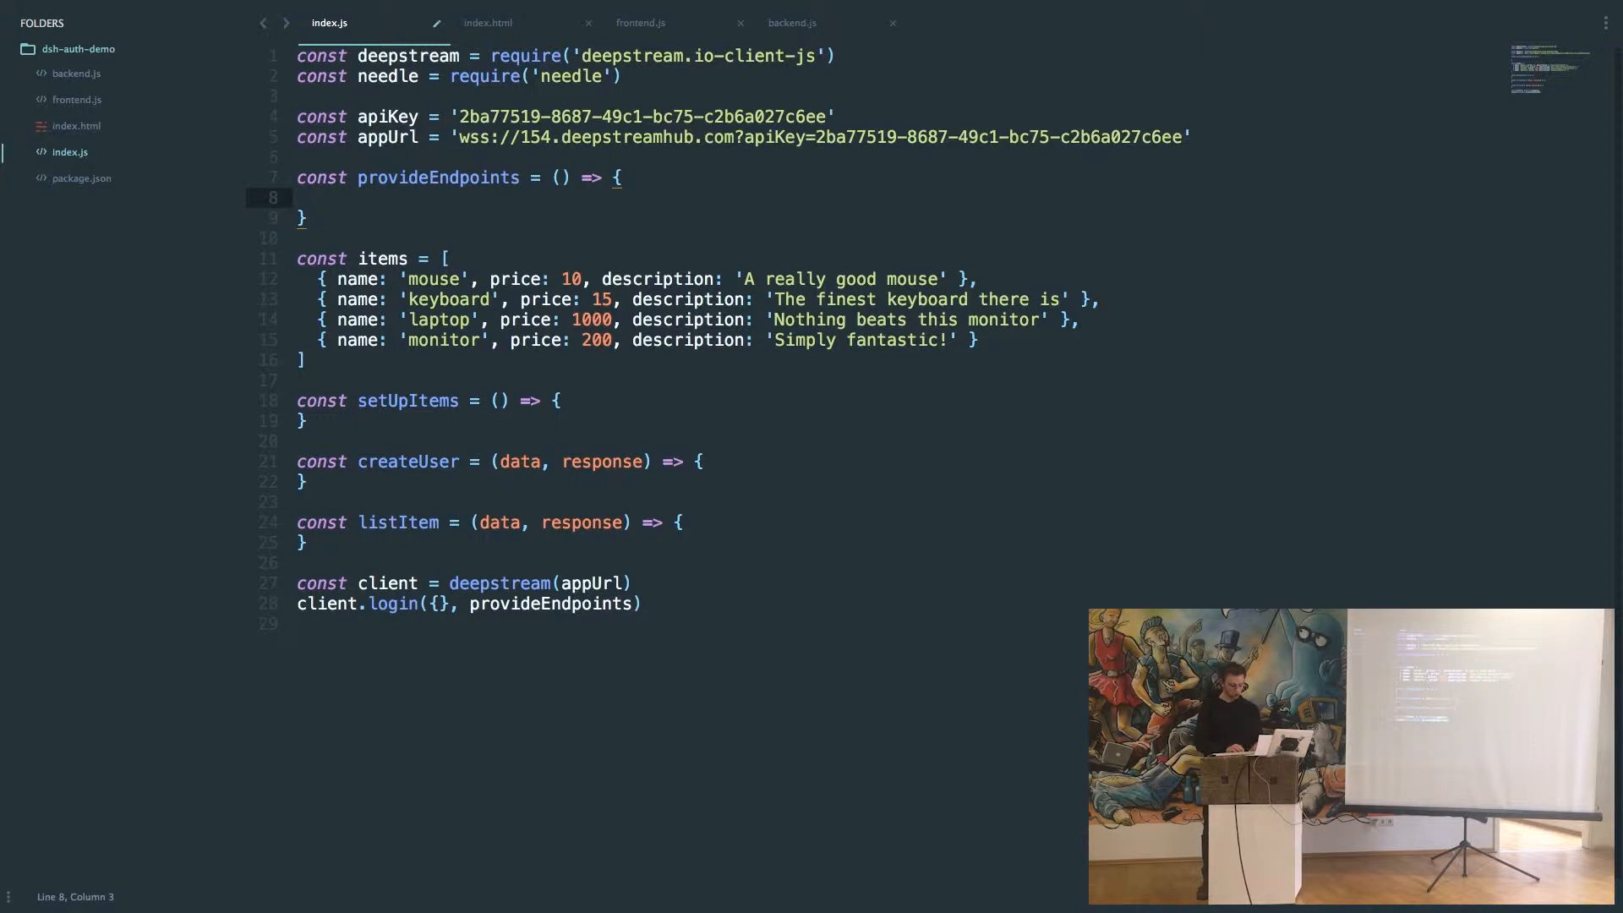
# - Register the 'list-item' RPC with listItem via client.rpc.provide
pyautogui.write('client.rp')
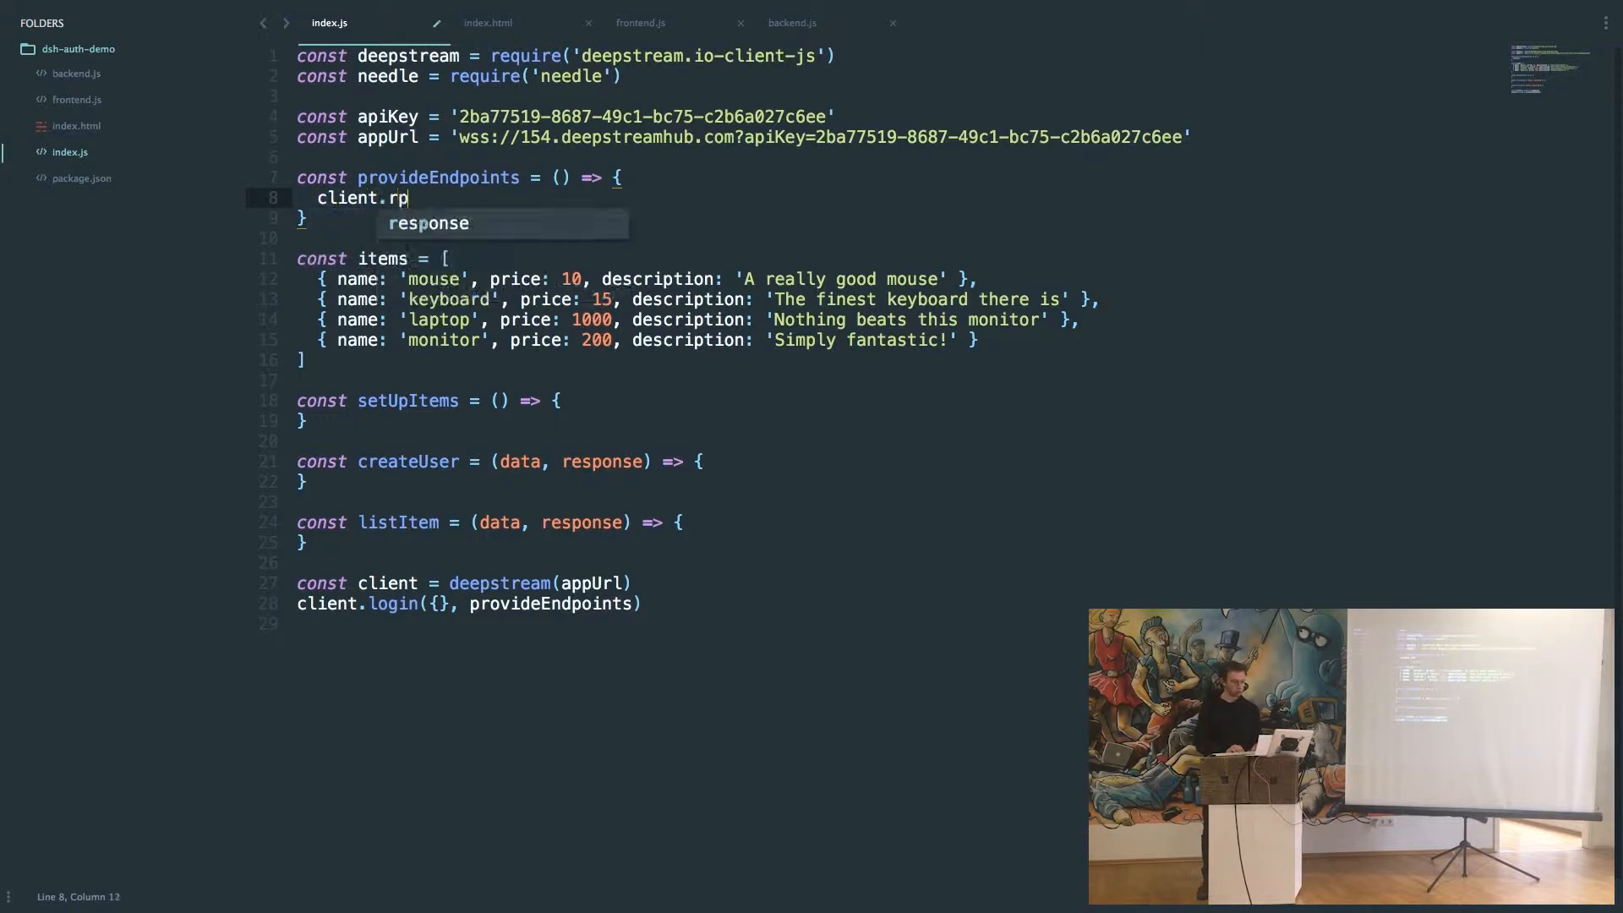
pyautogui.write('c.pr')
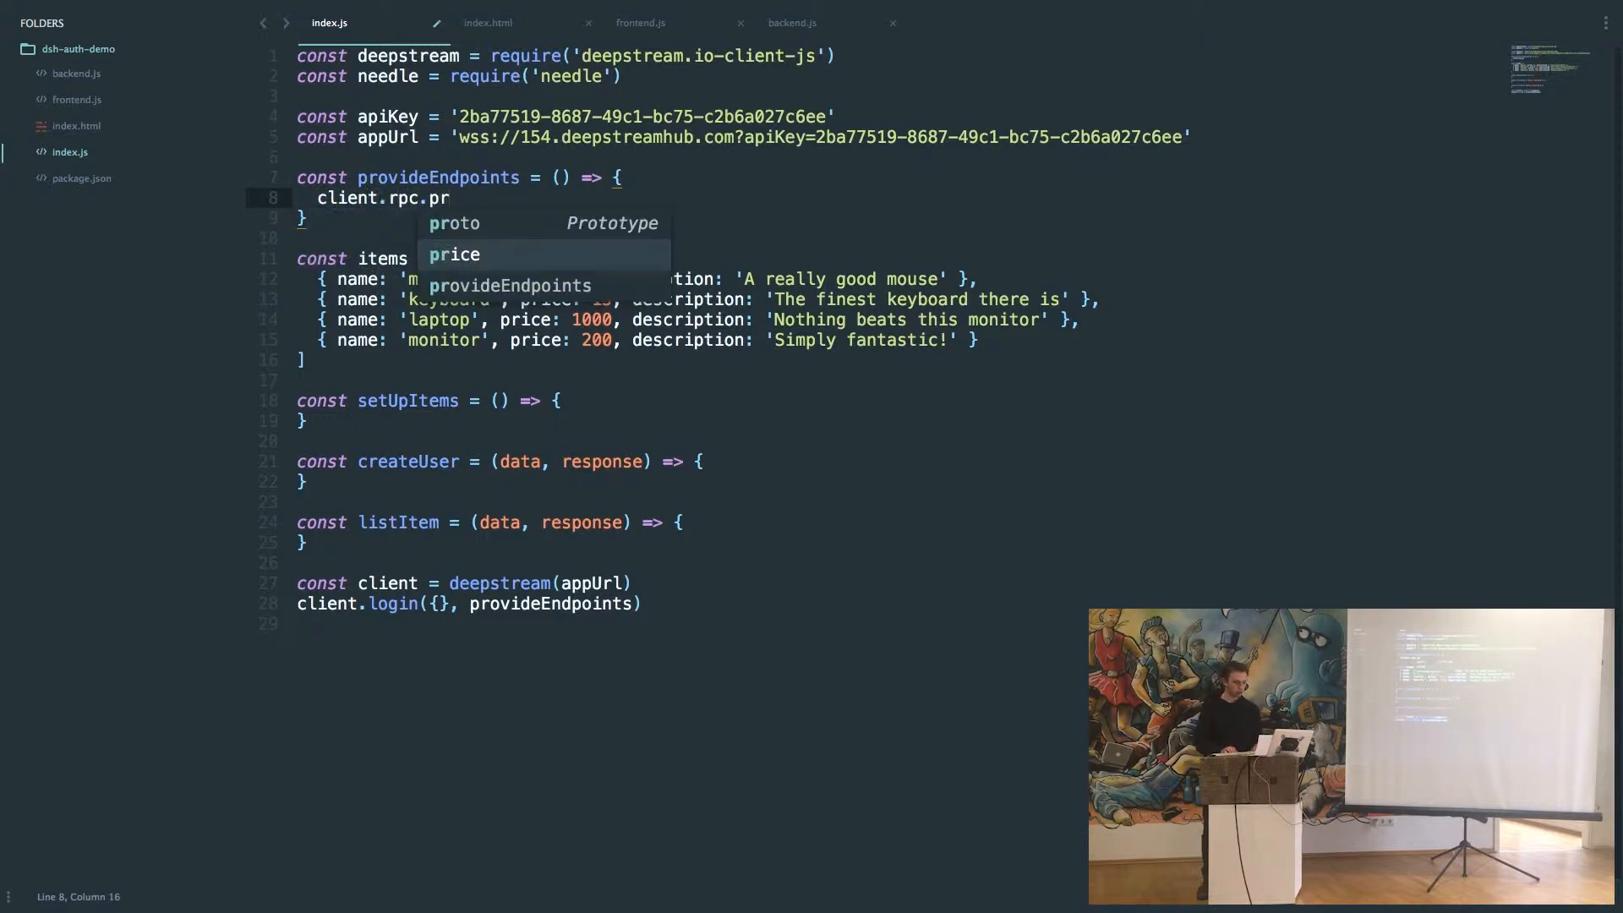
pyautogui.write("ovide('")
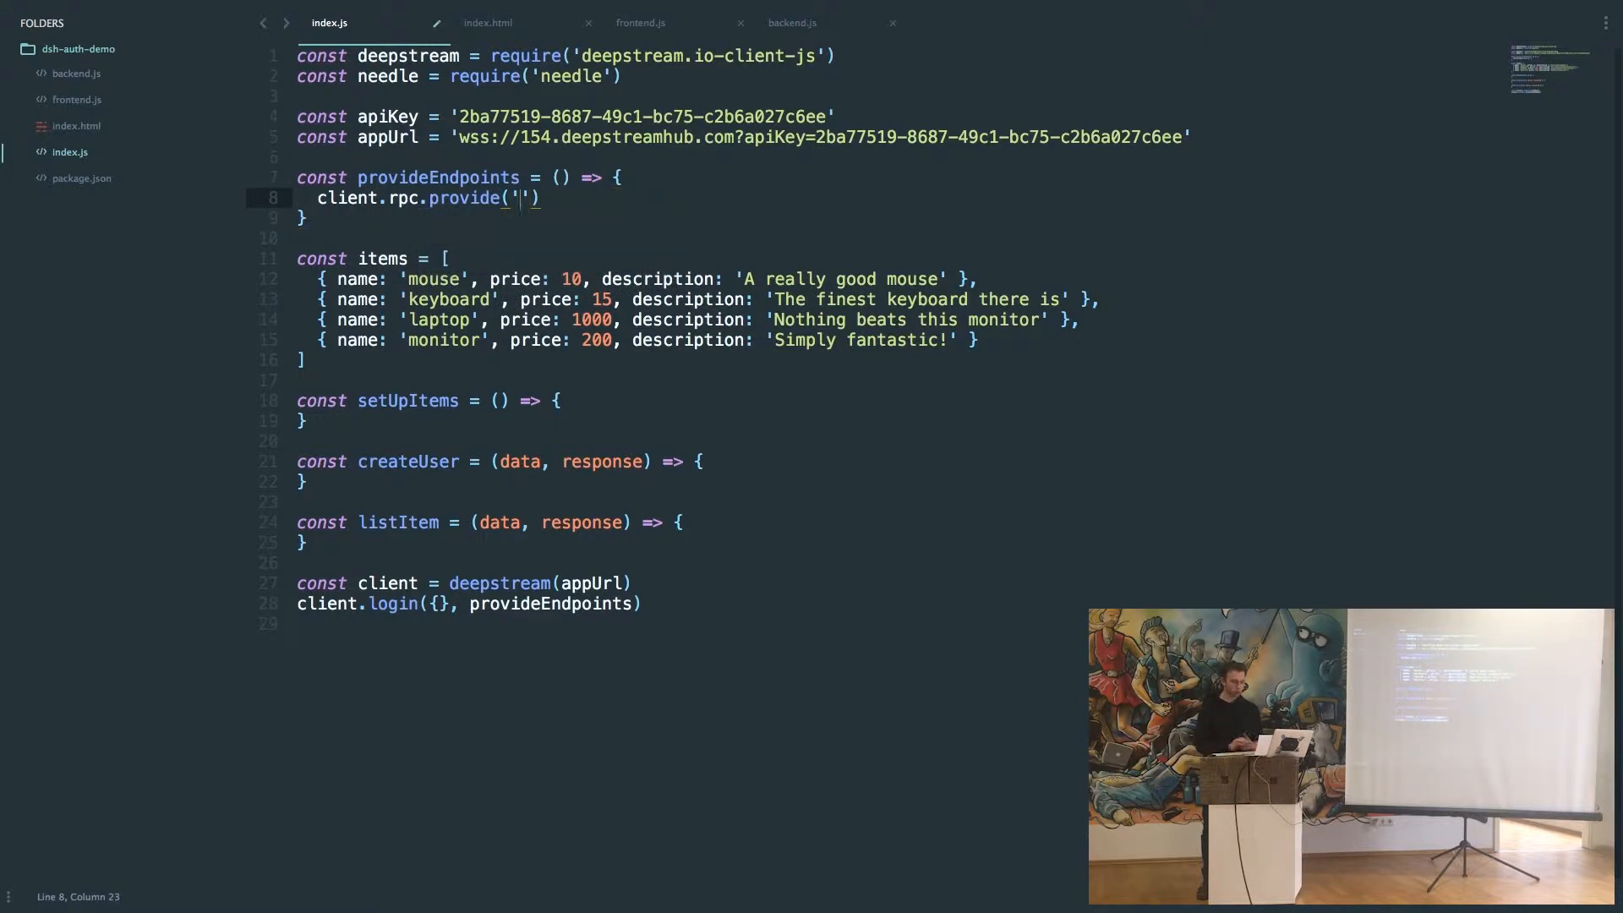
pyautogui.write('list-')
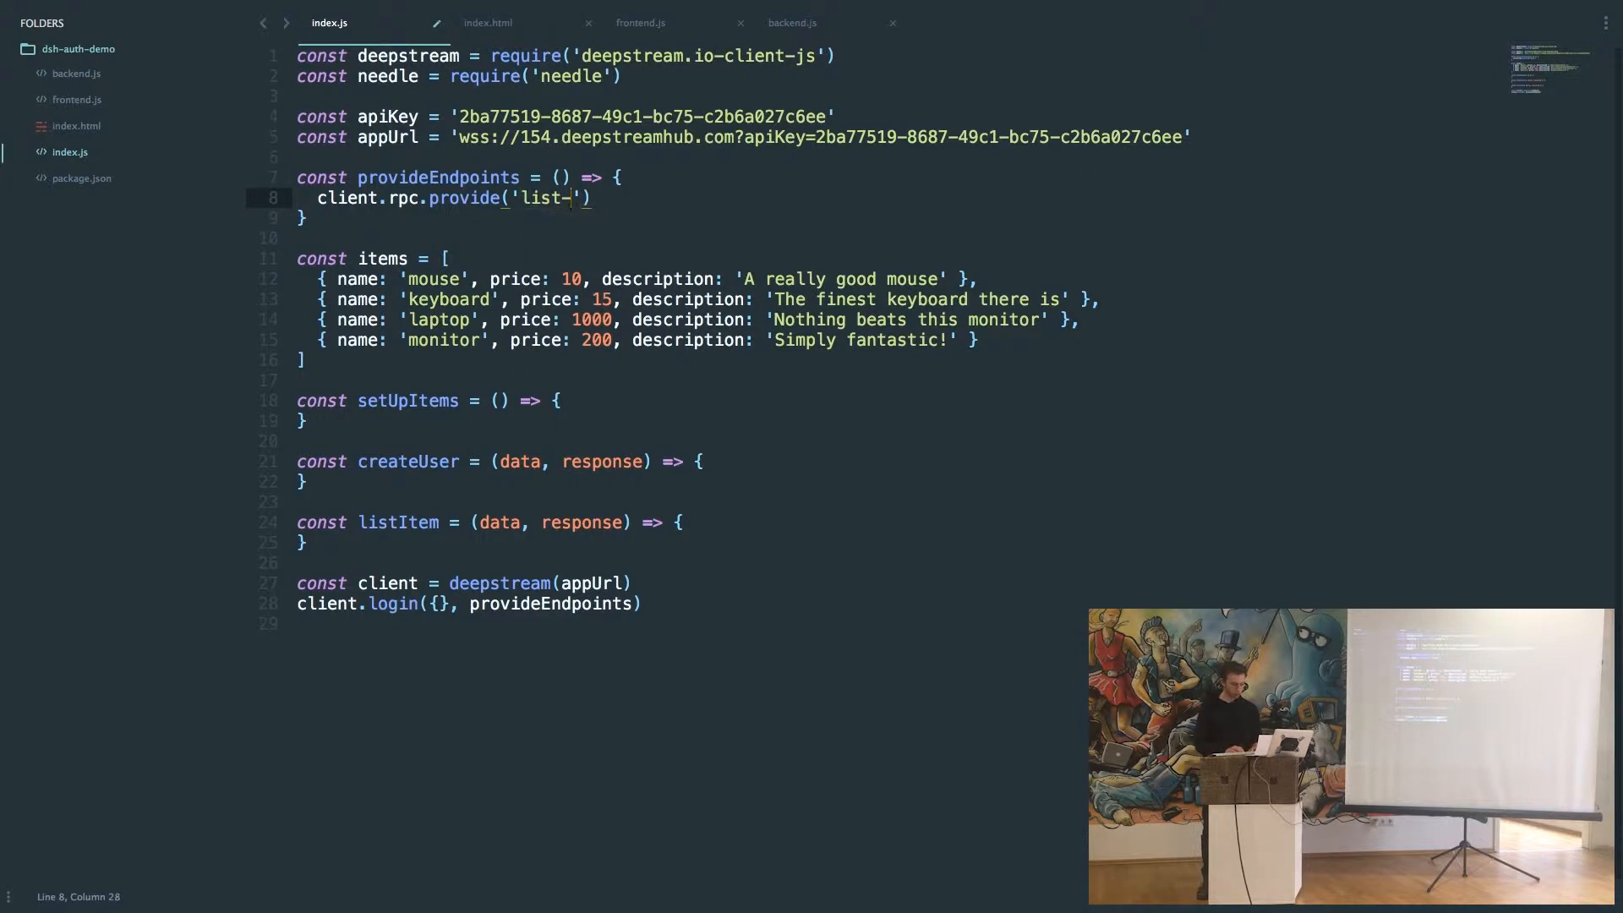
pyautogui.write("item',")
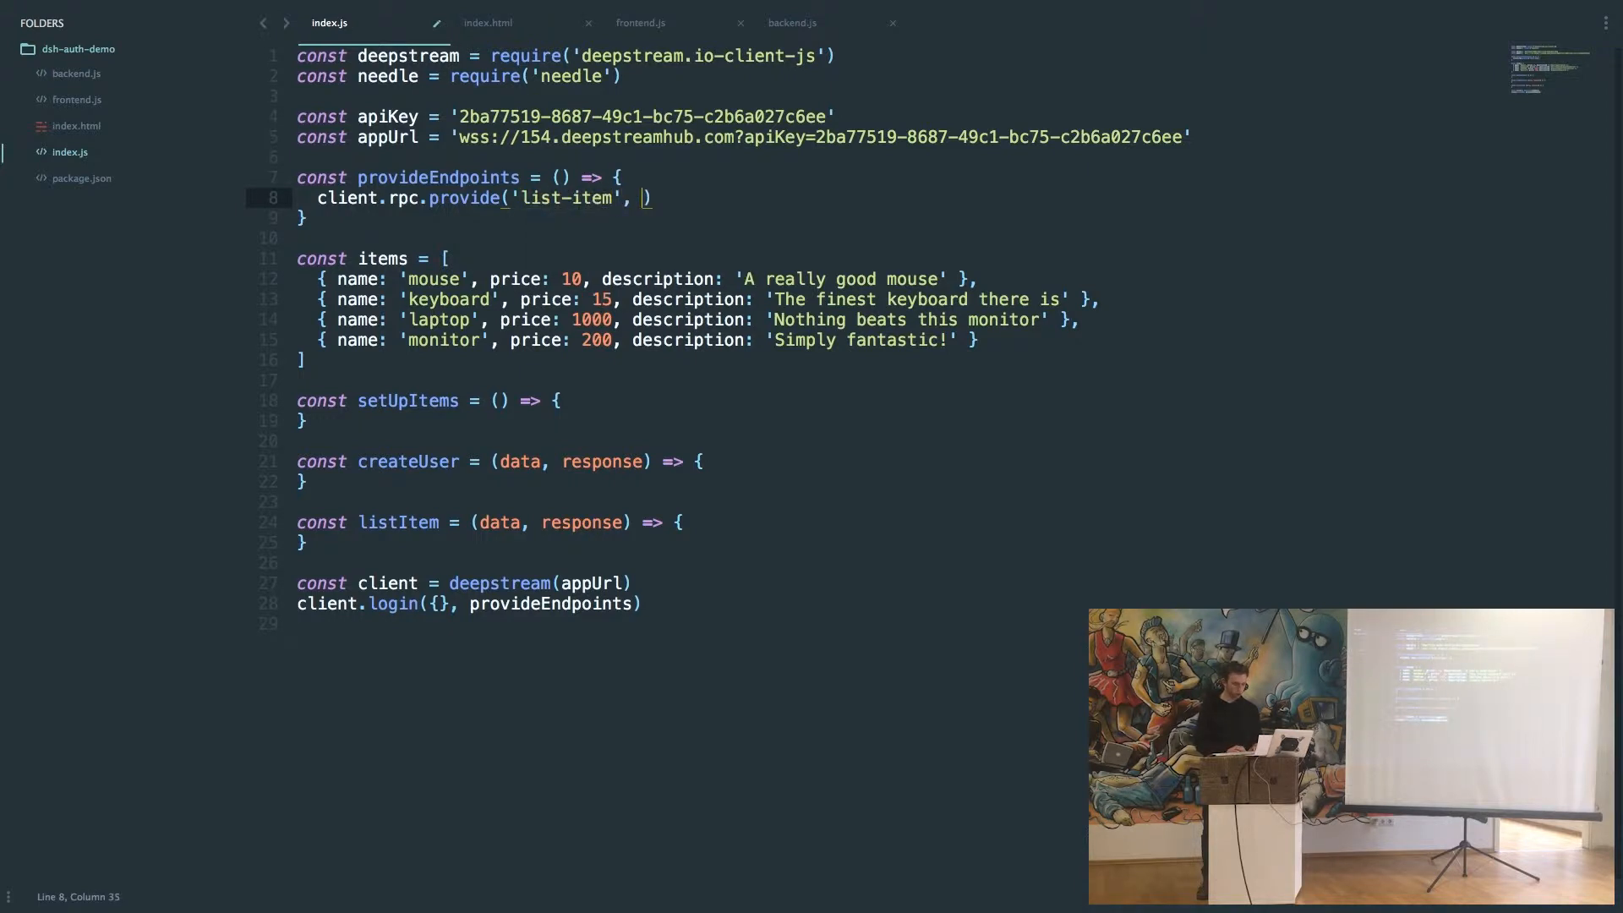
pyautogui.write('listItem')
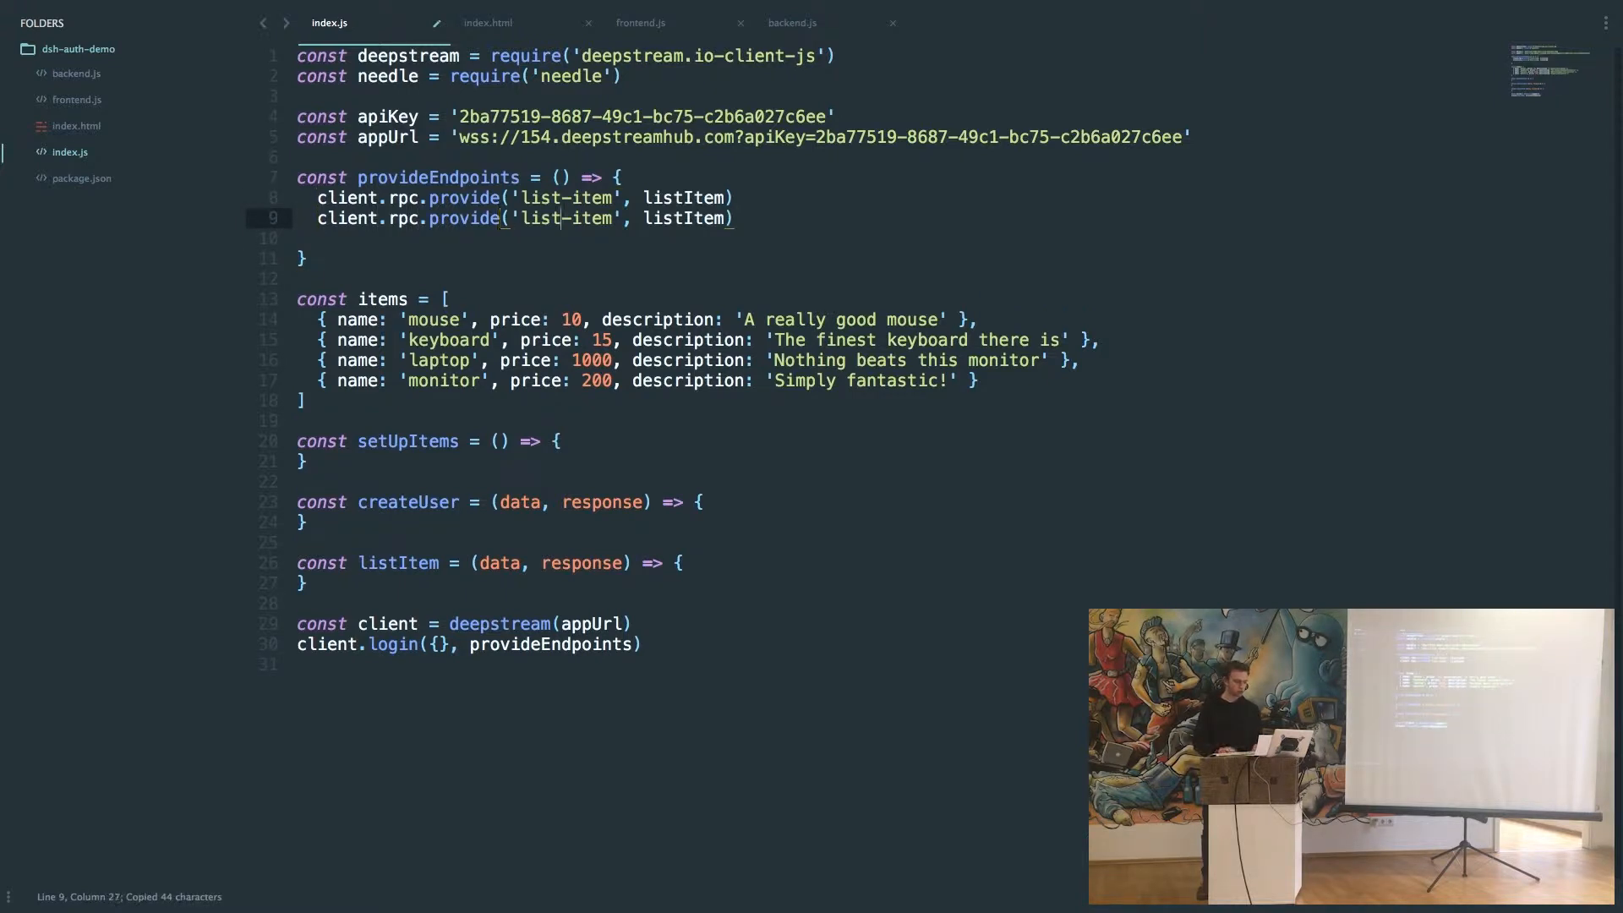
# - Register the 'create-user' RPC with createUser and call setUpItems()
pyautogui.write('c')
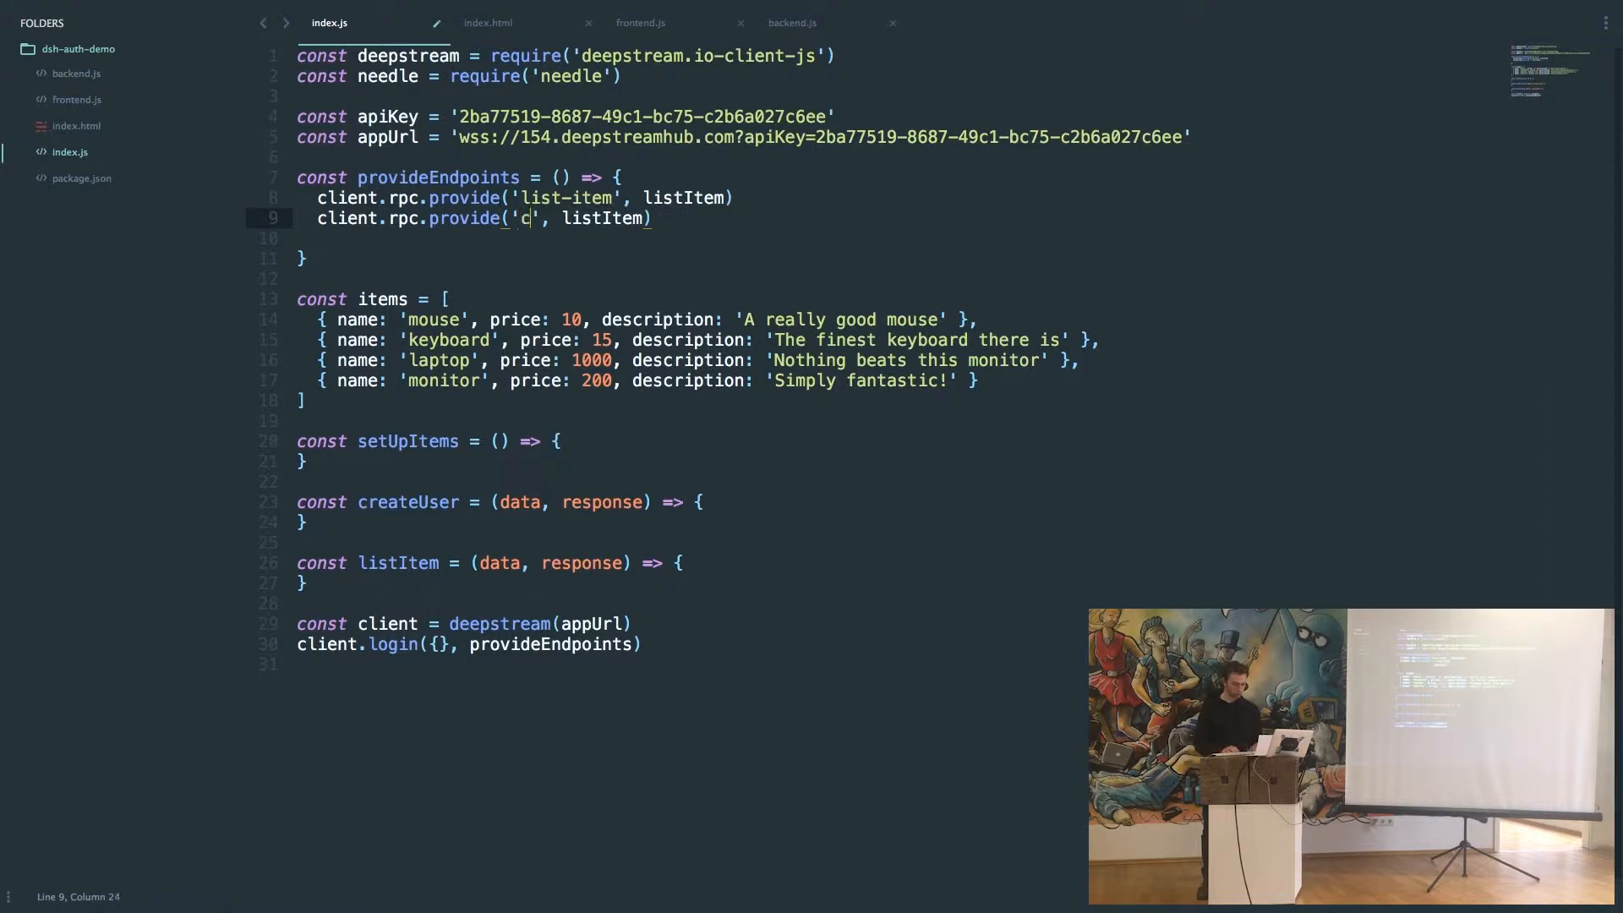
pyautogui.write('reate-user')
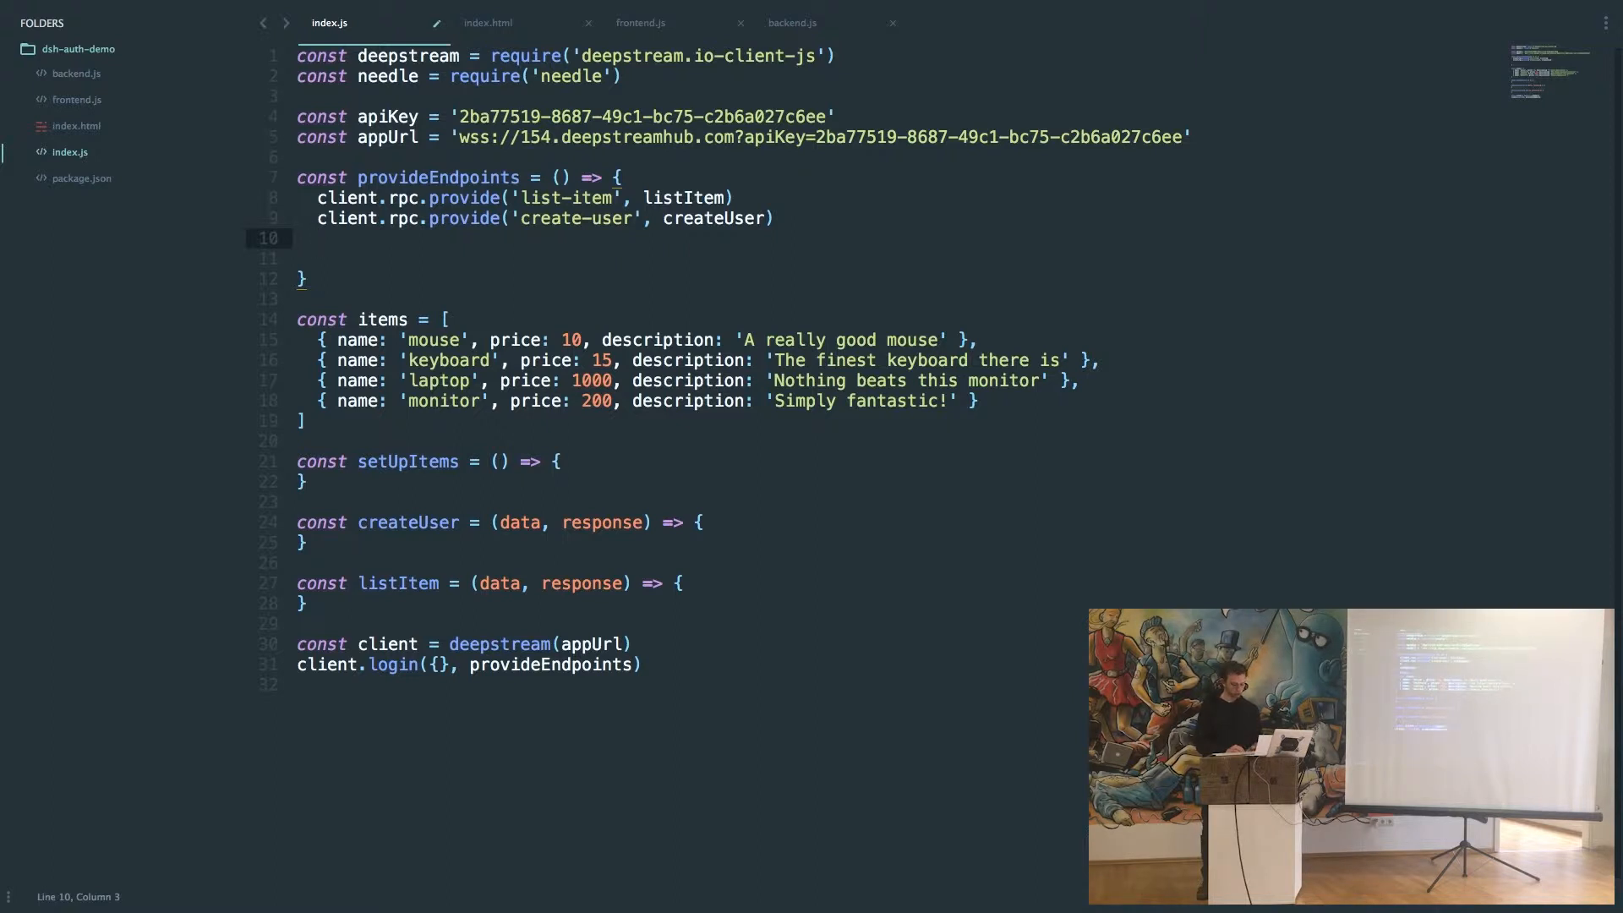
pyautogui.write('setUpItems')
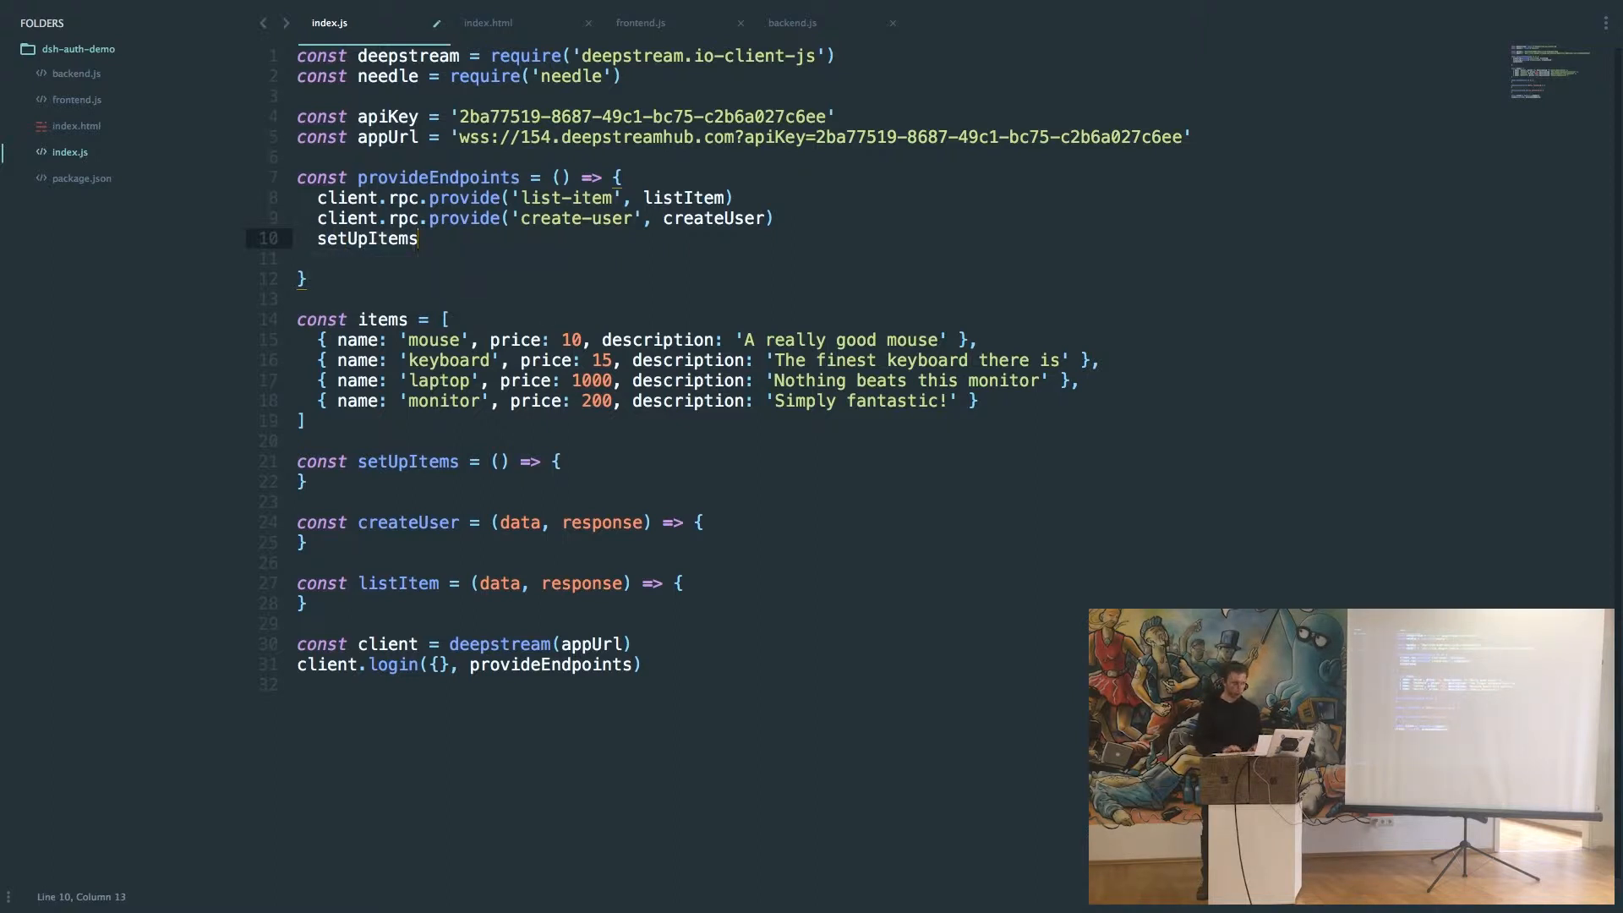
pyautogui.write('()')
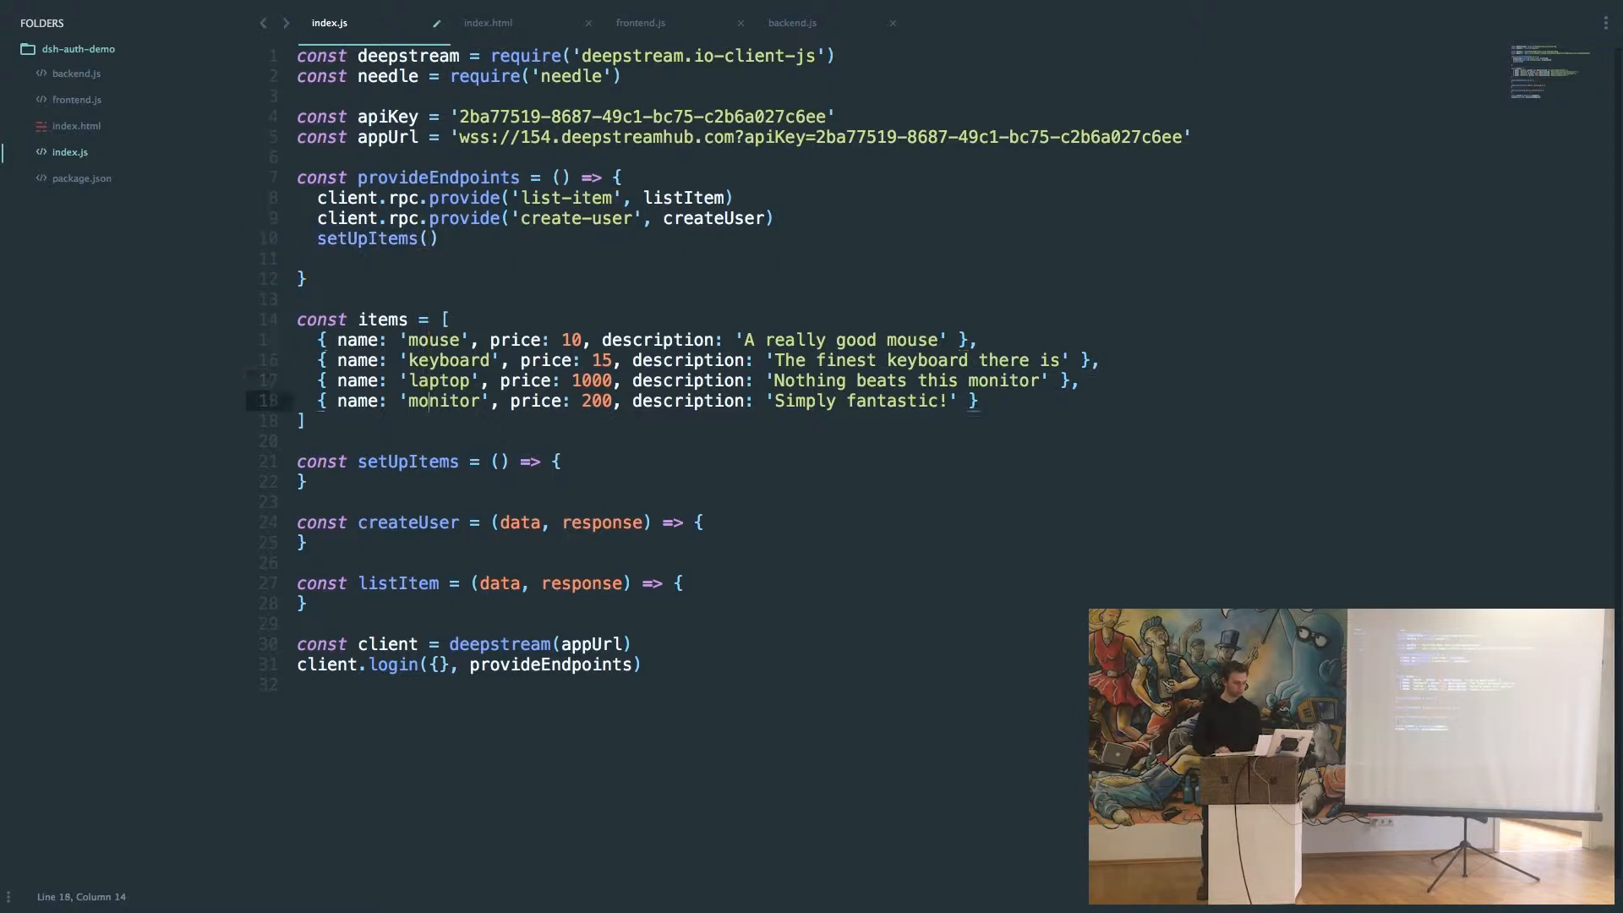
pyautogui.press('enter')
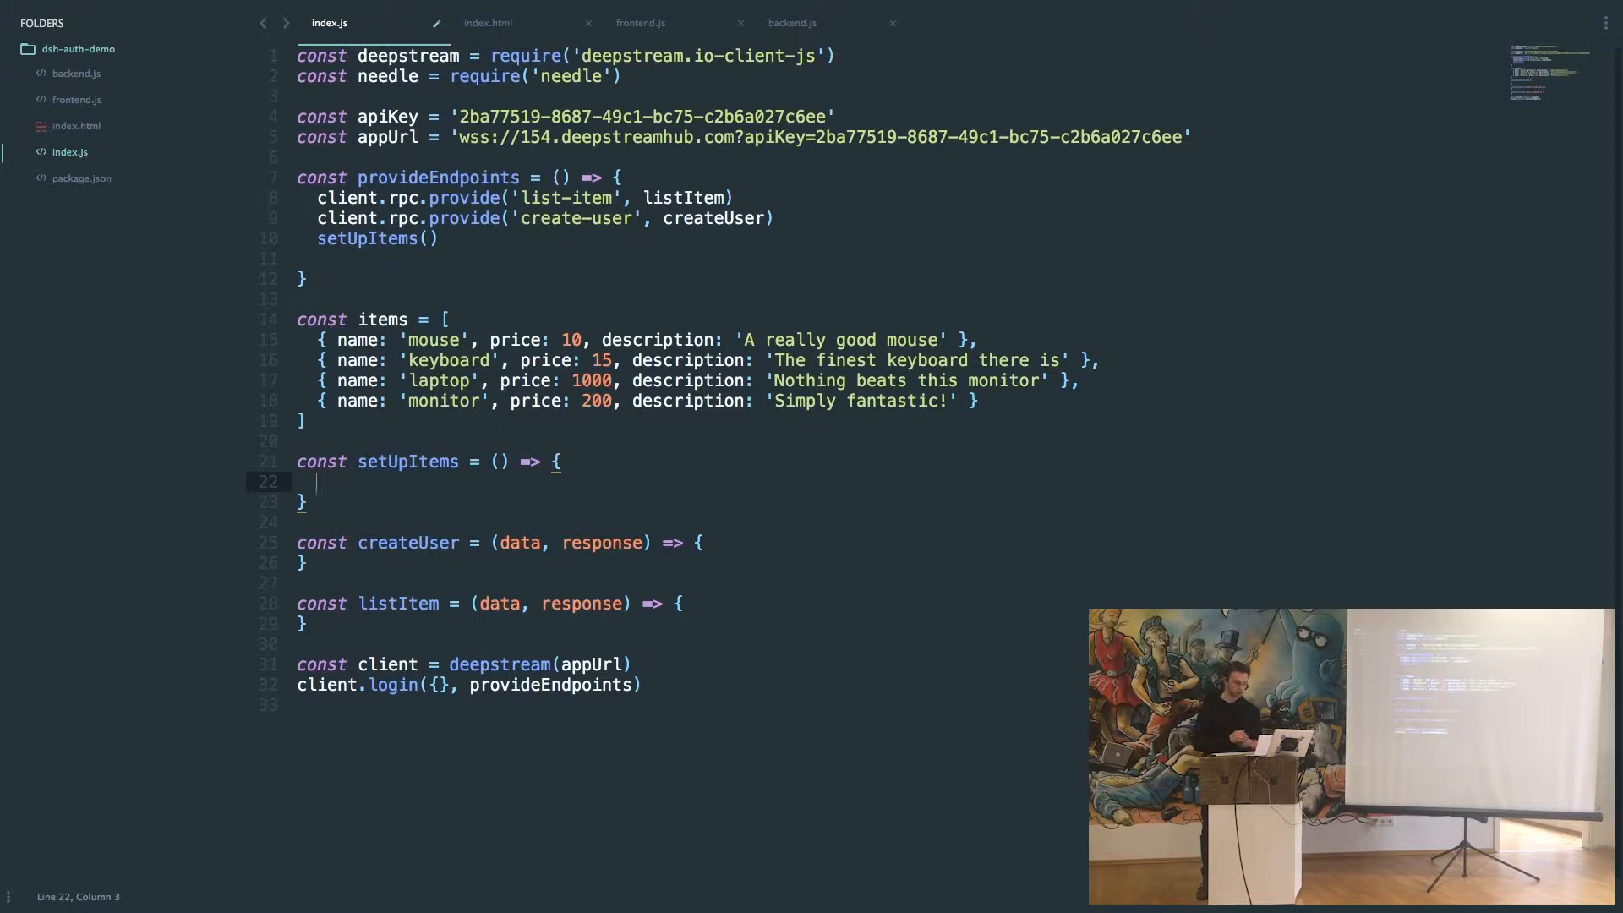
# - Fetch the 'items' list and loop over items with items.forEach((item) =>)
pyautogui.write('const list = clien')
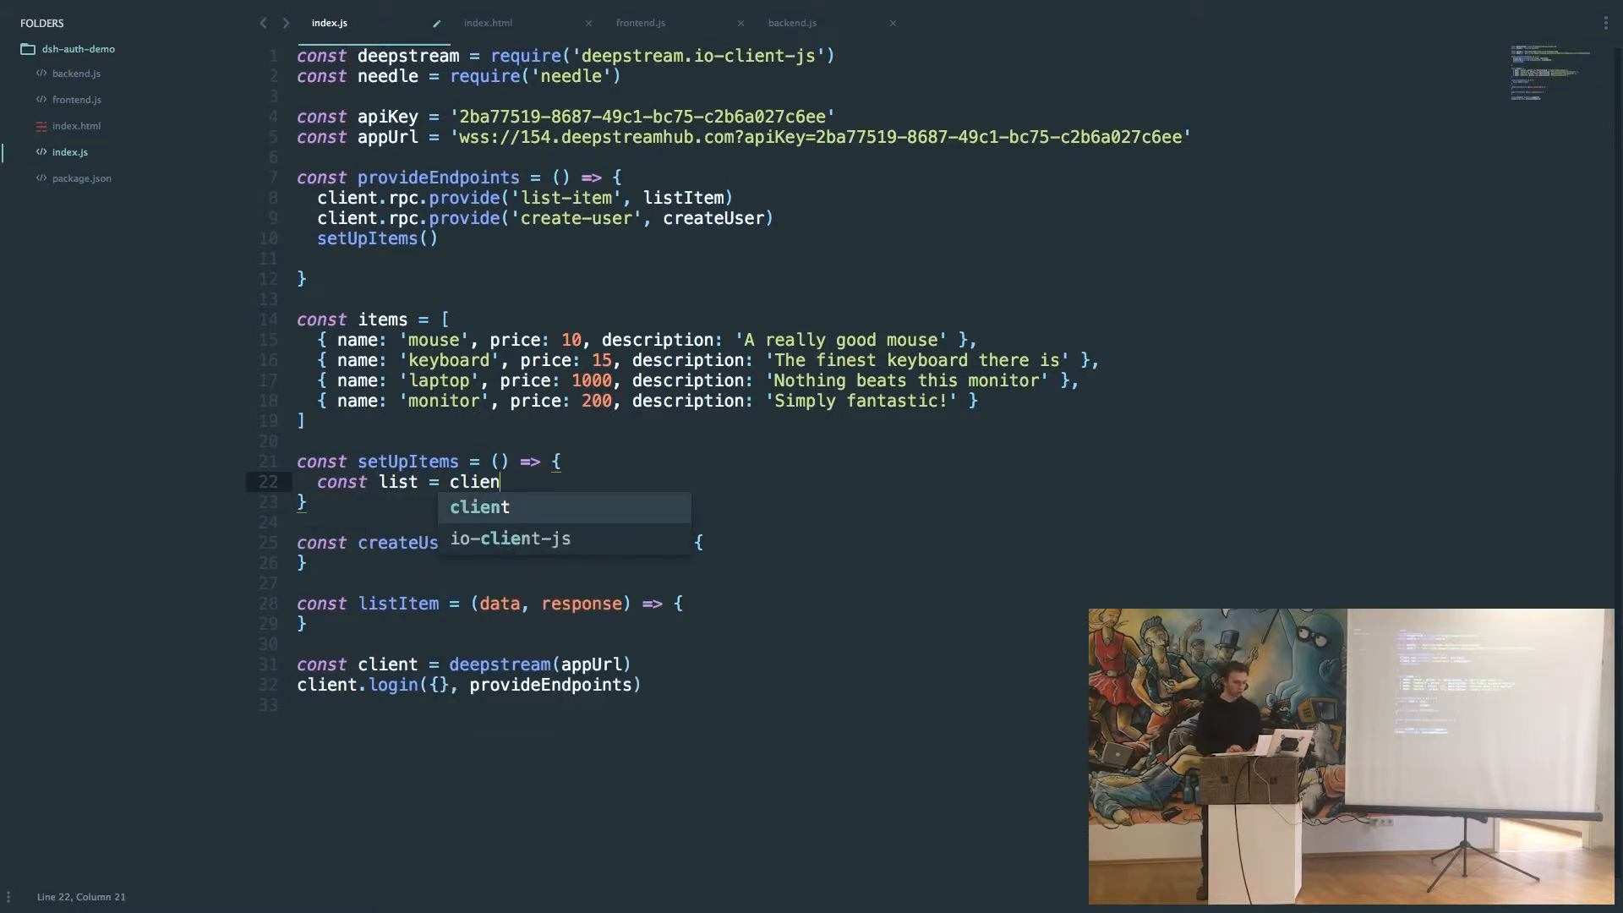
pyautogui.write("t.record.getList('")
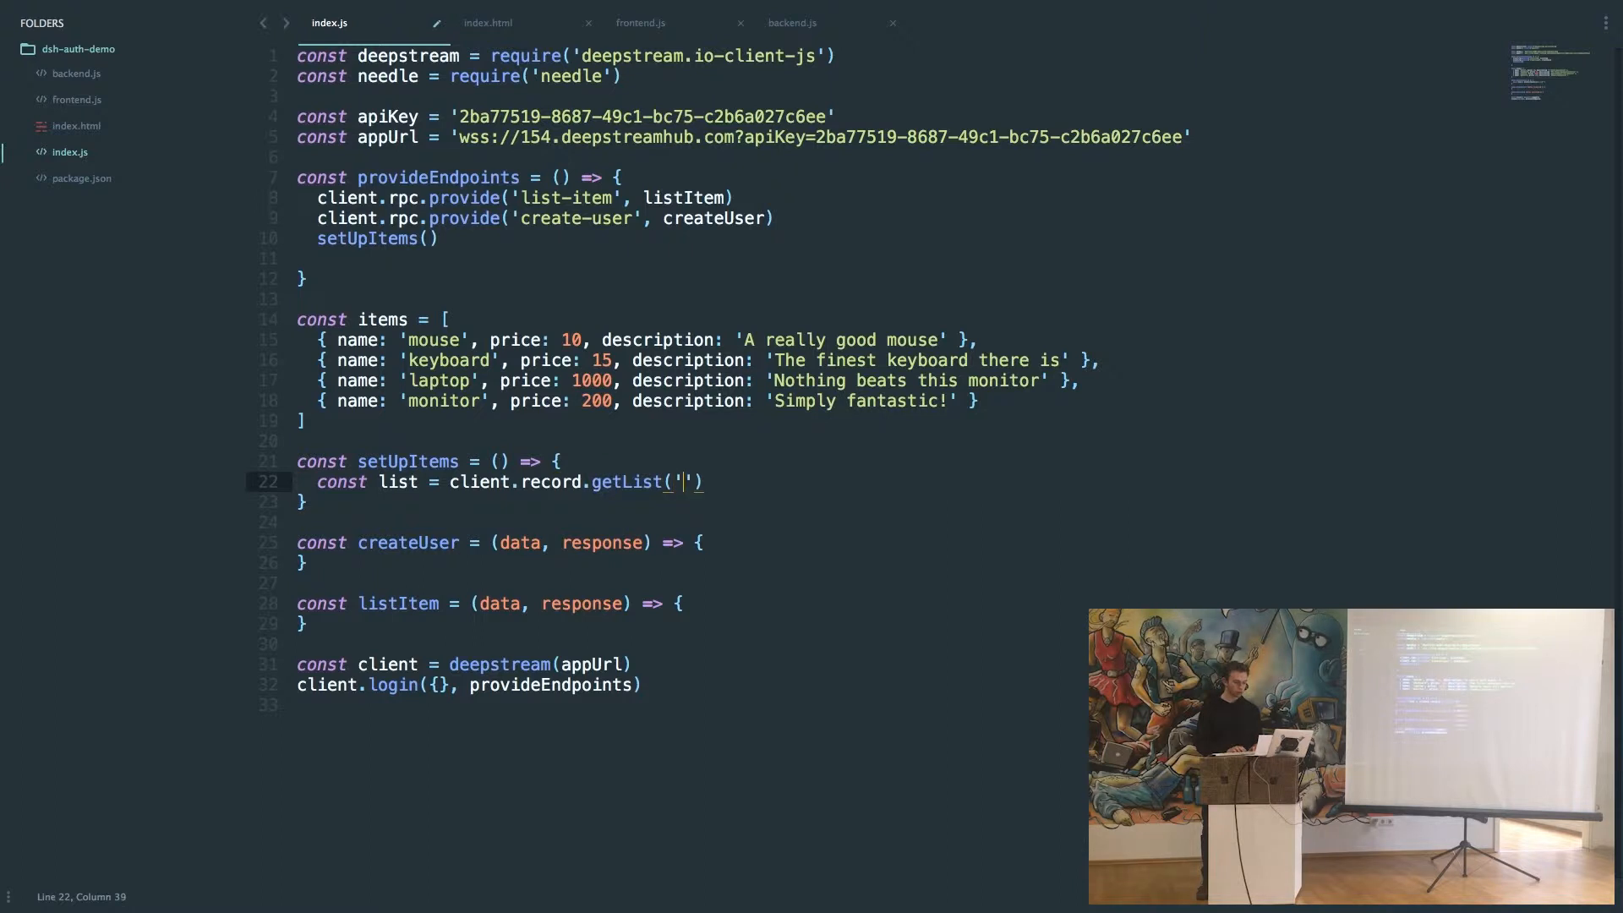
pyautogui.write('items')
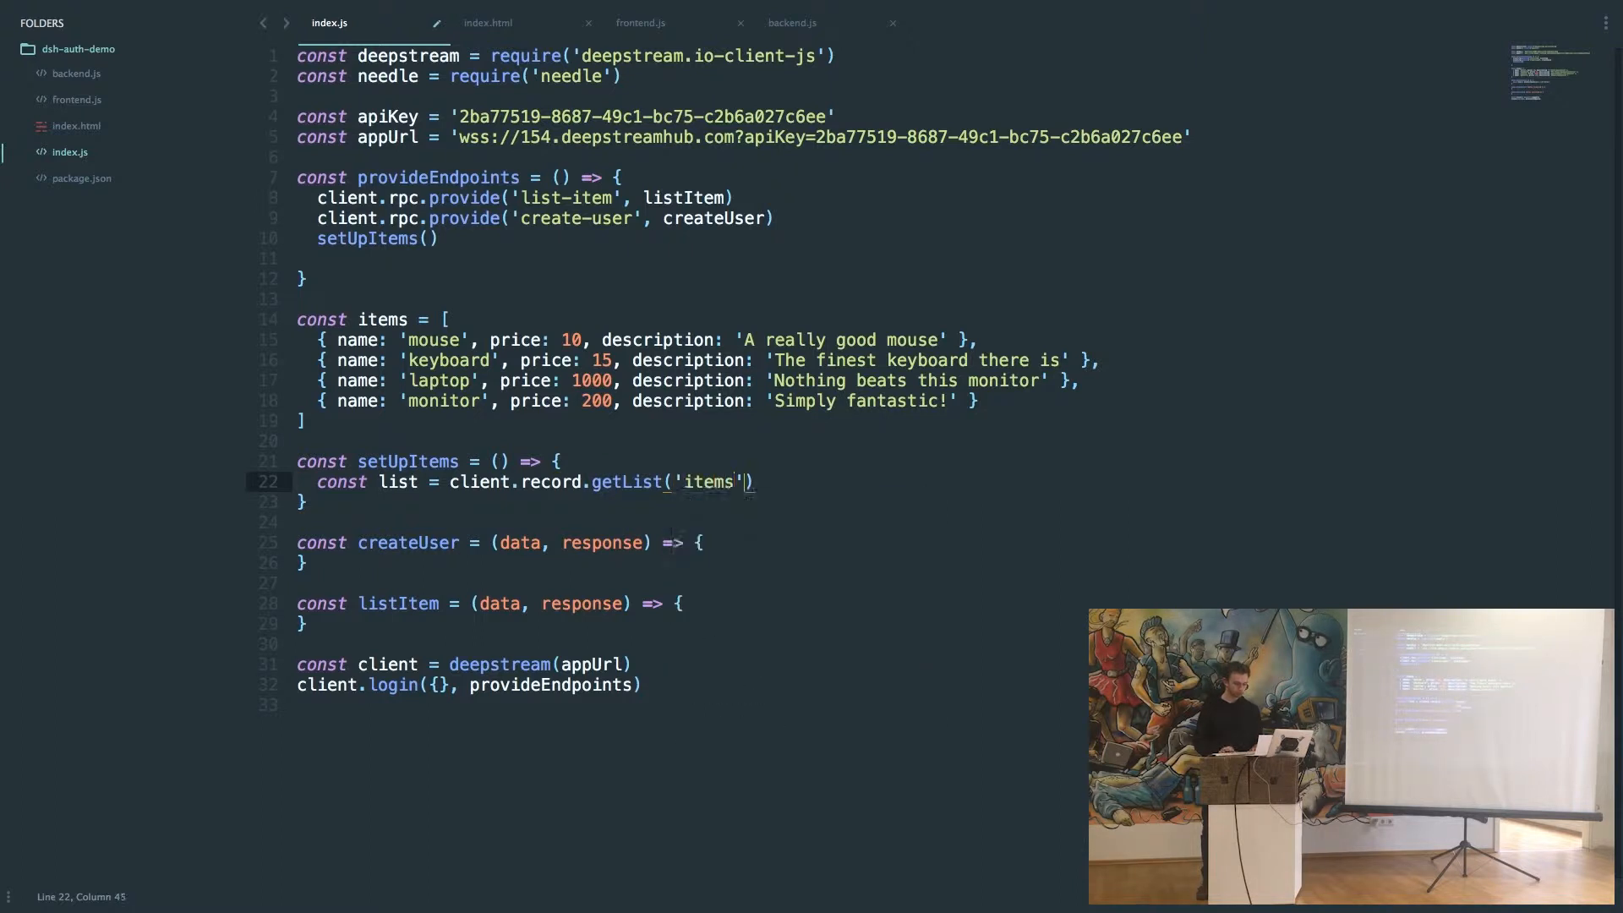
pyautogui.press('enter')
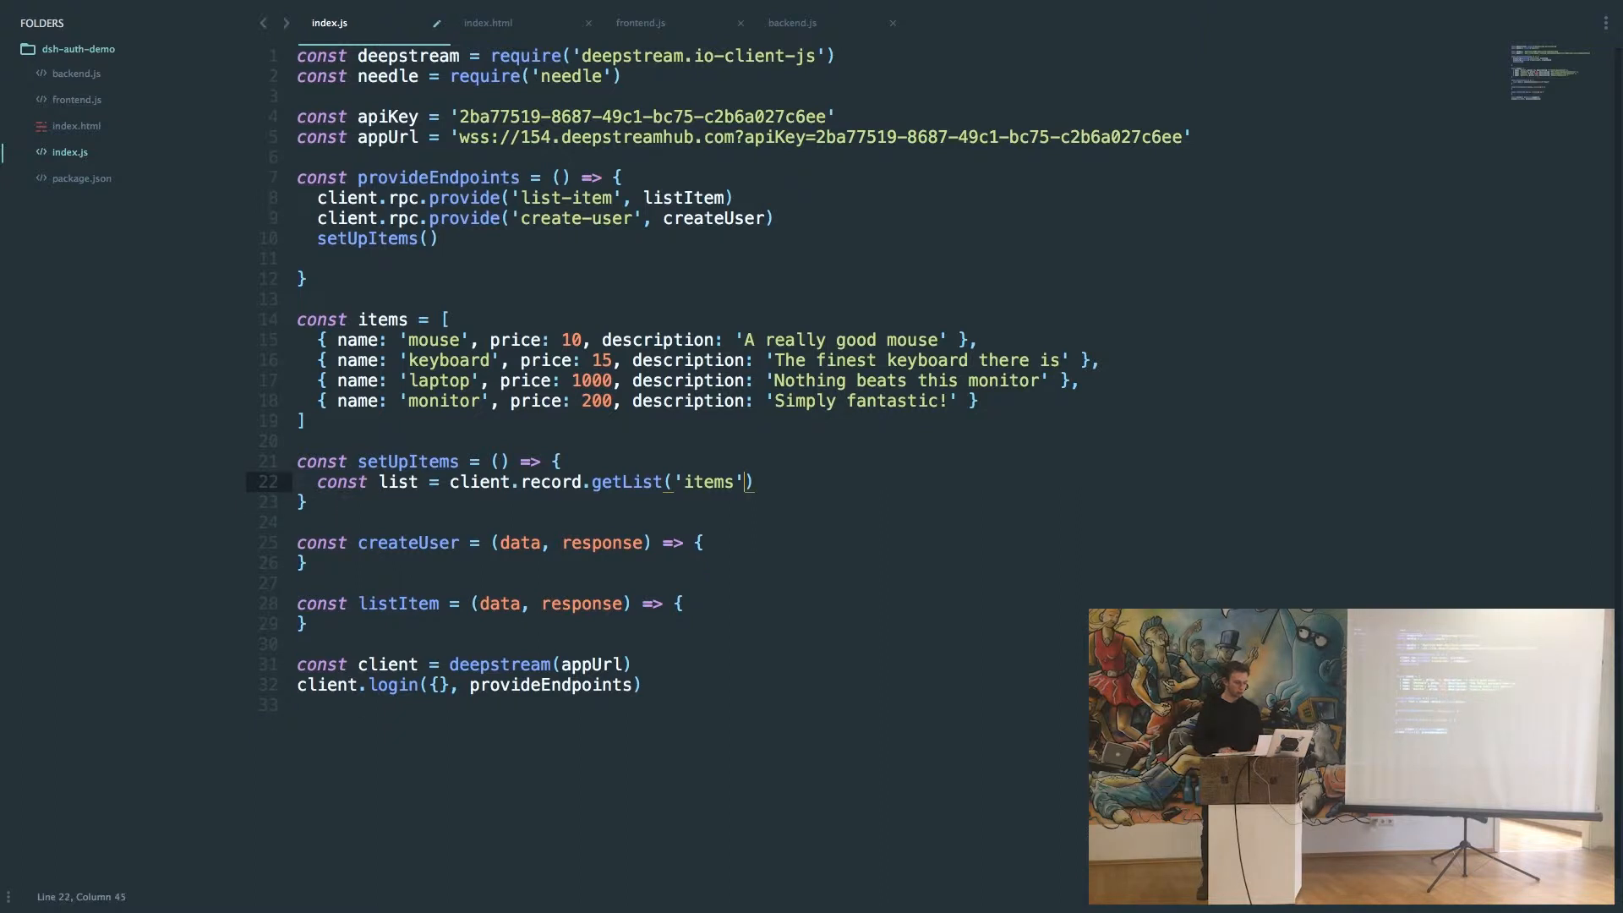
pyautogui.write('item')
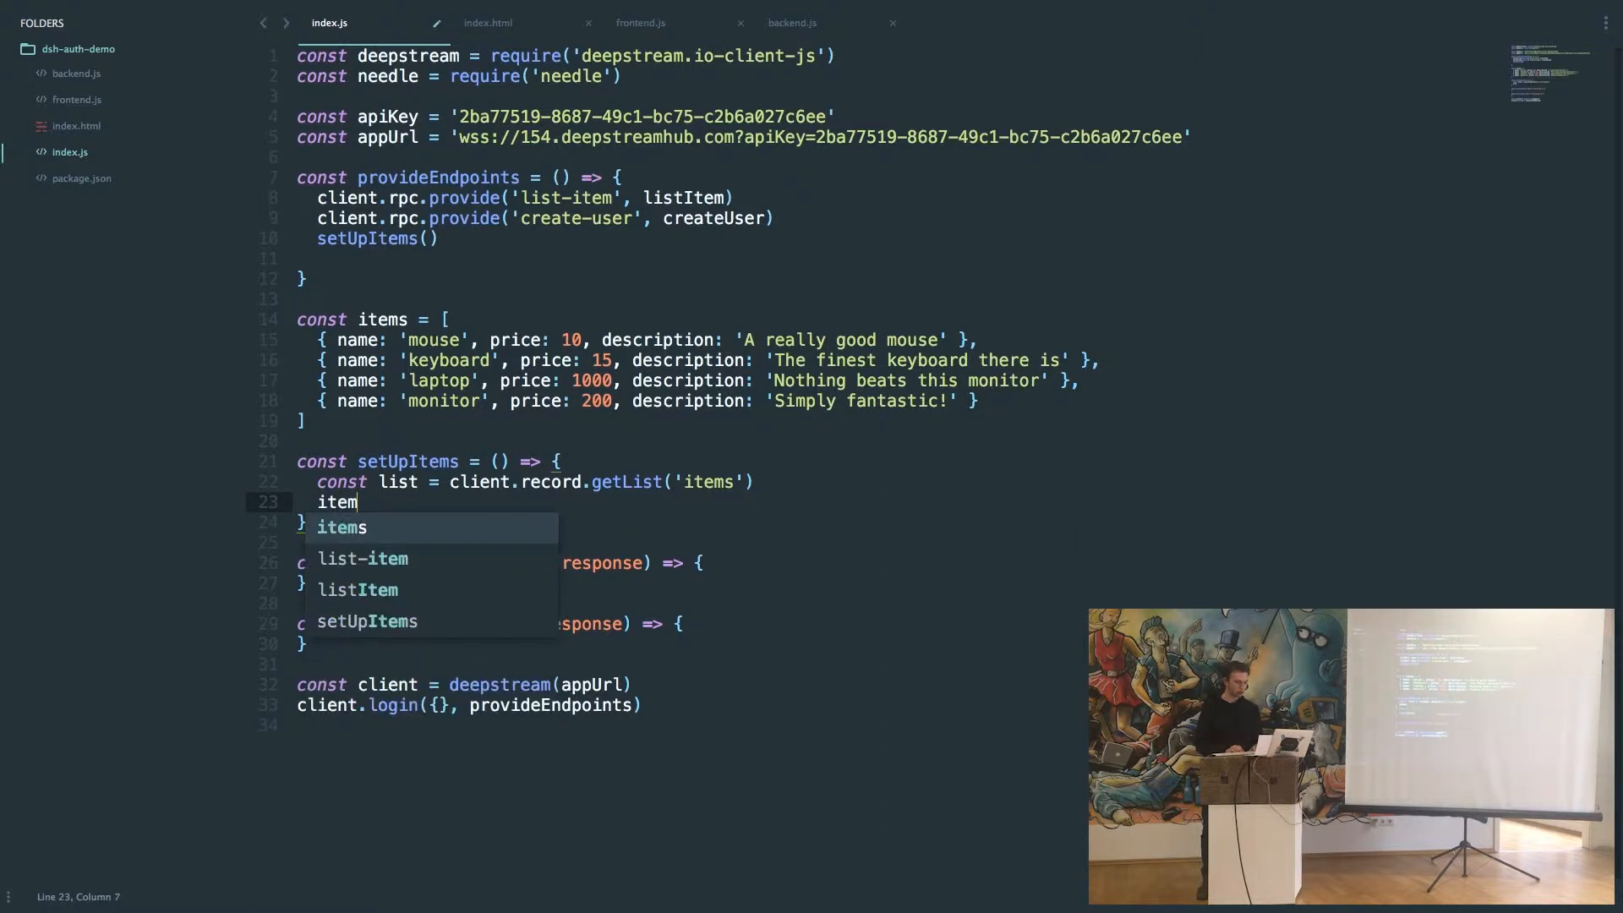
pyautogui.write('s.forE')
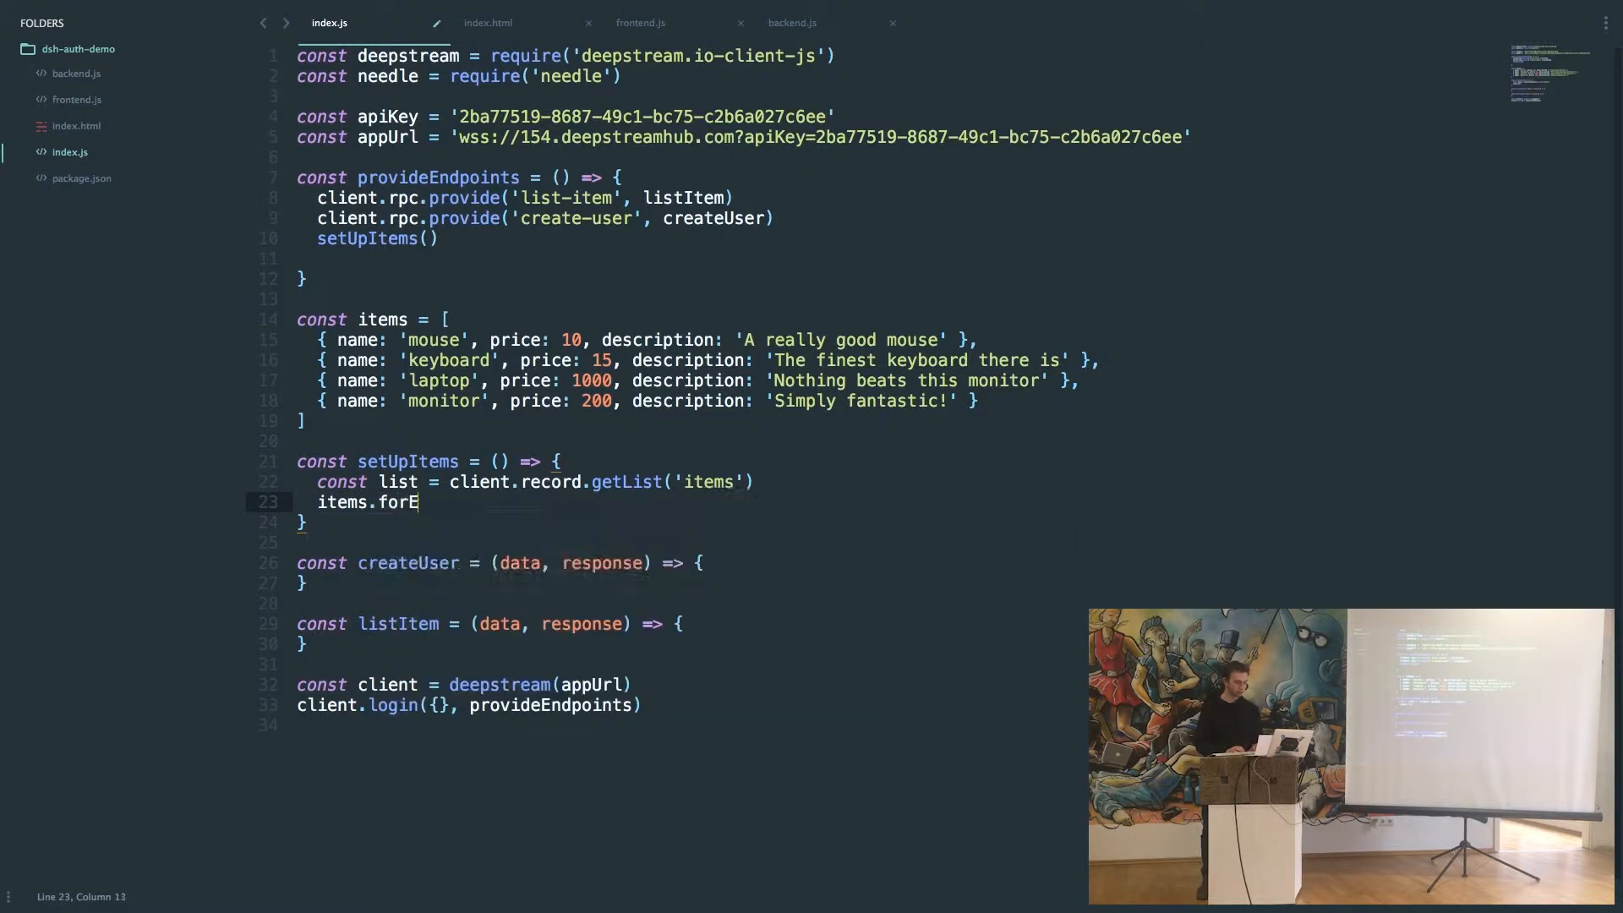
pyautogui.write('ach()')
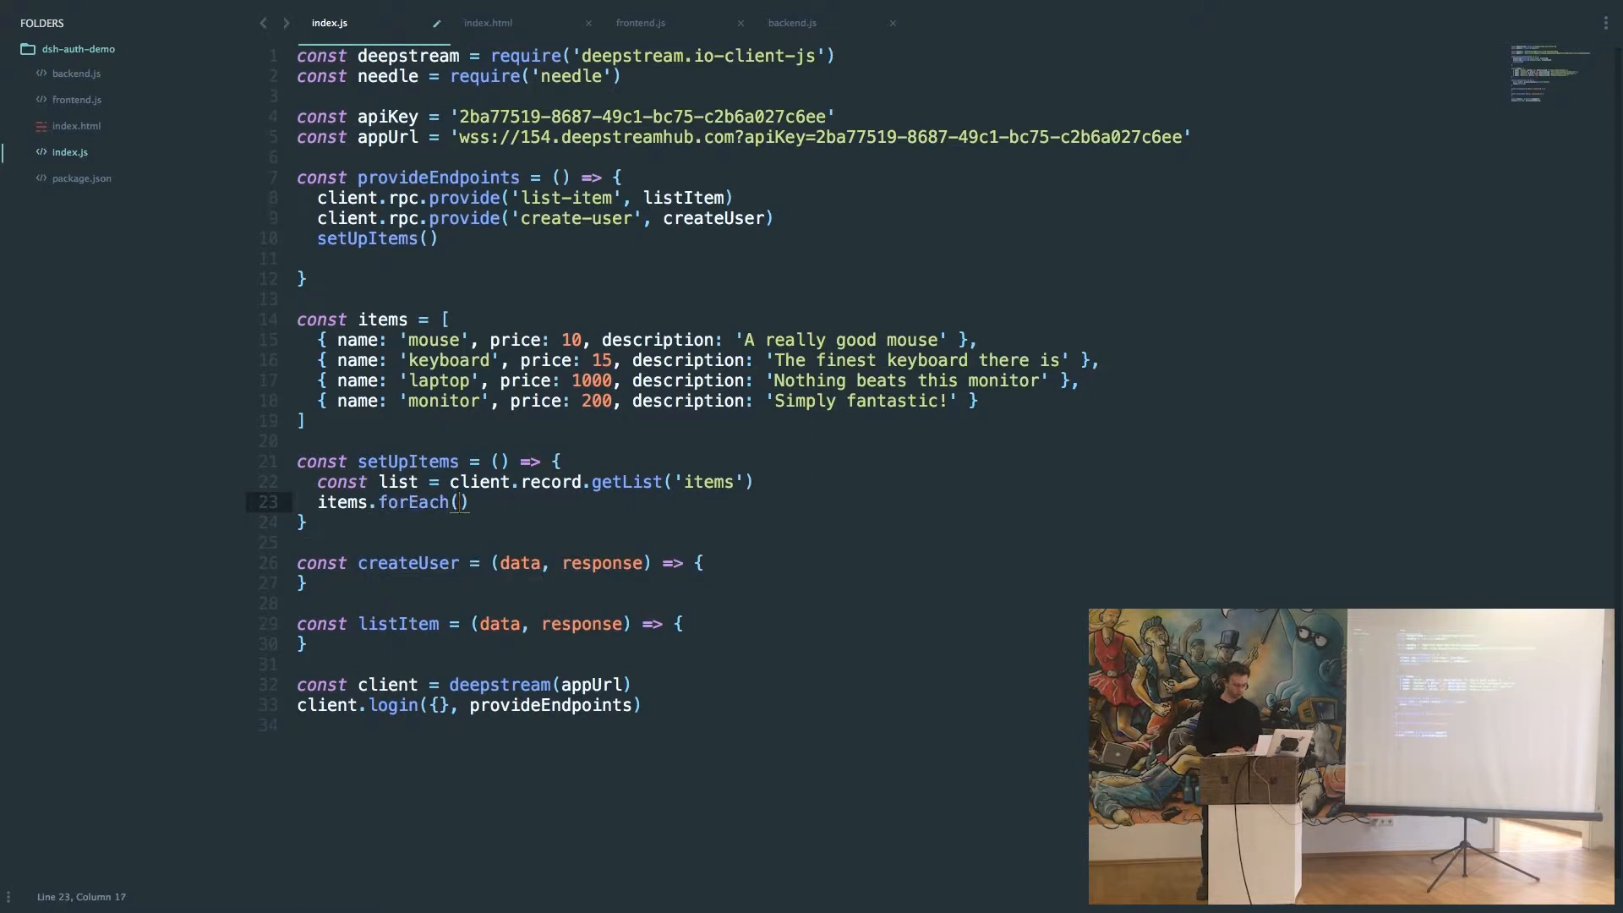
pyautogui.write('(item) => {})')
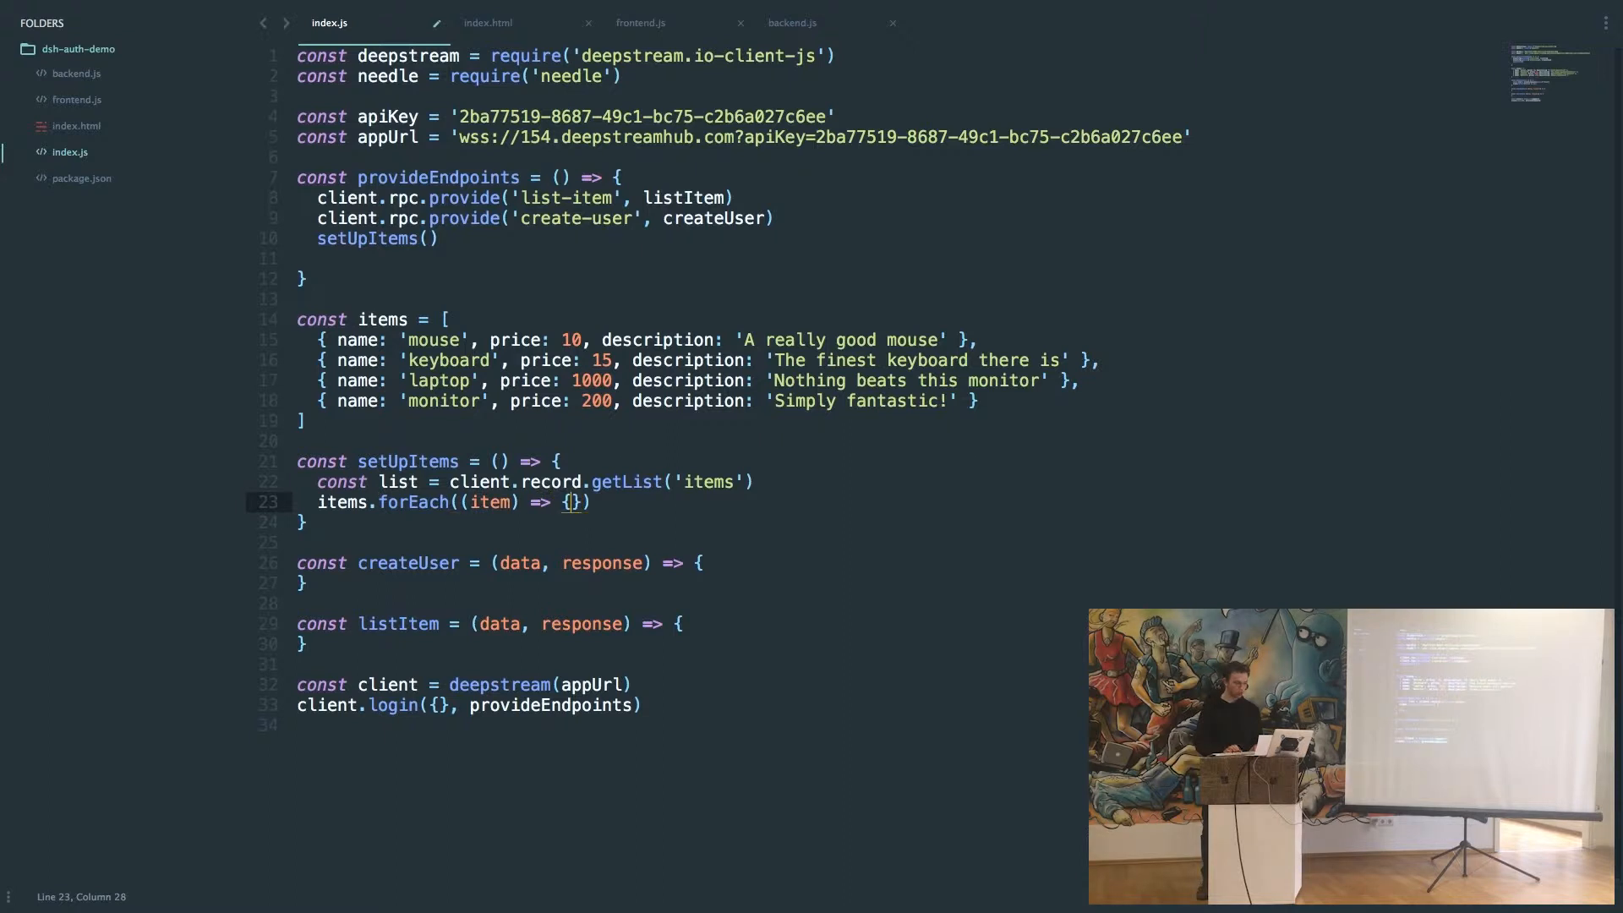
pyautogui.press('Enter')
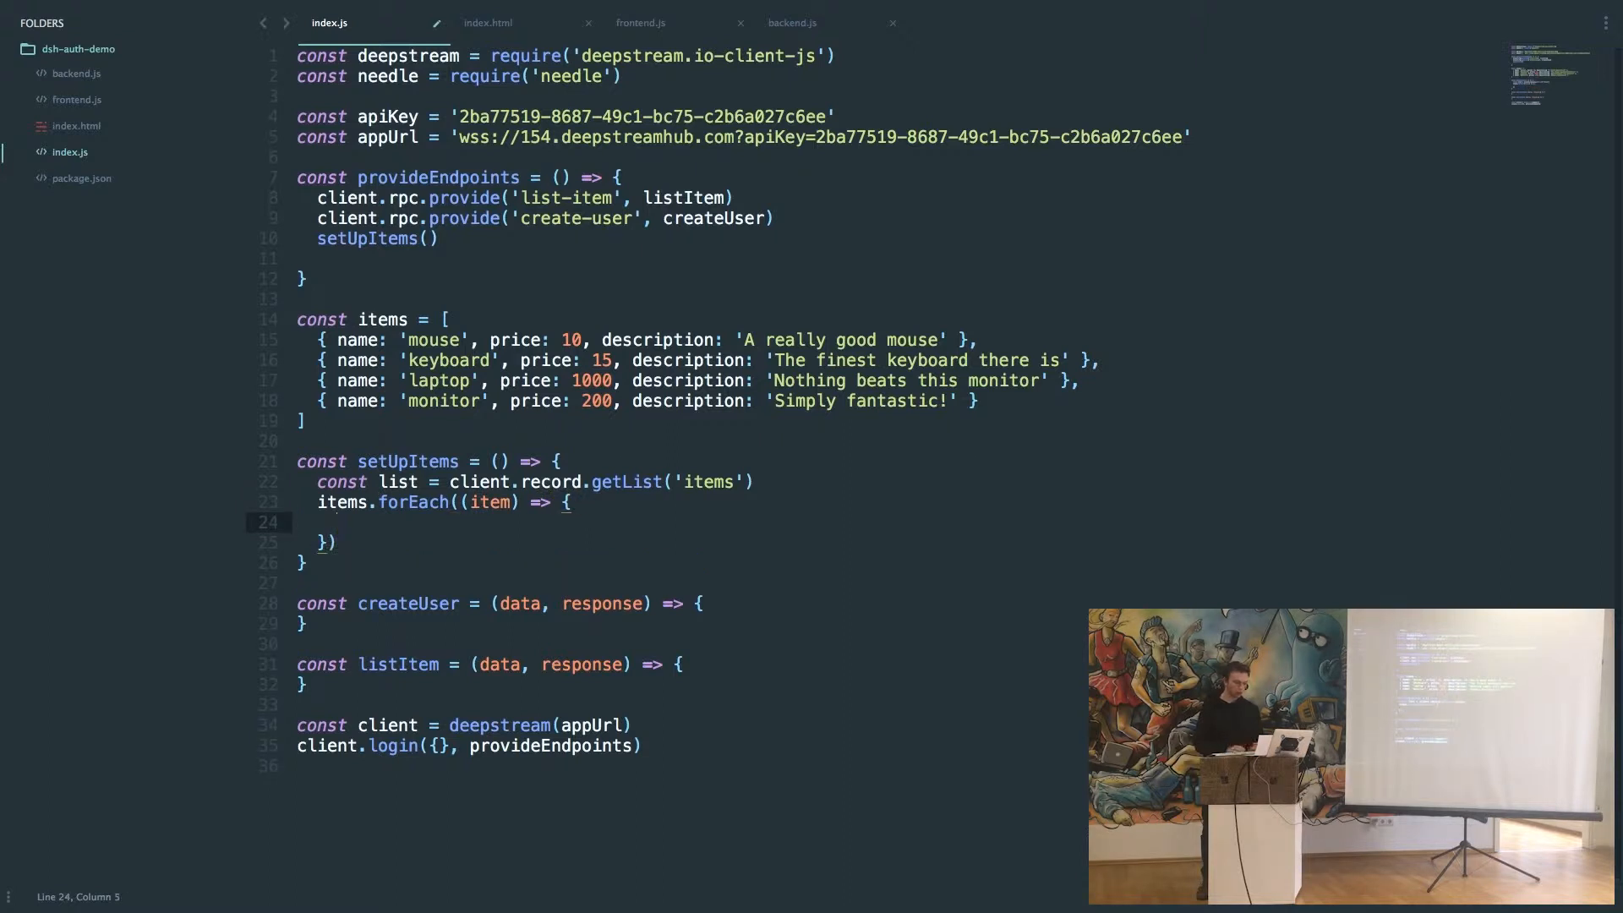
# - Get each item's record with client.record.getRecord(`items/${item.name}`)
pyautogui.write('const record = c')
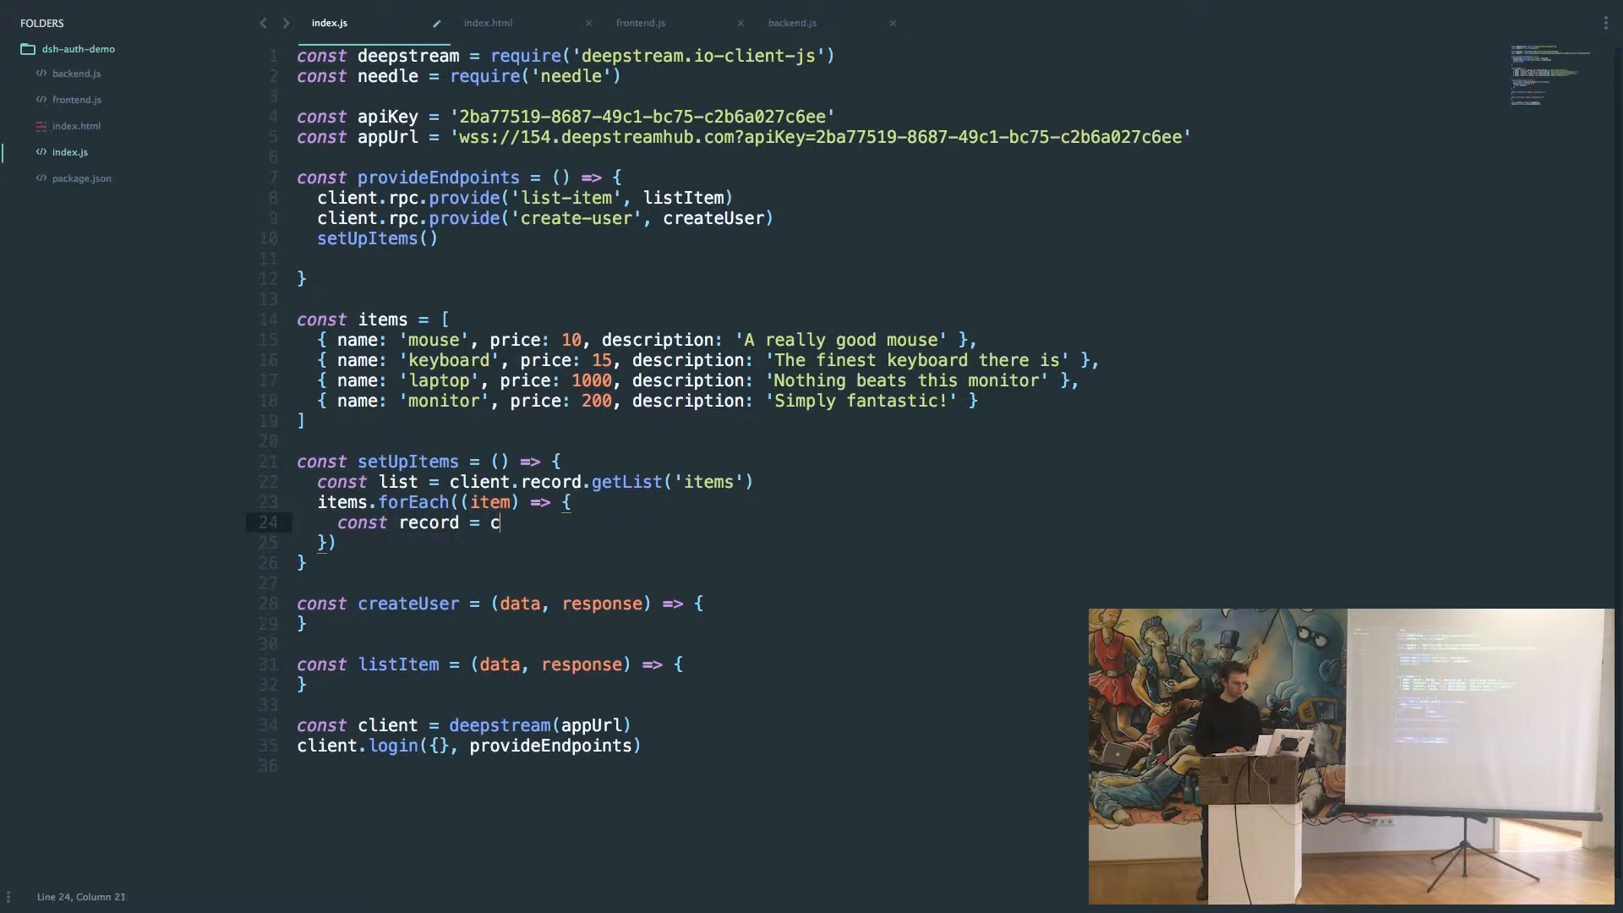
pyautogui.write('lient.record')
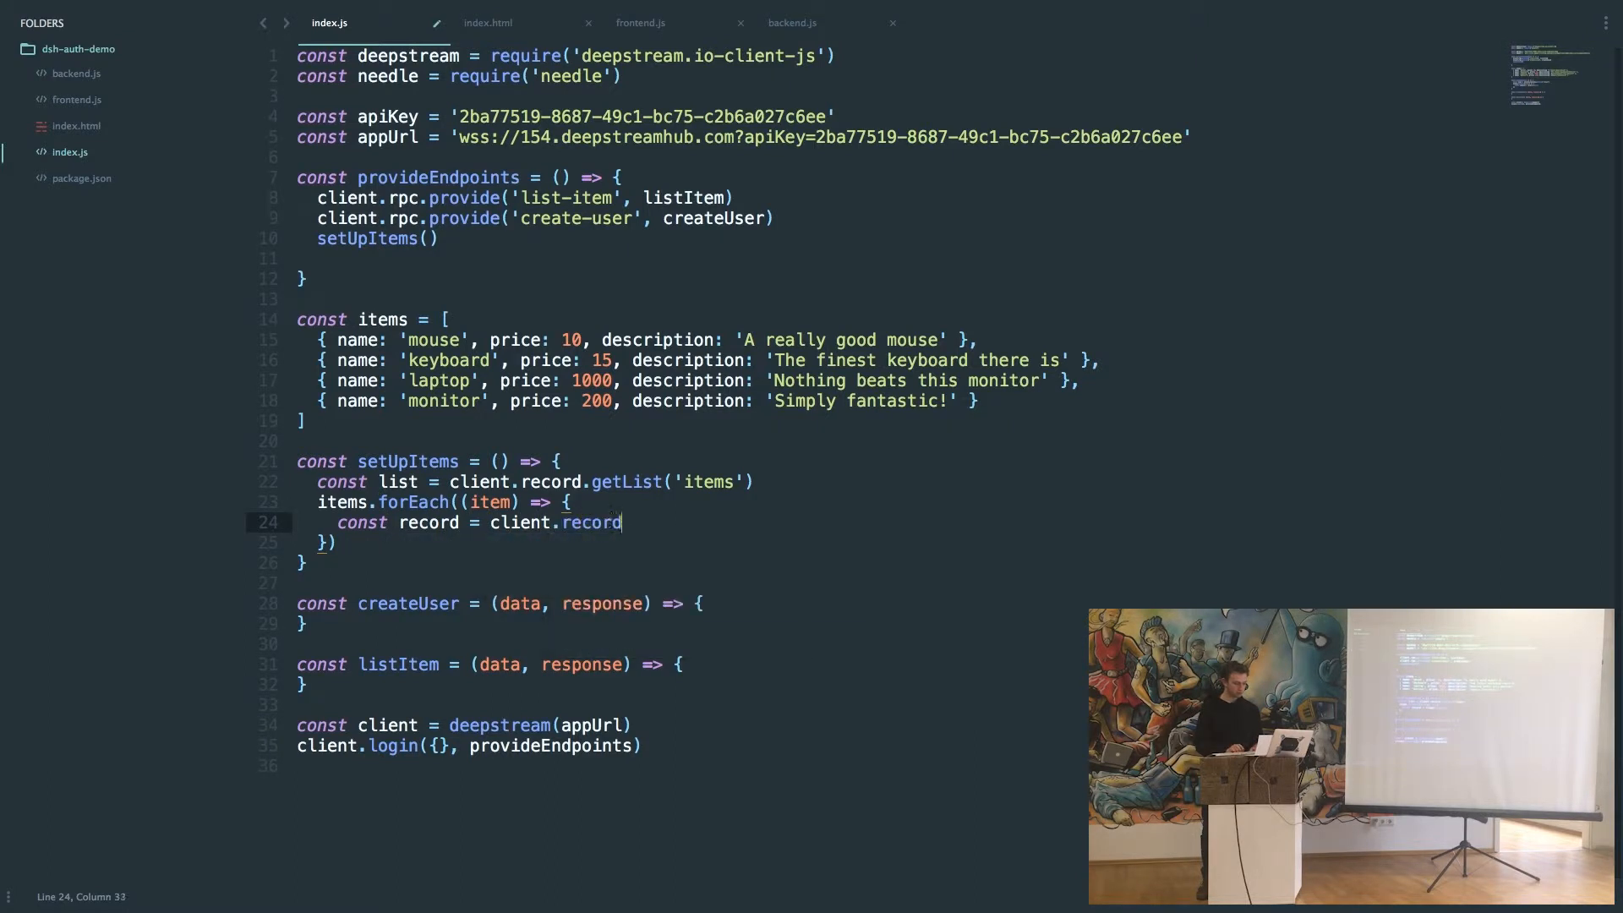
pyautogui.write('.getRecord')
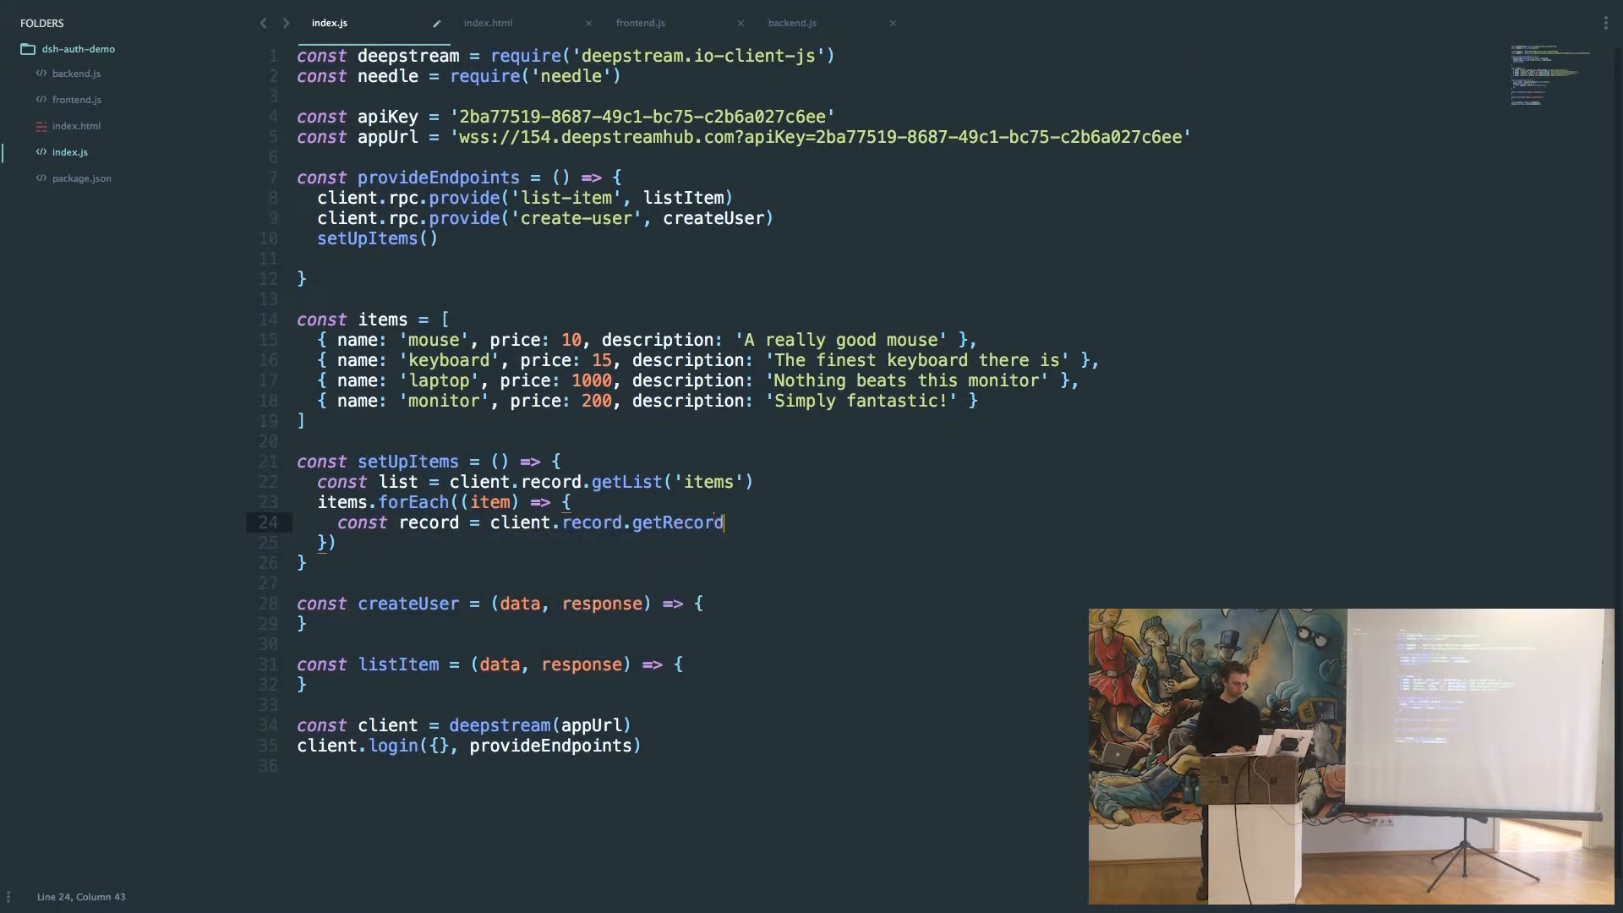
pyautogui.write('(`')
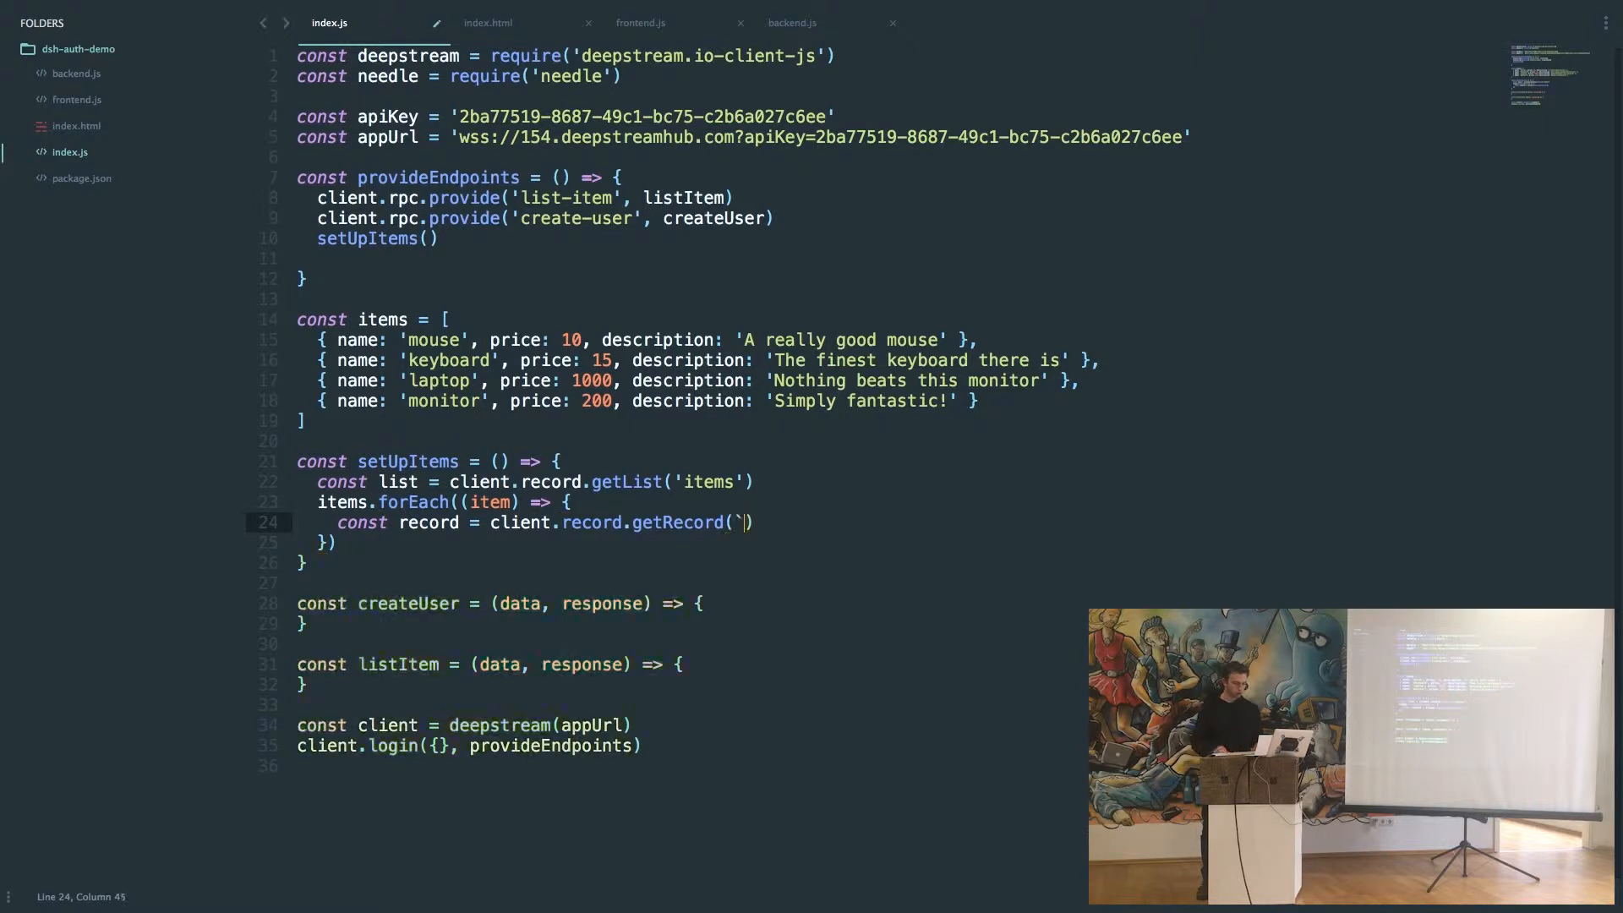
pyautogui.write('`)')
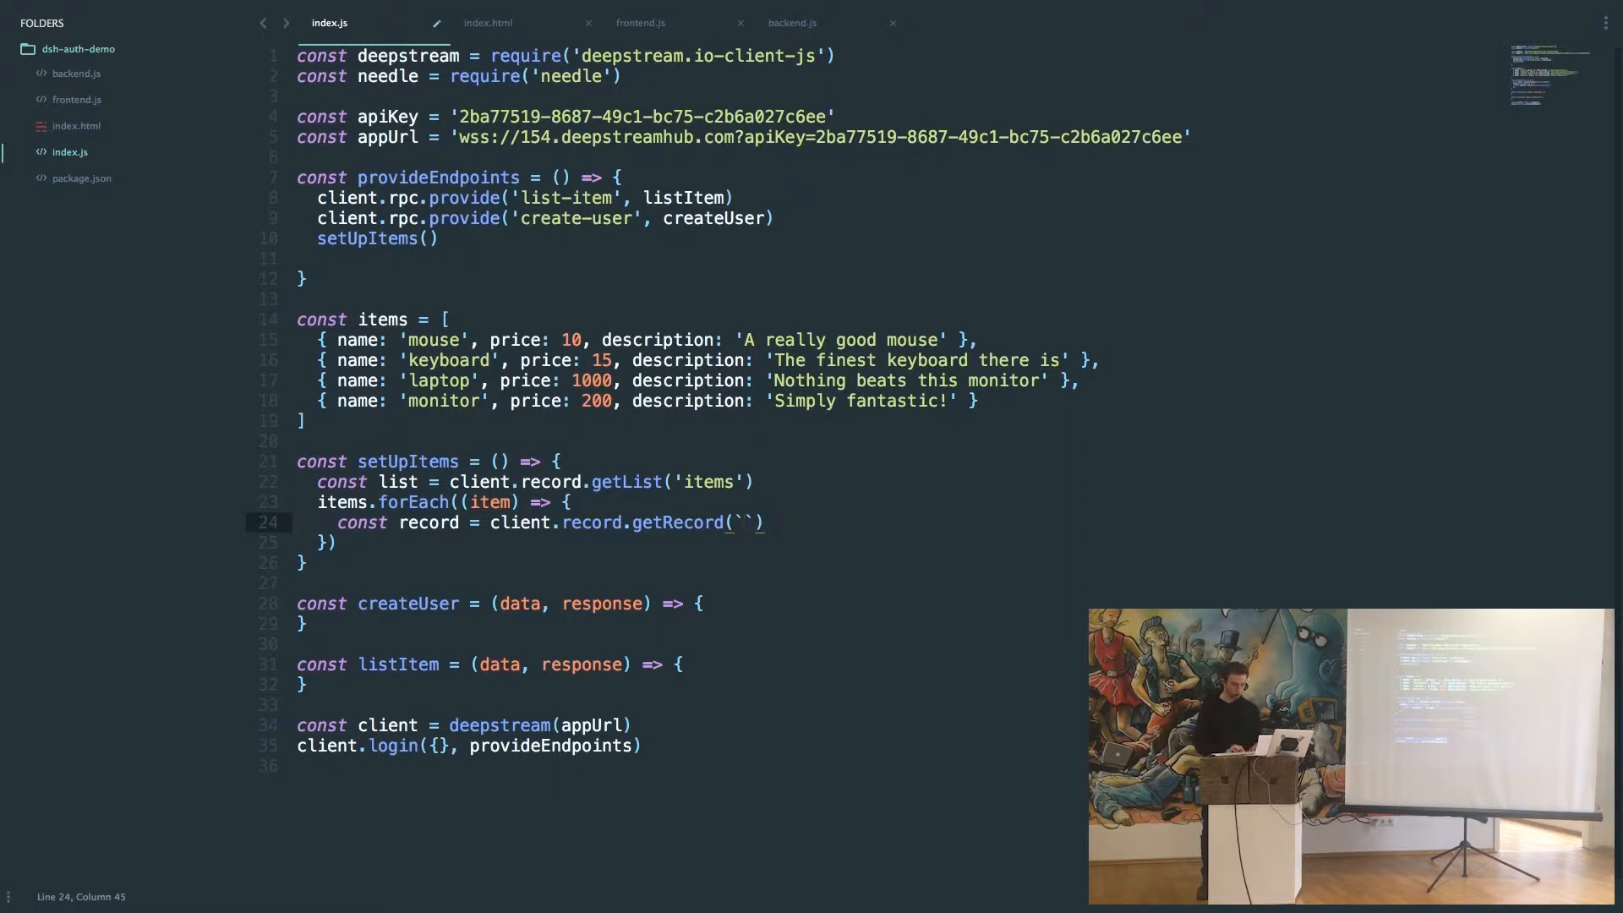
pyautogui.write('items/')
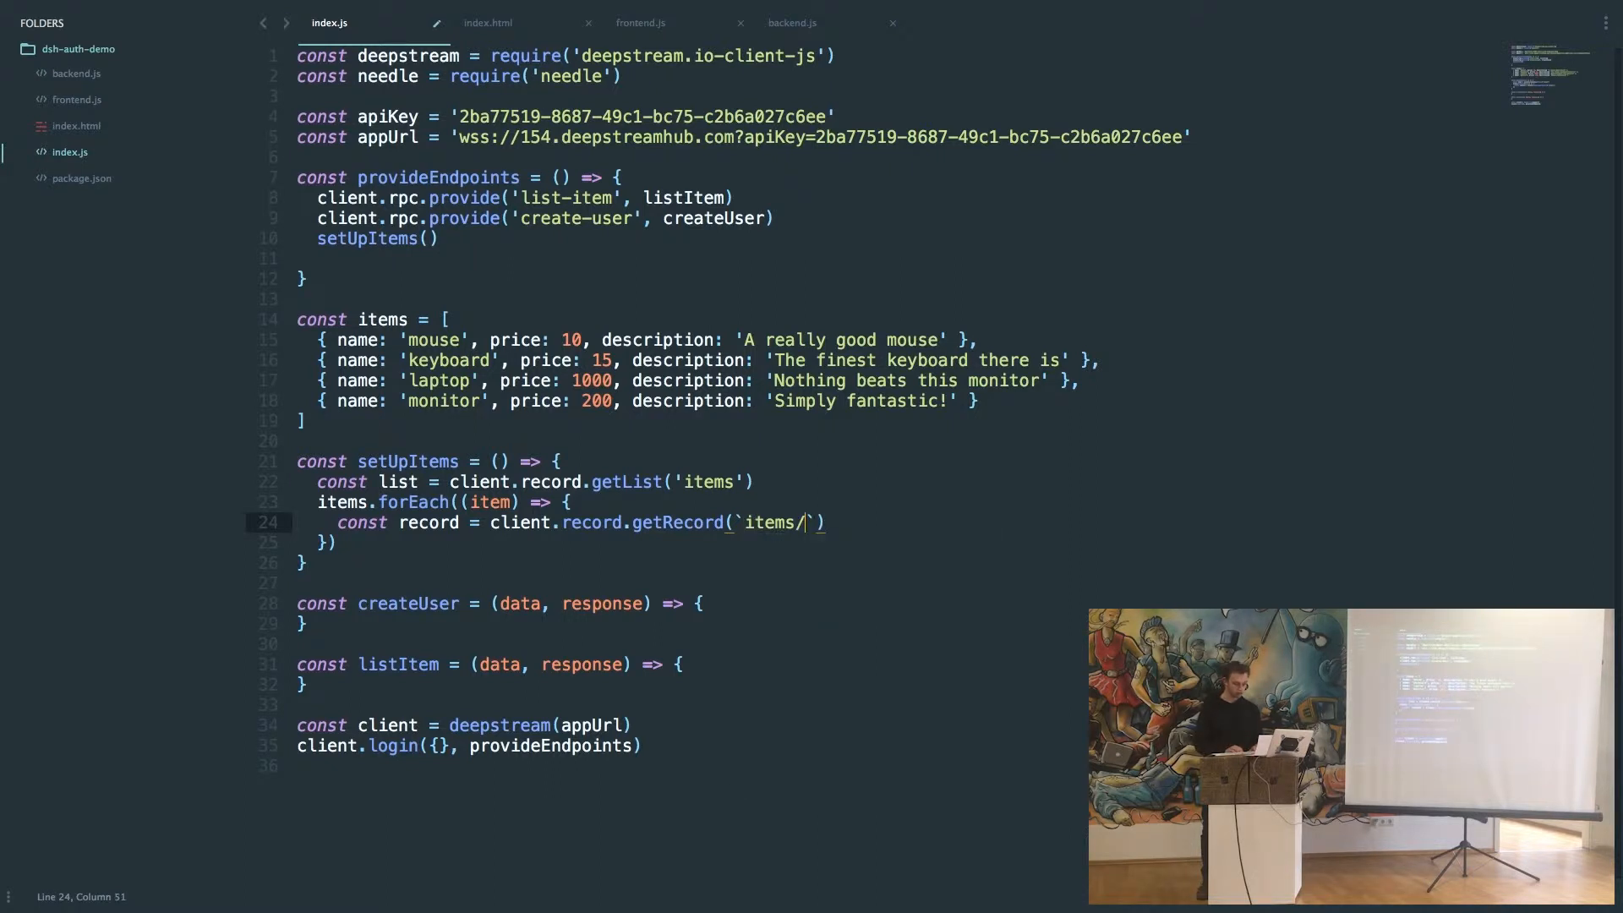
pyautogui.write('$')
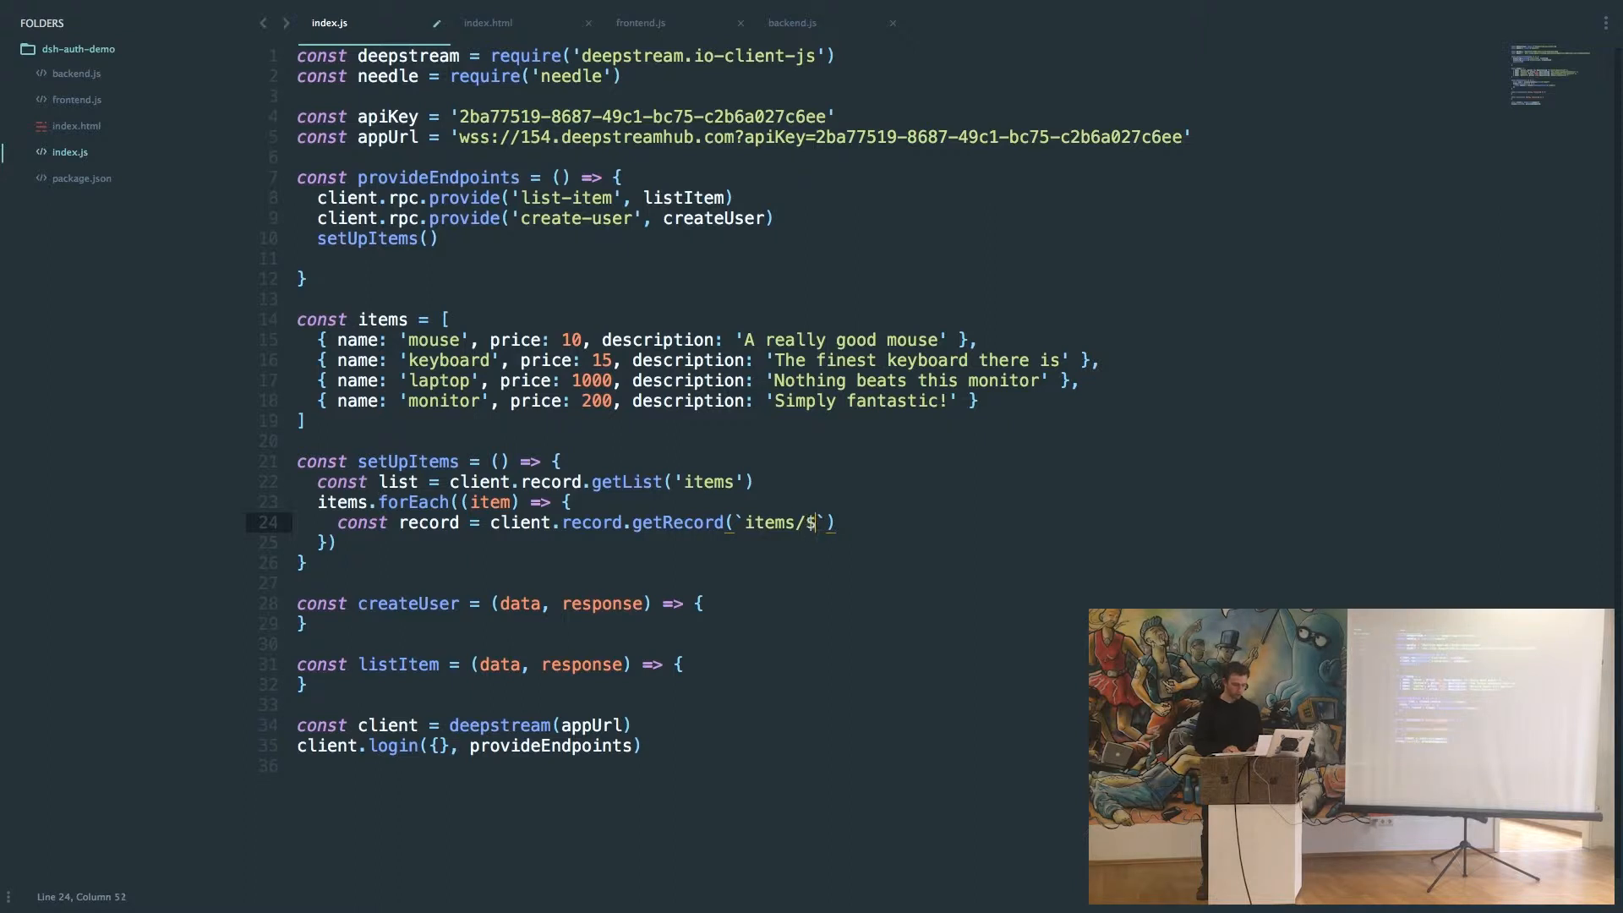
pyautogui.write('{}')
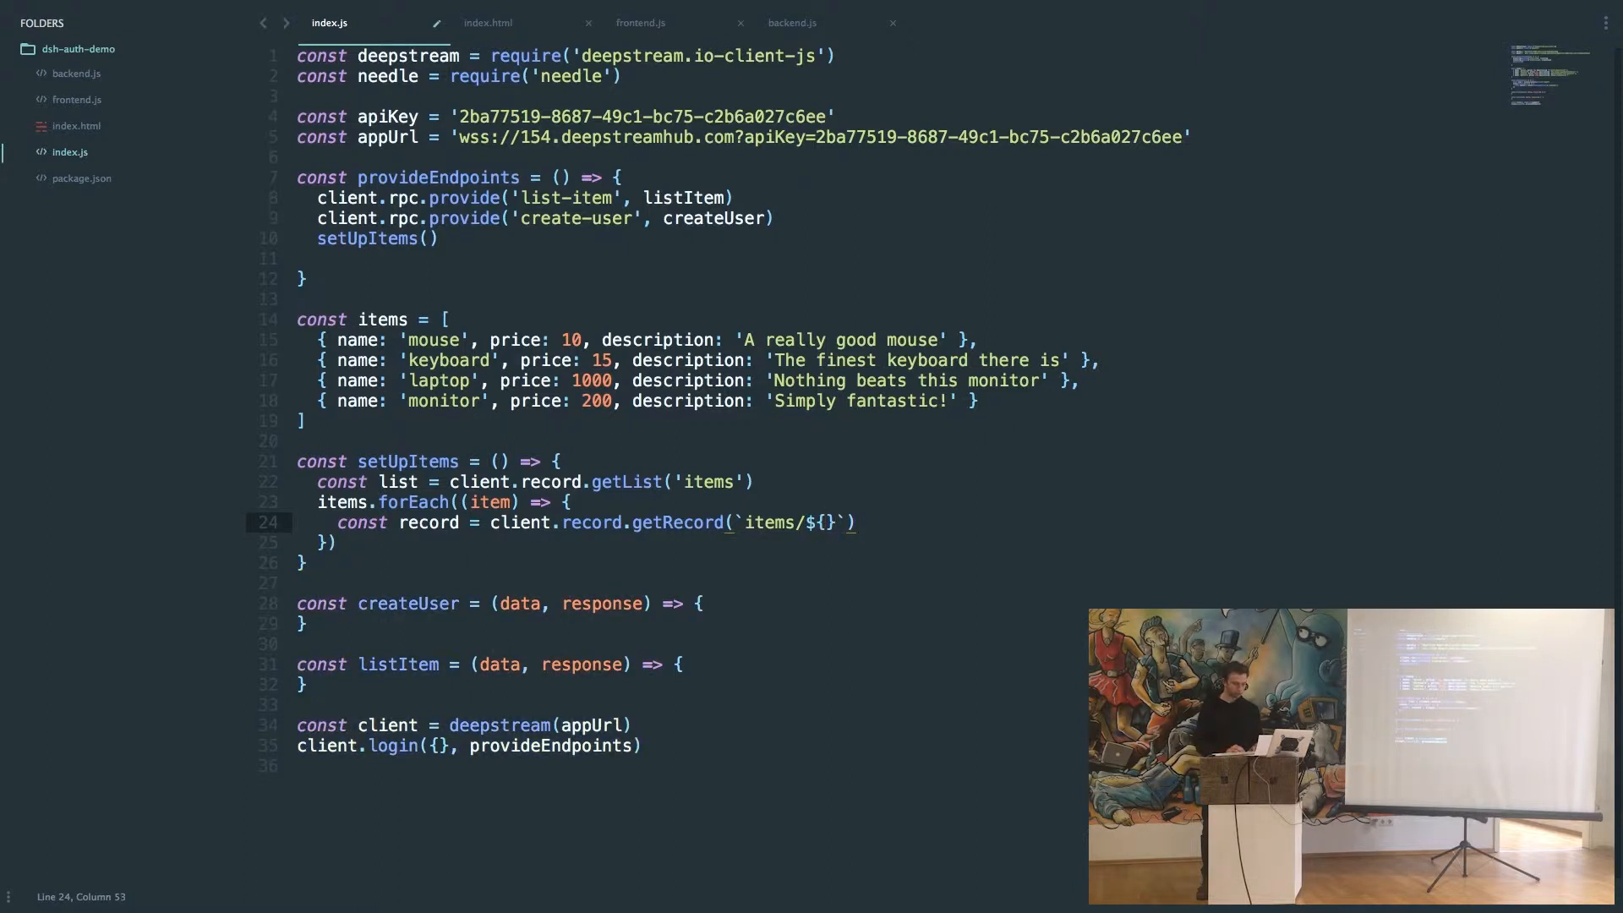
pyautogui.write('item.ns')
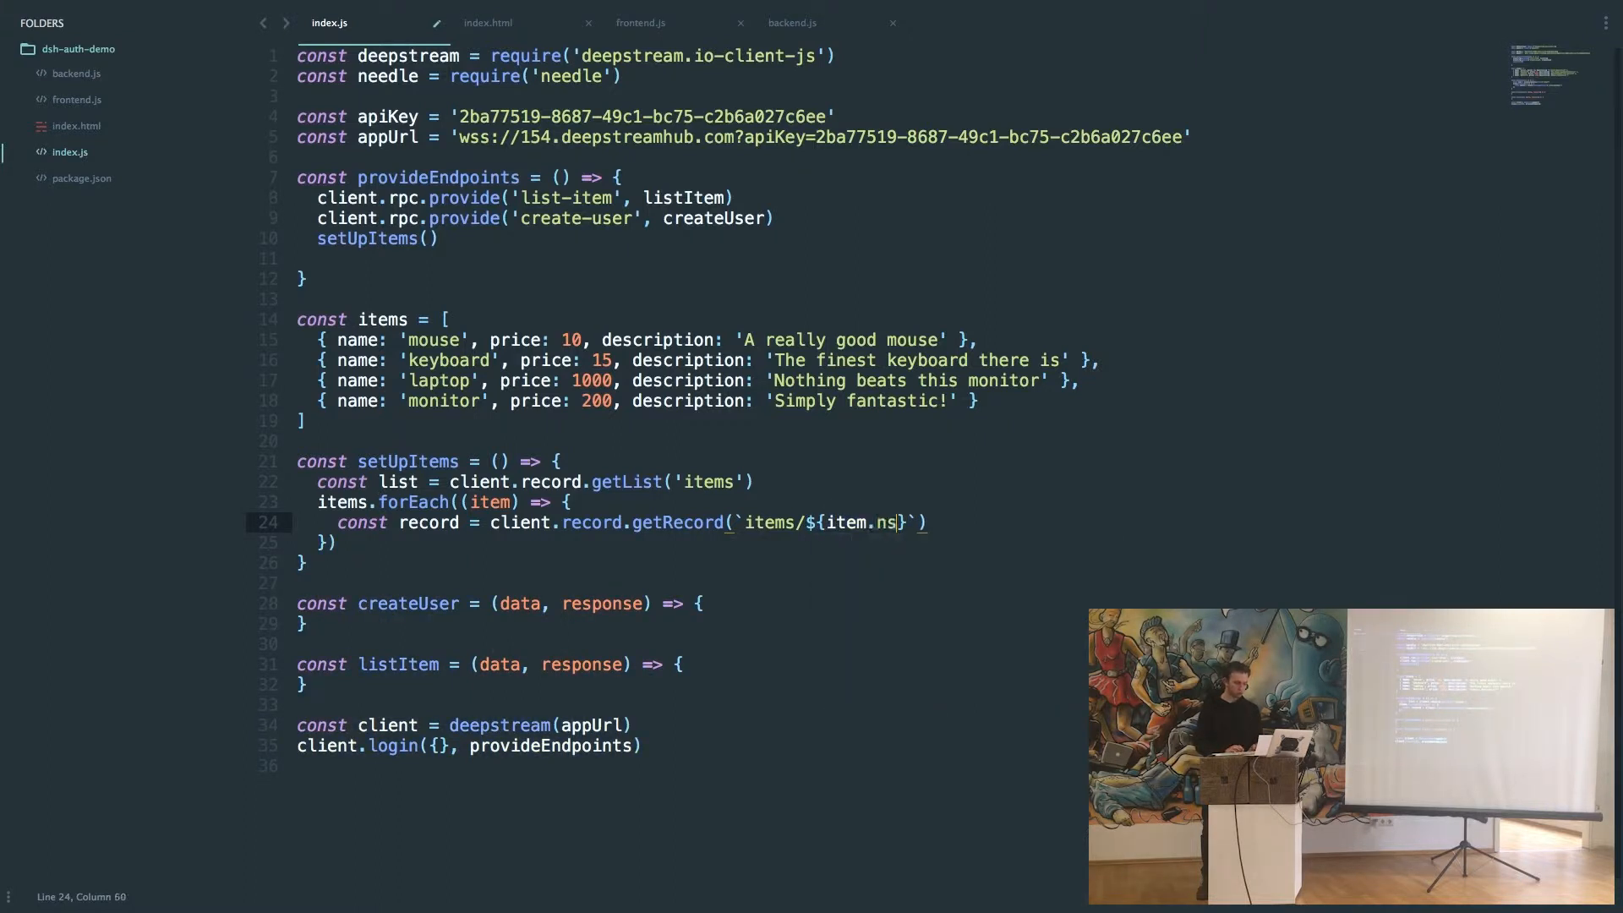
pyautogui.write('ame')
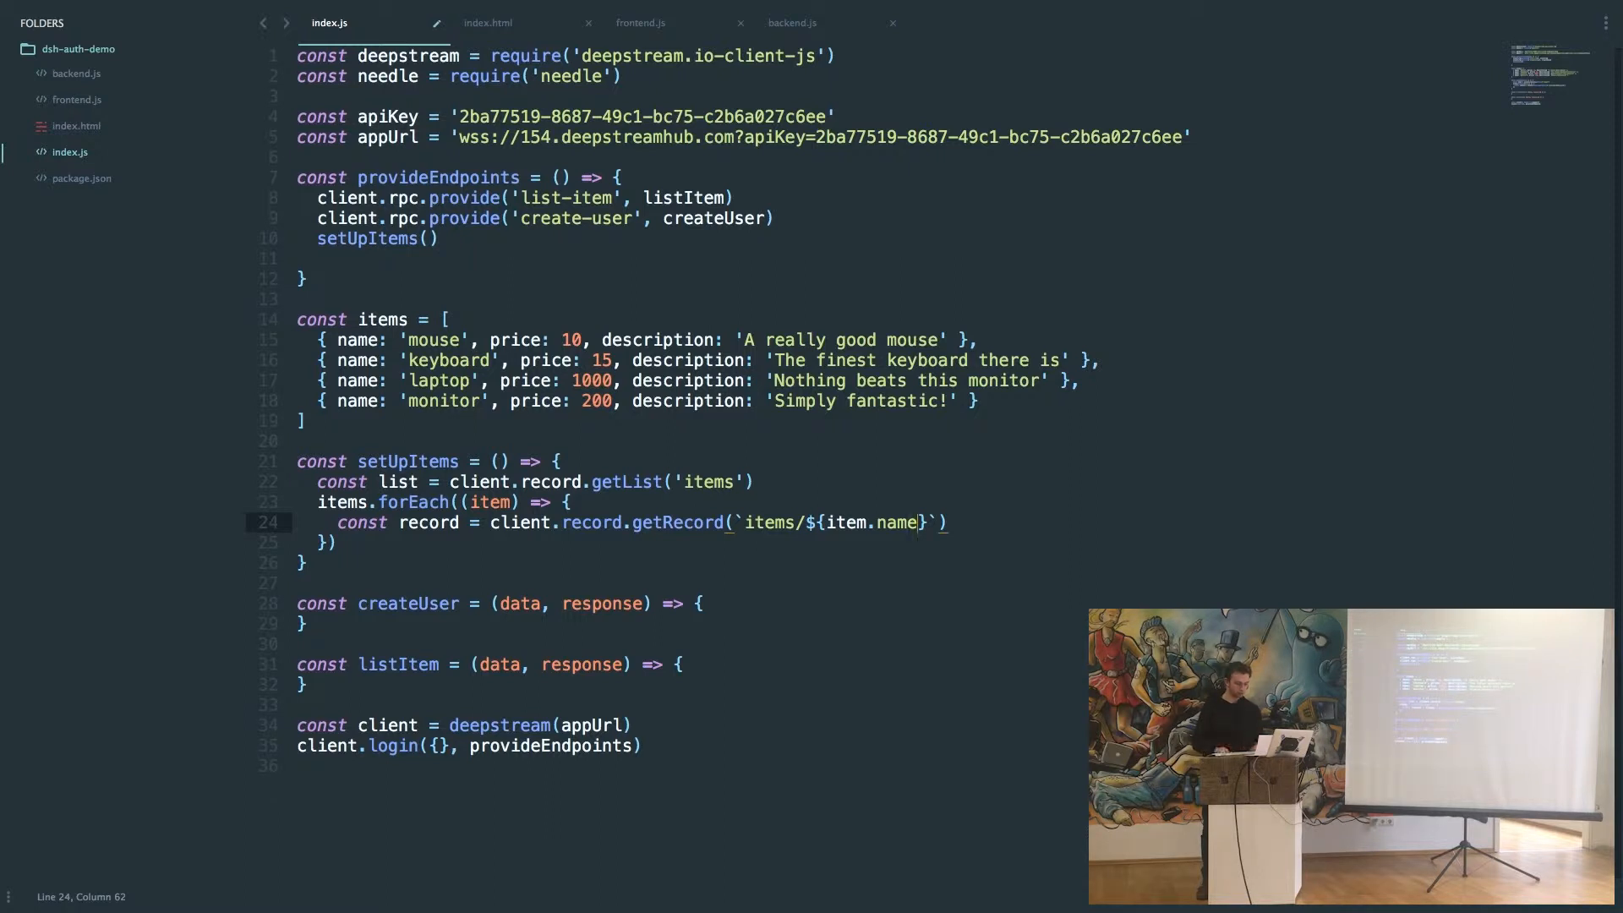
pyautogui.press('Enter')
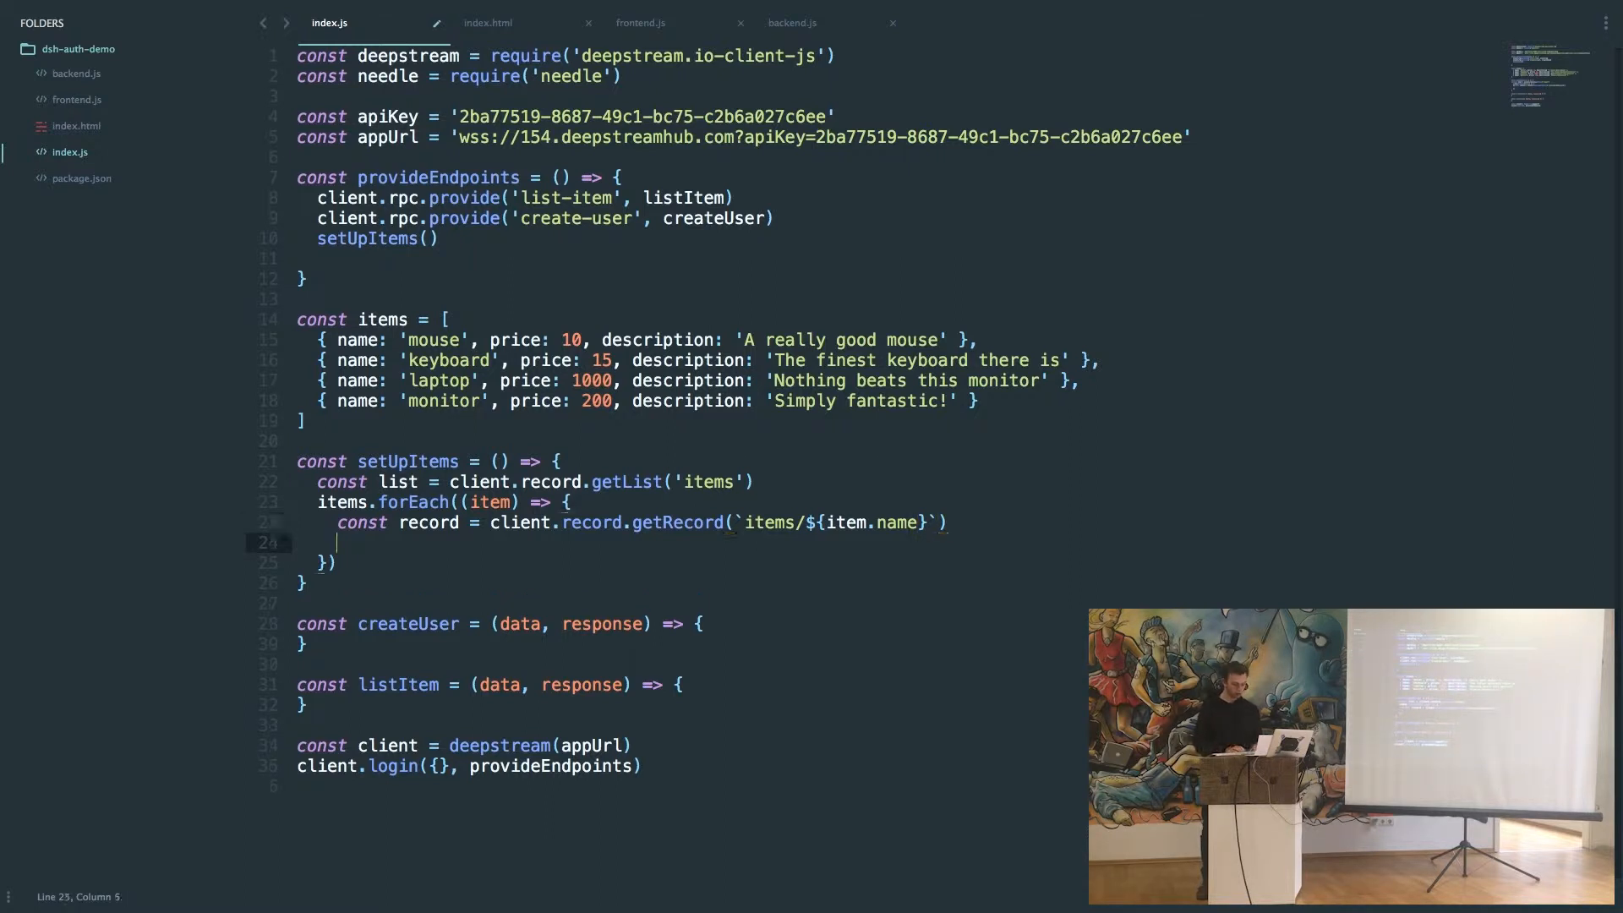
# - Set the record to item and add `items/${item.name}` to the list
pyautogui.write('record')
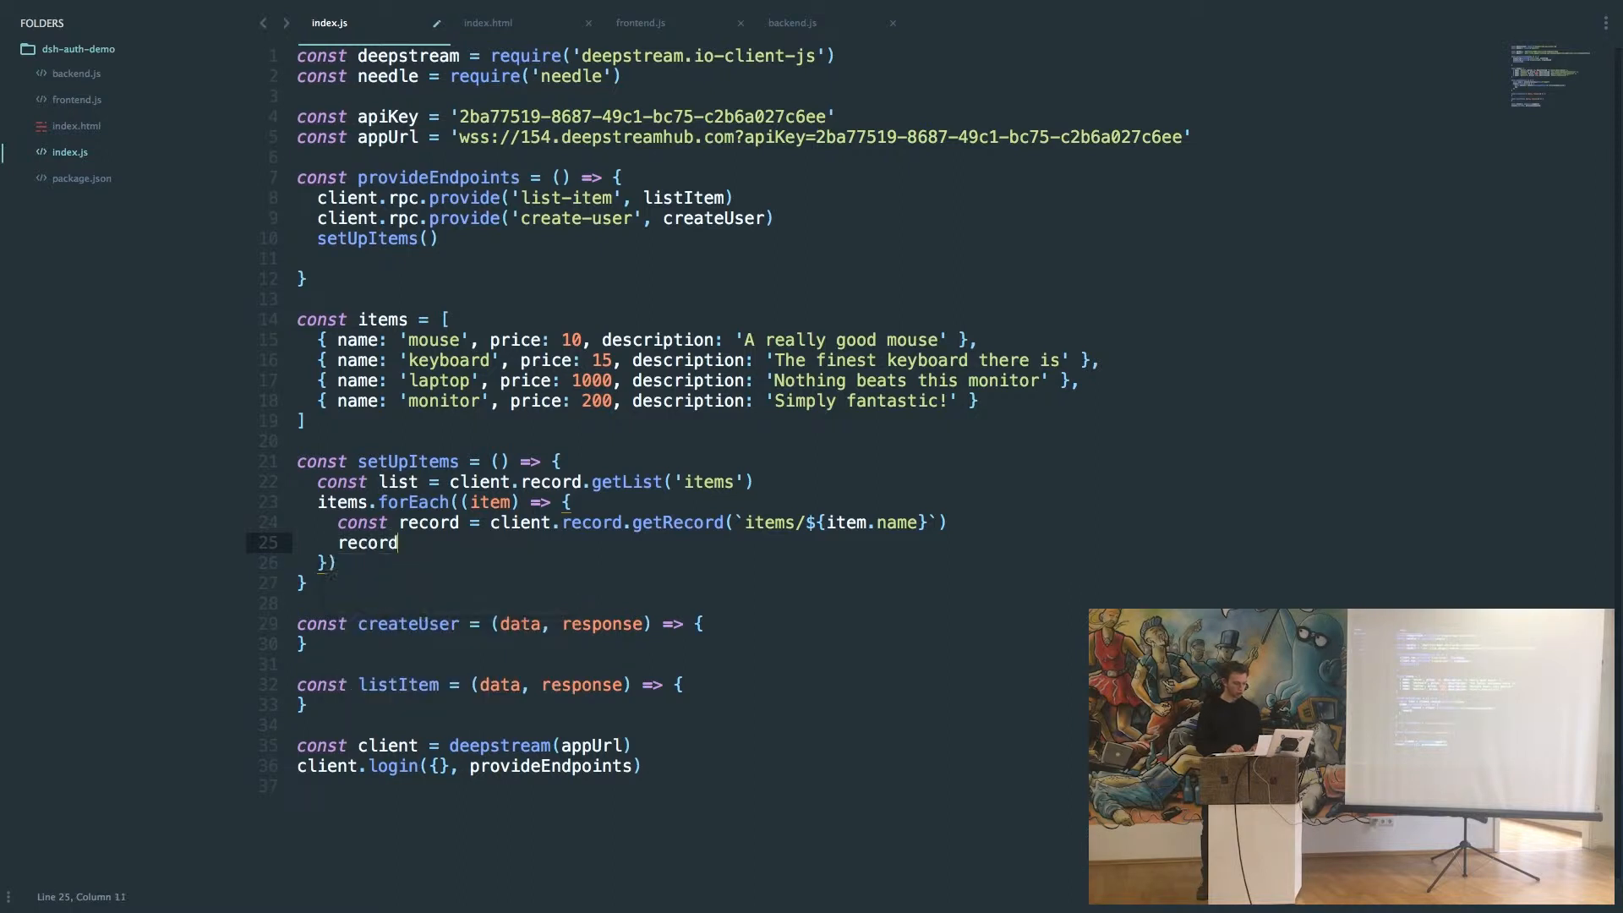
pyautogui.write('.set(item')
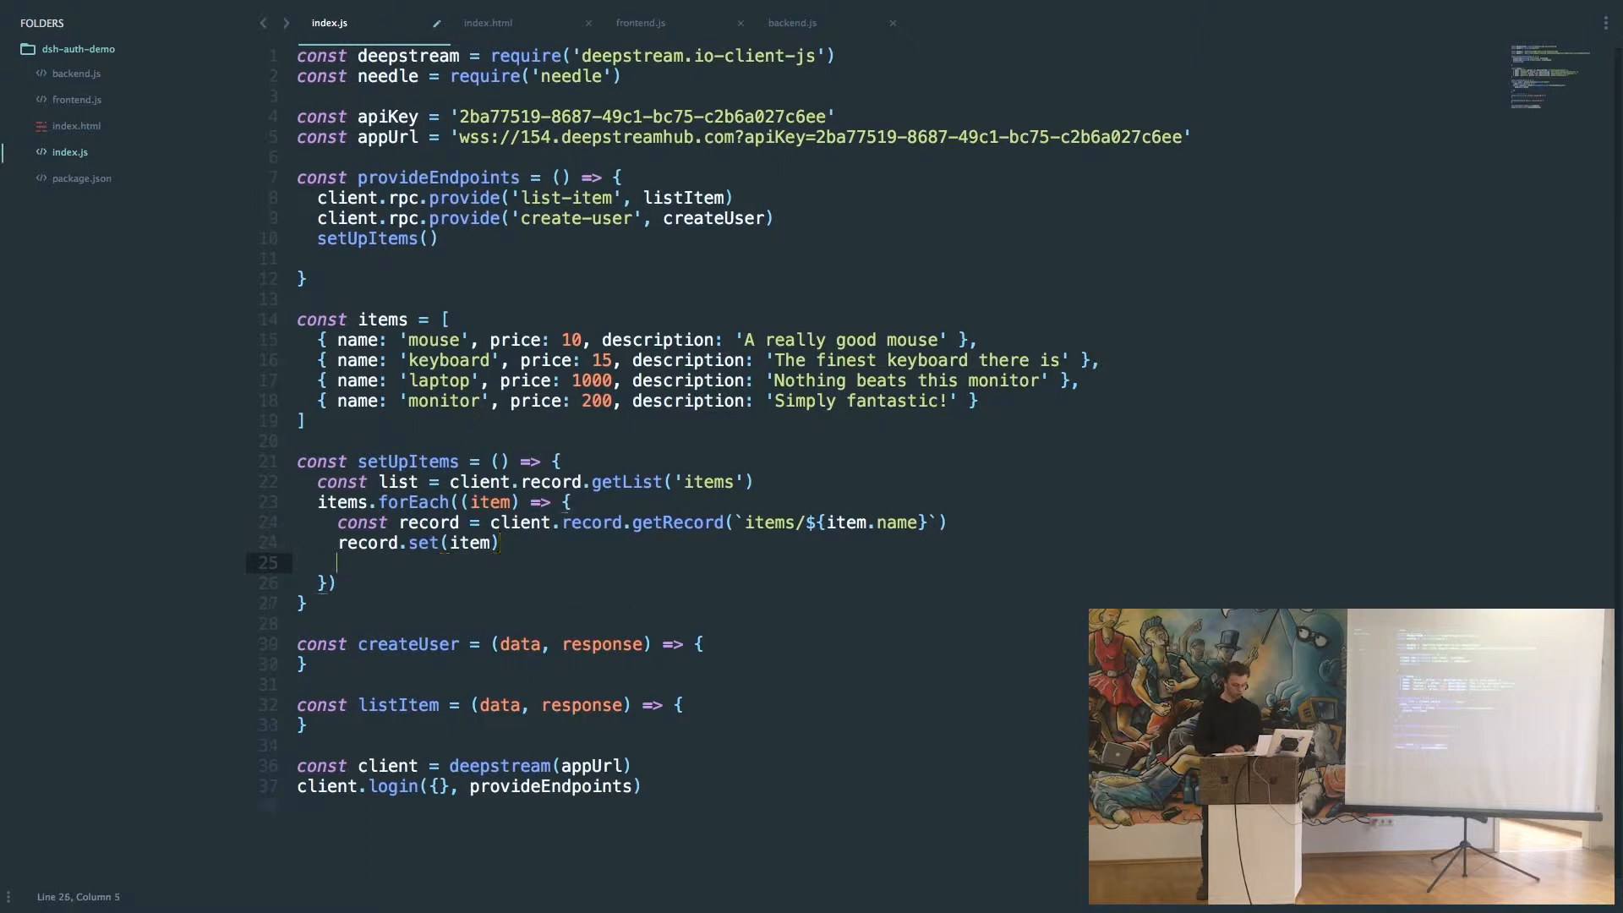
pyautogui.write('list.add')
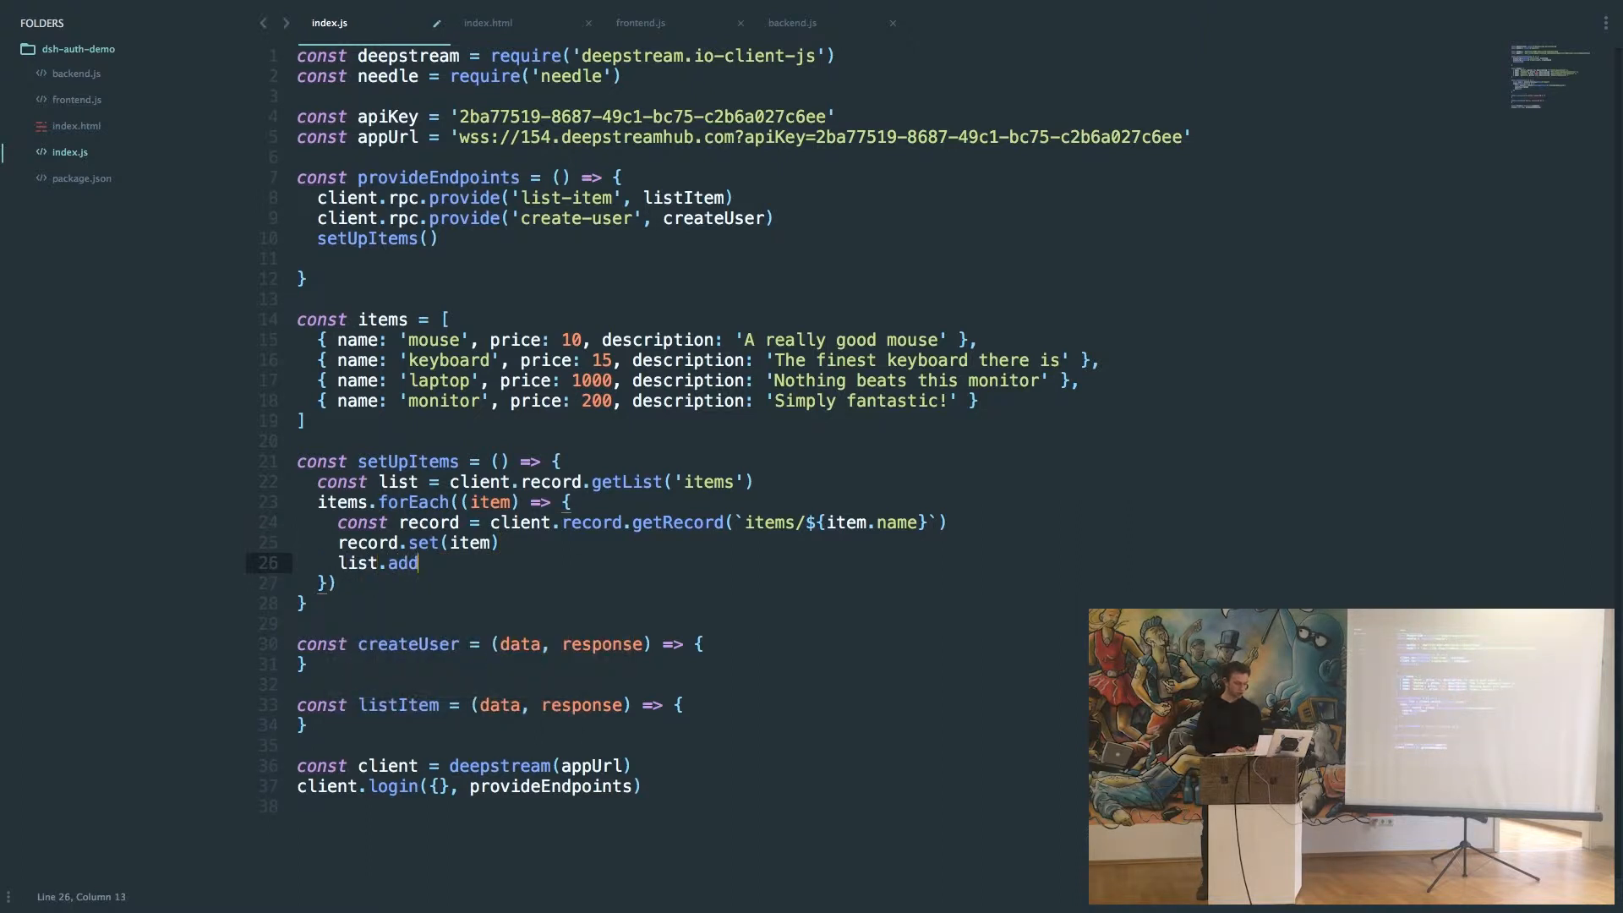
pyautogui.write('Entry()')
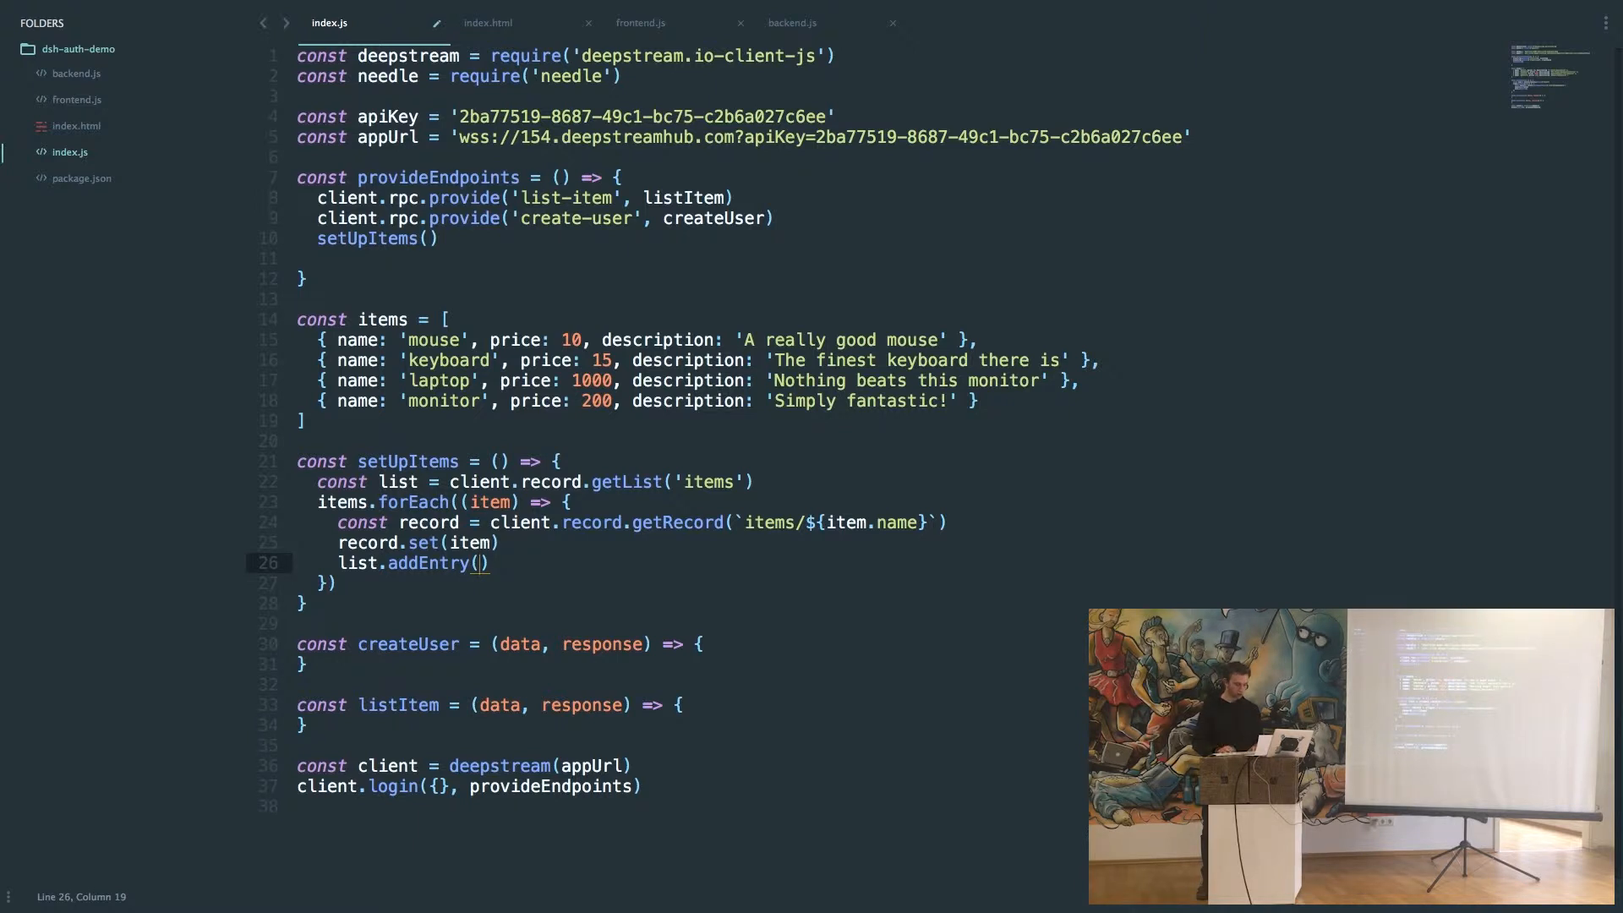
pyautogui.write('`i')
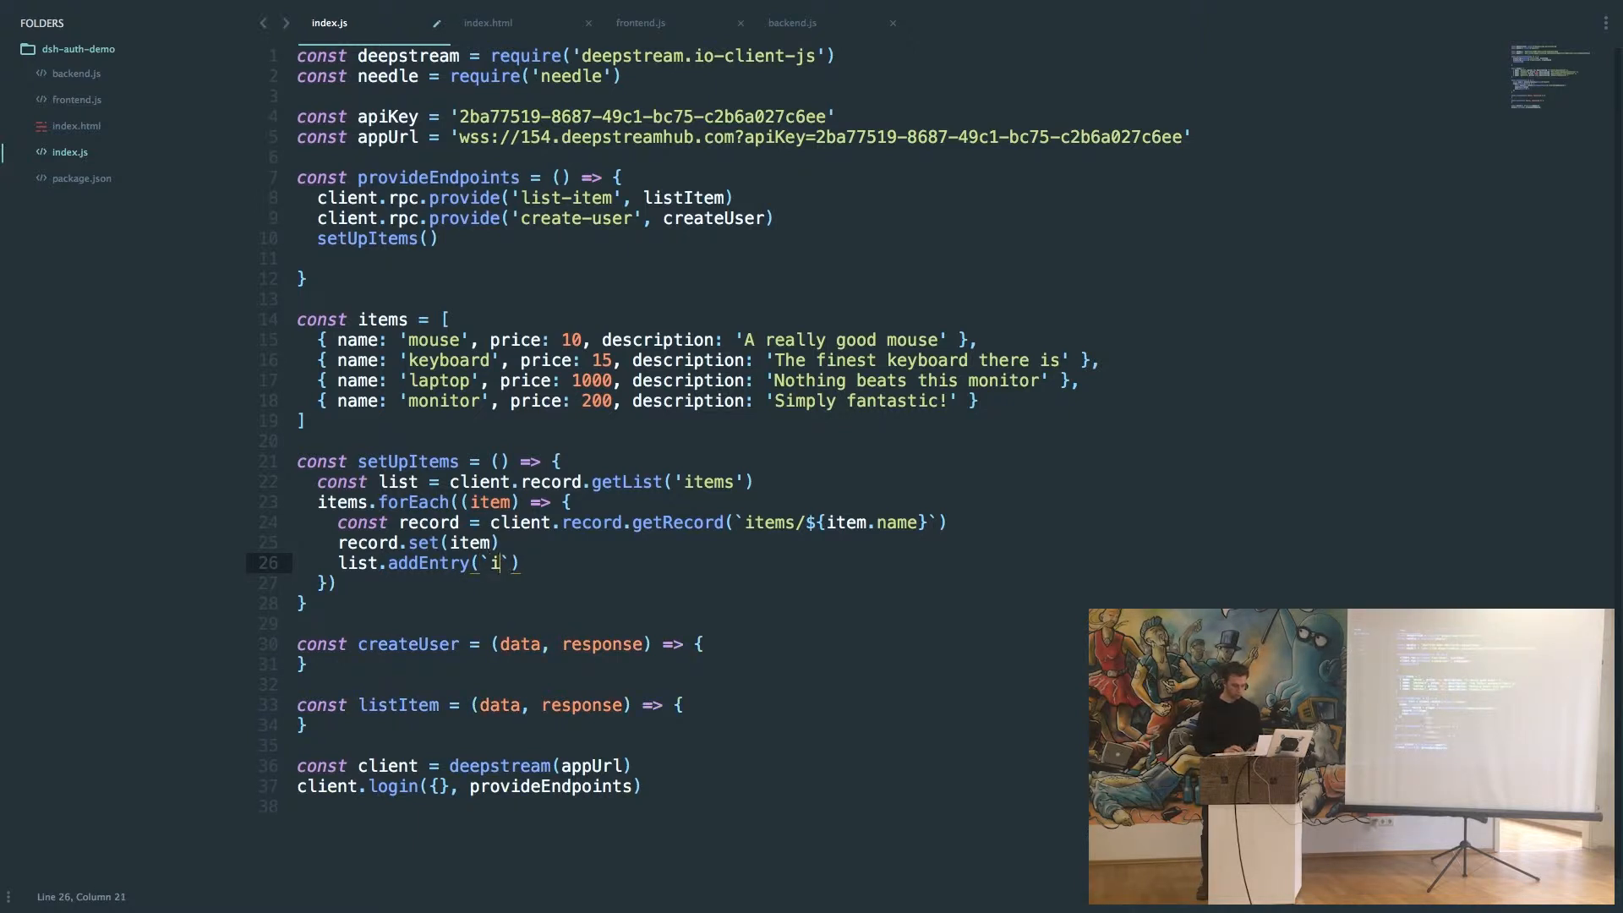
pyautogui.write('tems')
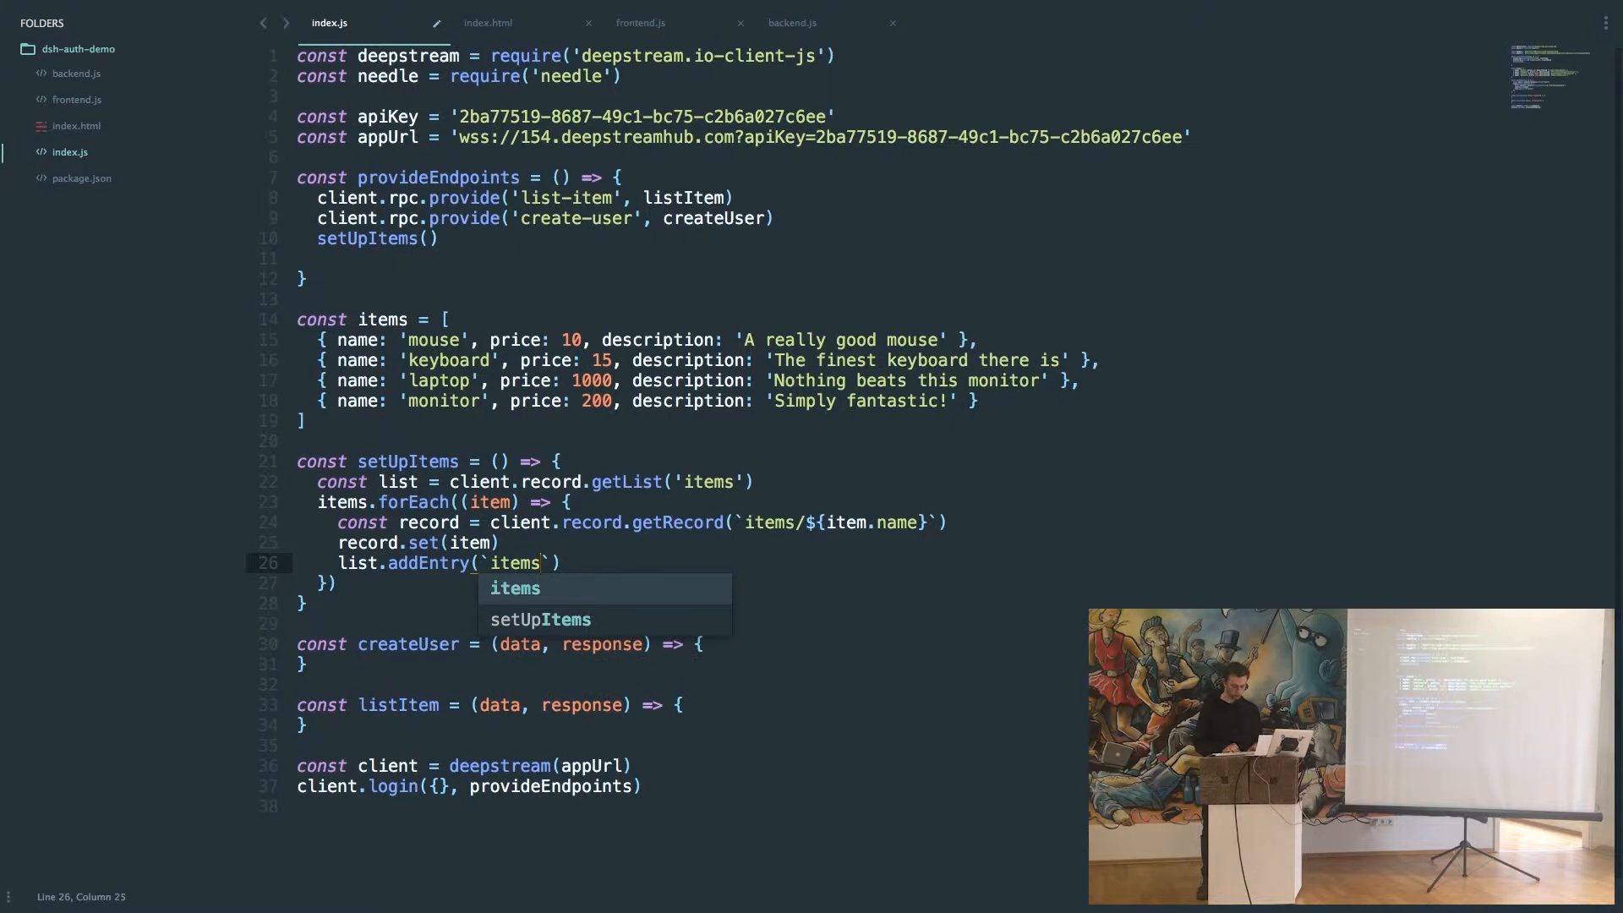
pyautogui.write('/${}')
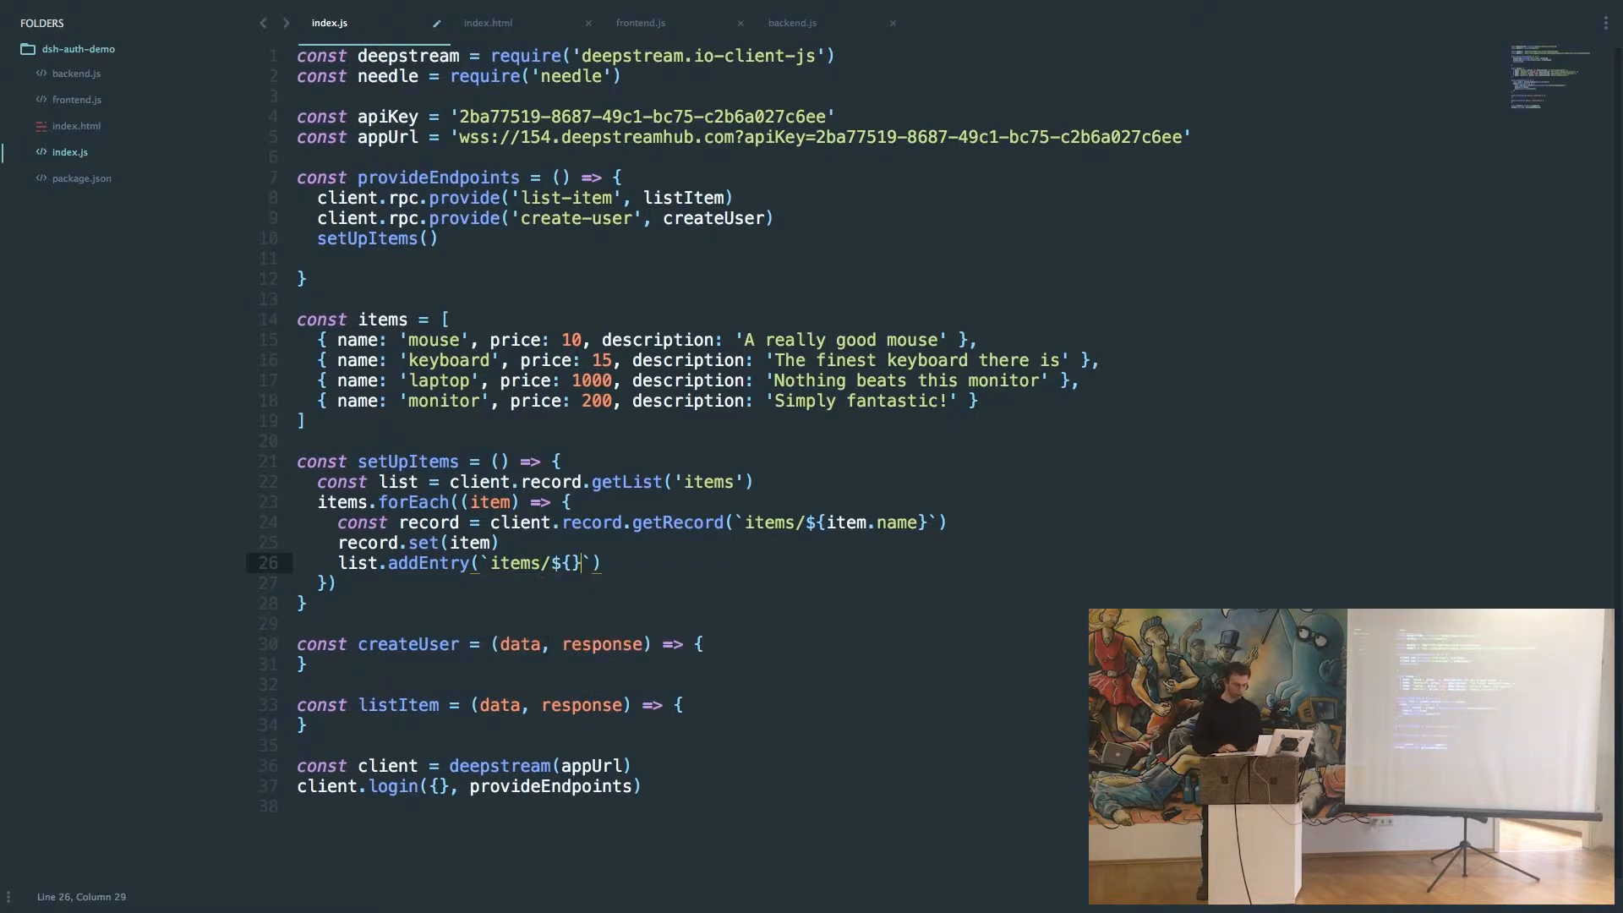
pyautogui.write('item.name')
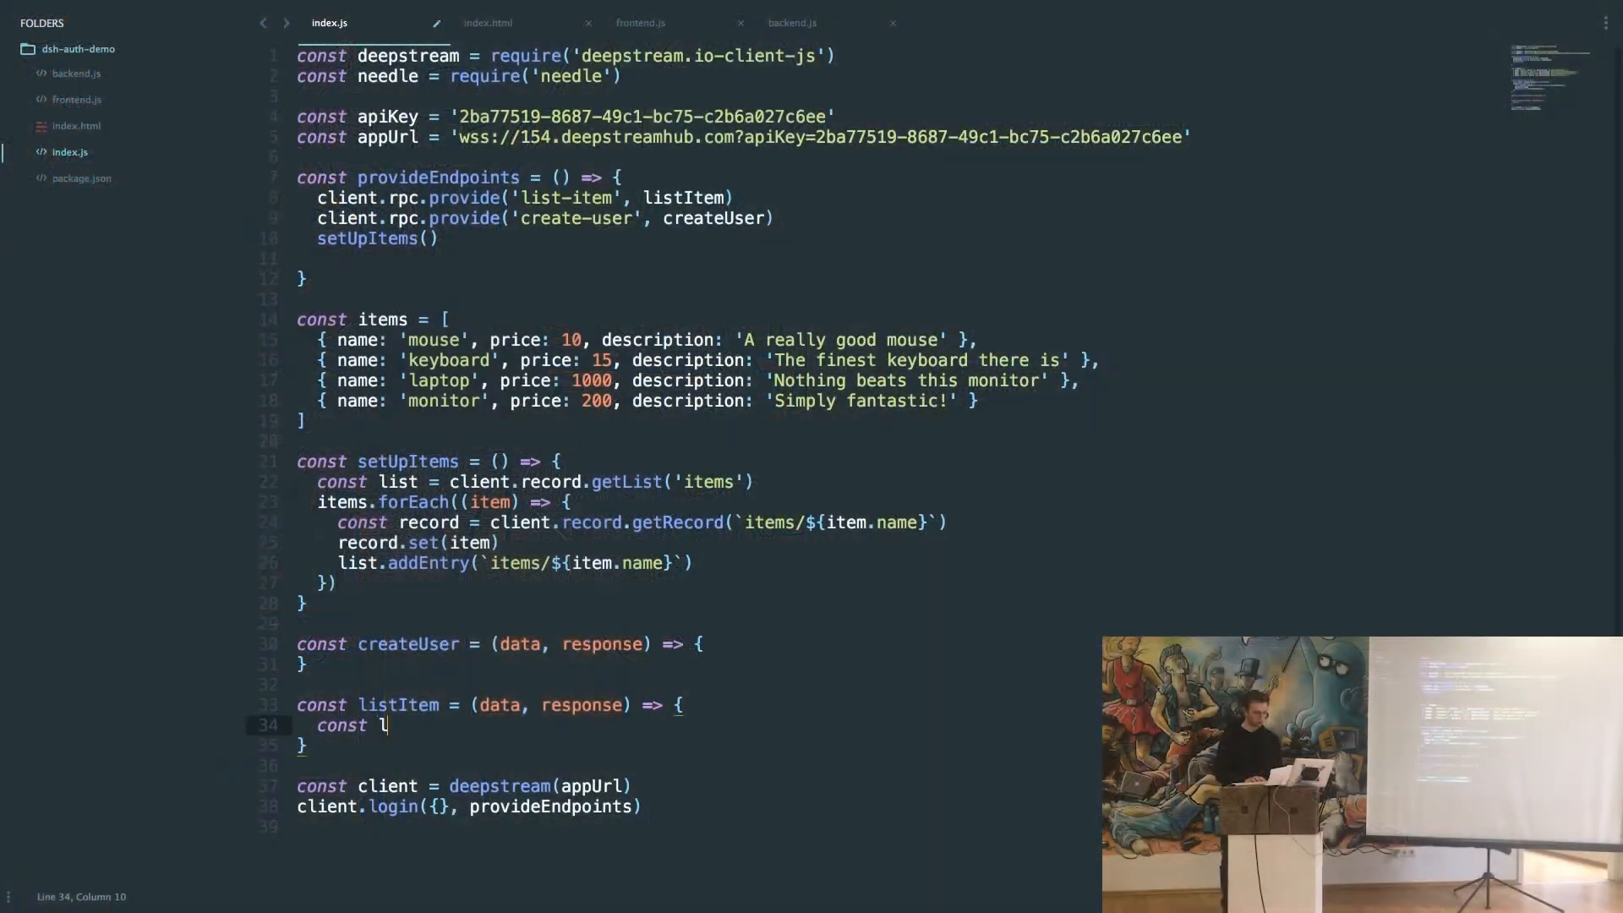
# - In listItem, get the 'items' list and begin the item record lookup
pyautogui.write('ist = client.re')
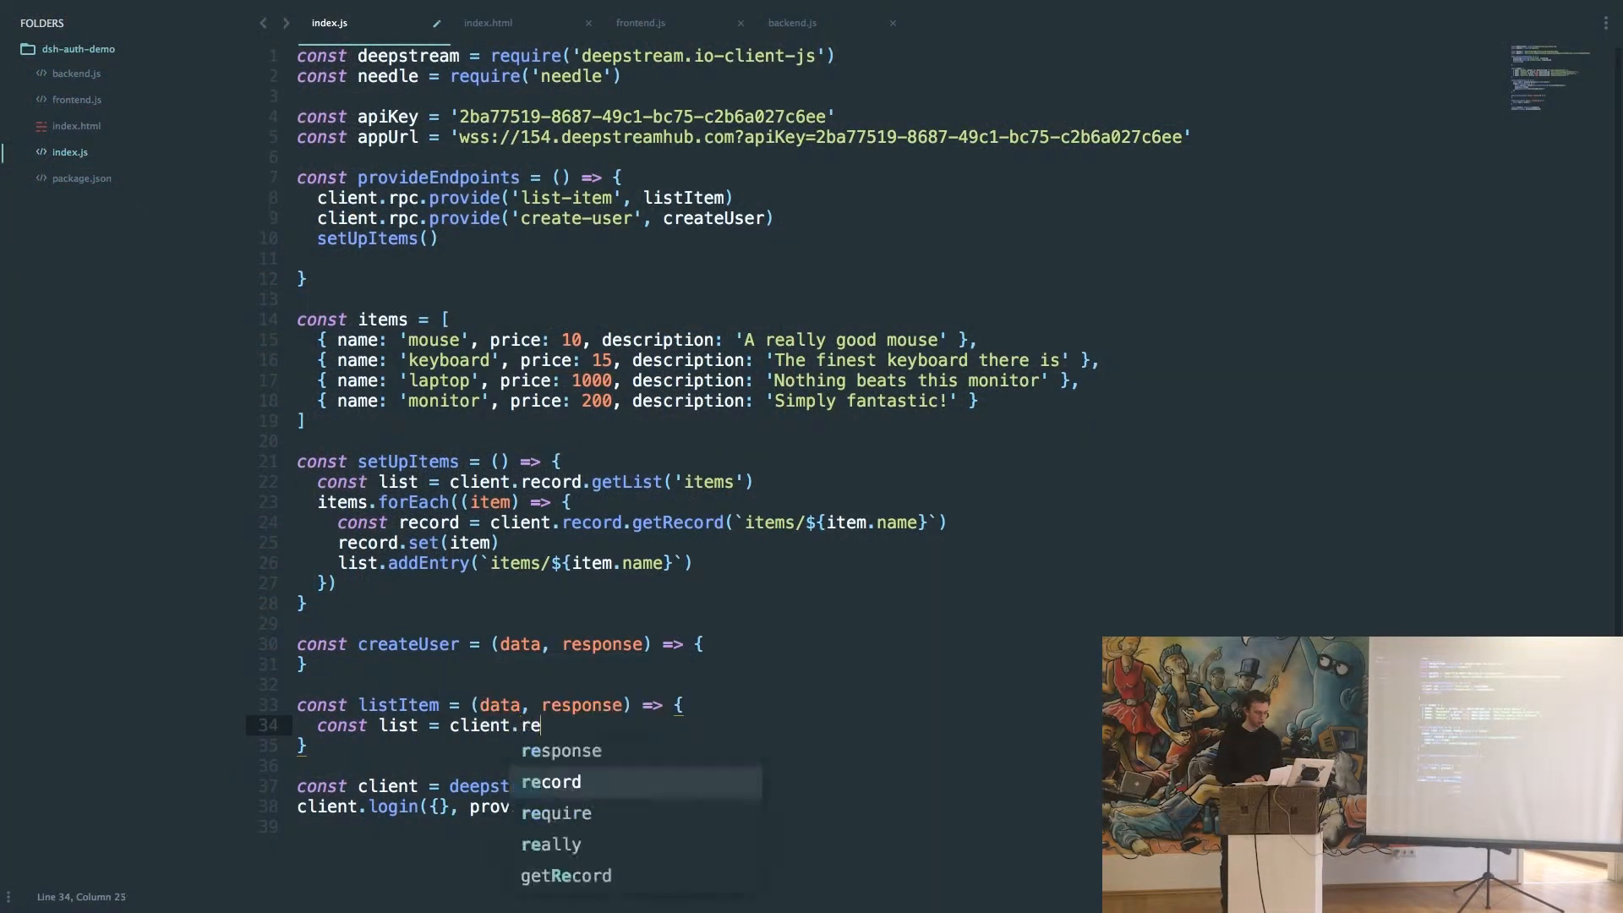
pyautogui.write('cord.getList(')
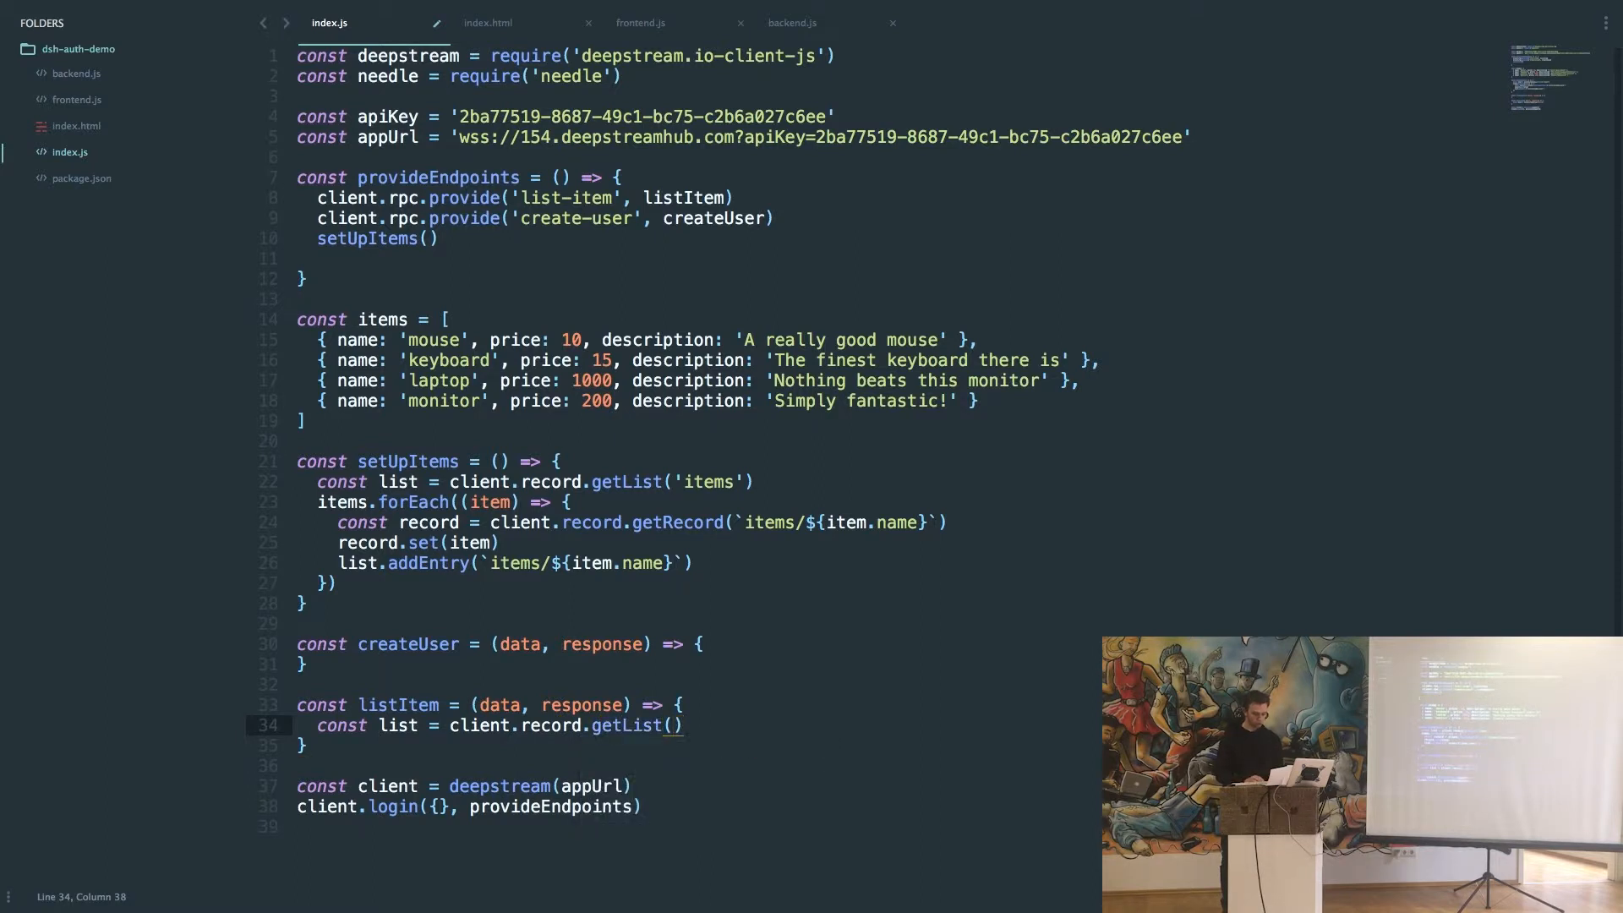
pyautogui.write("'items'")
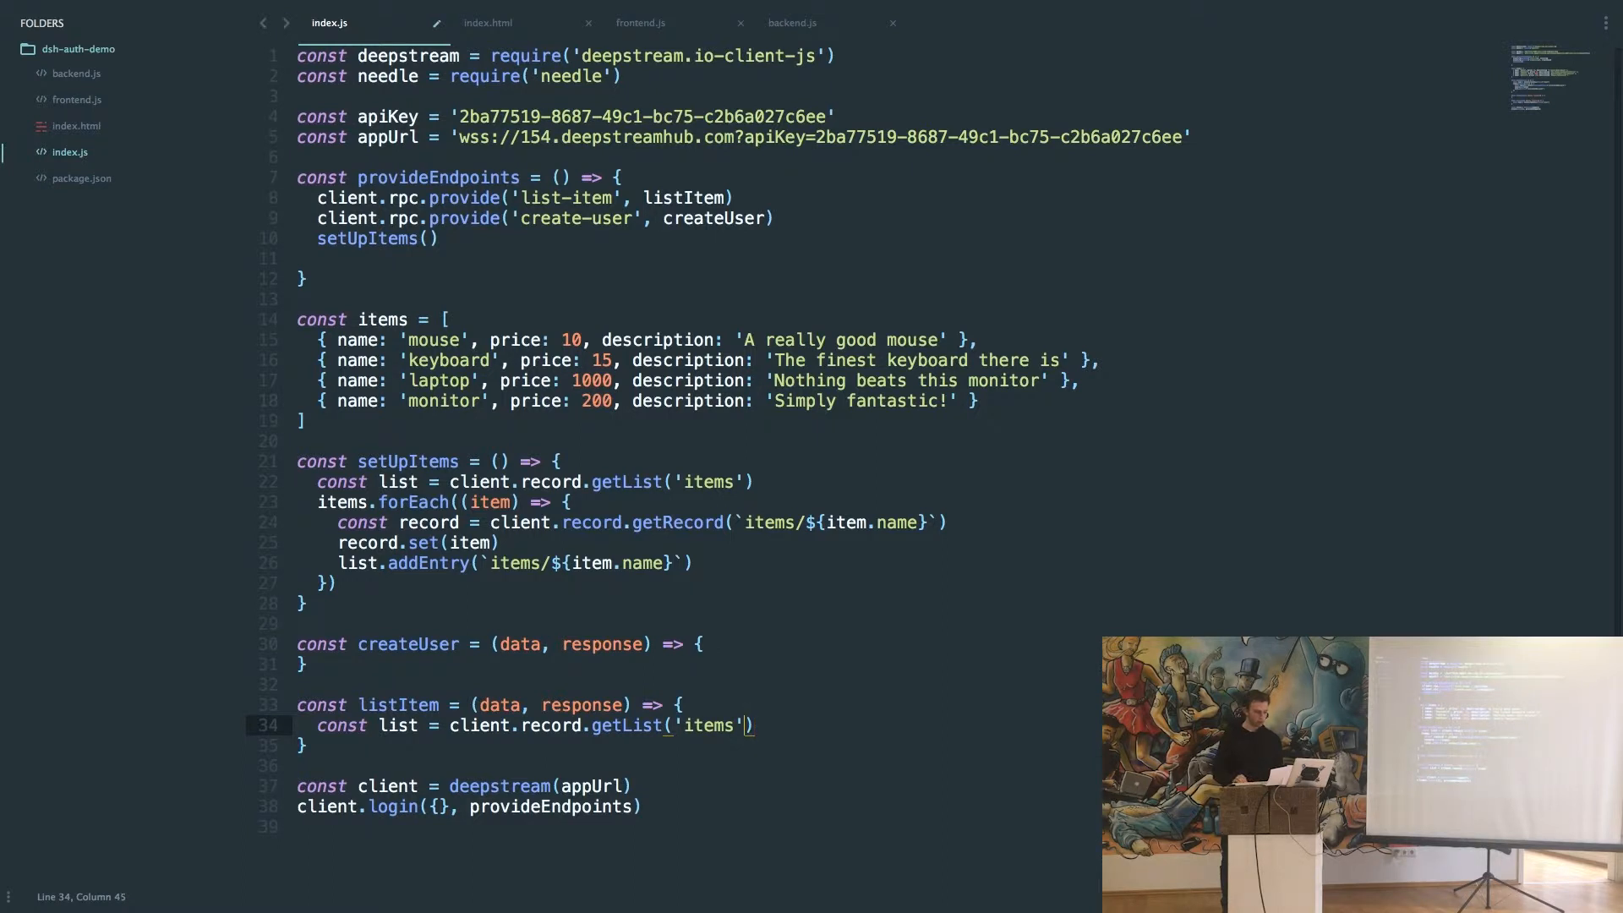
pyautogui.press('enter')
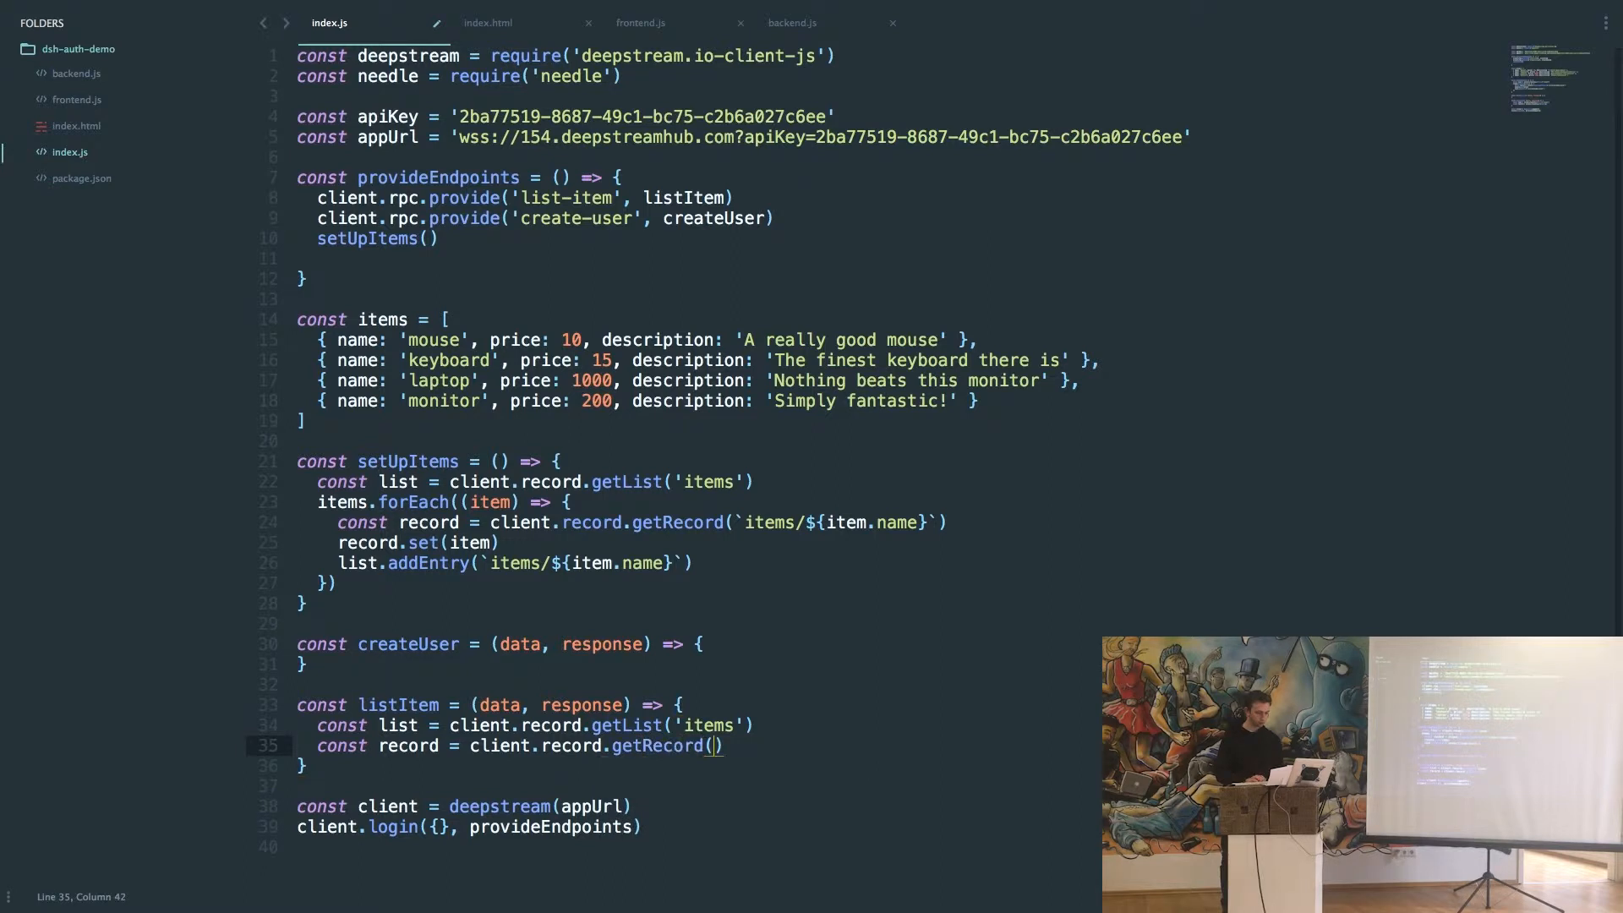
pyautogui.write('`')
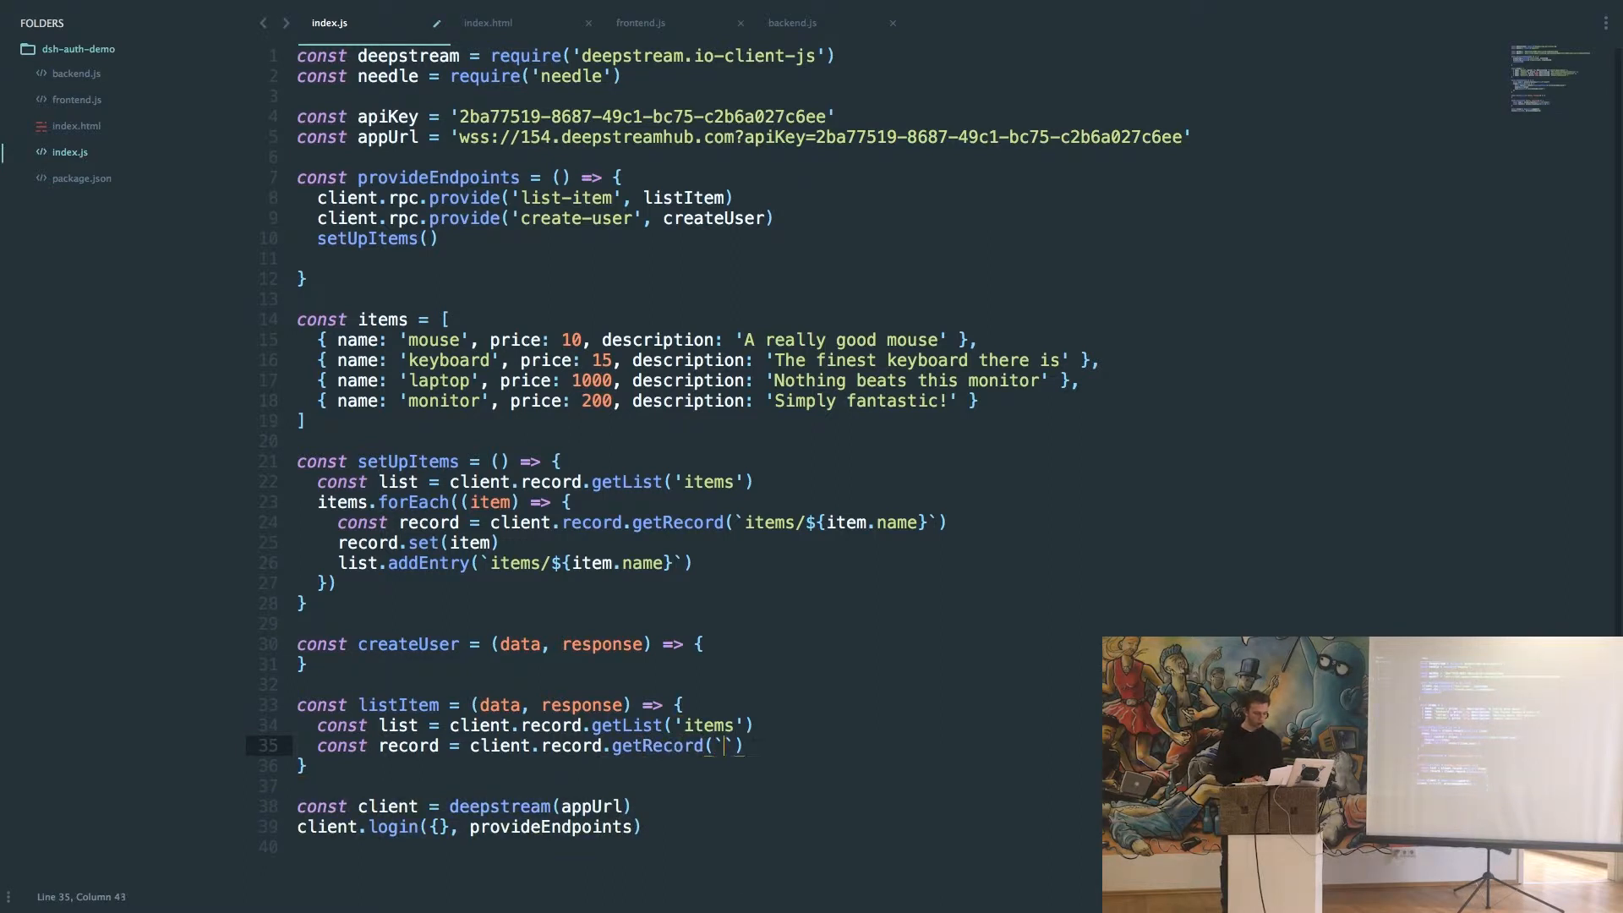
pyautogui.write('items/${')
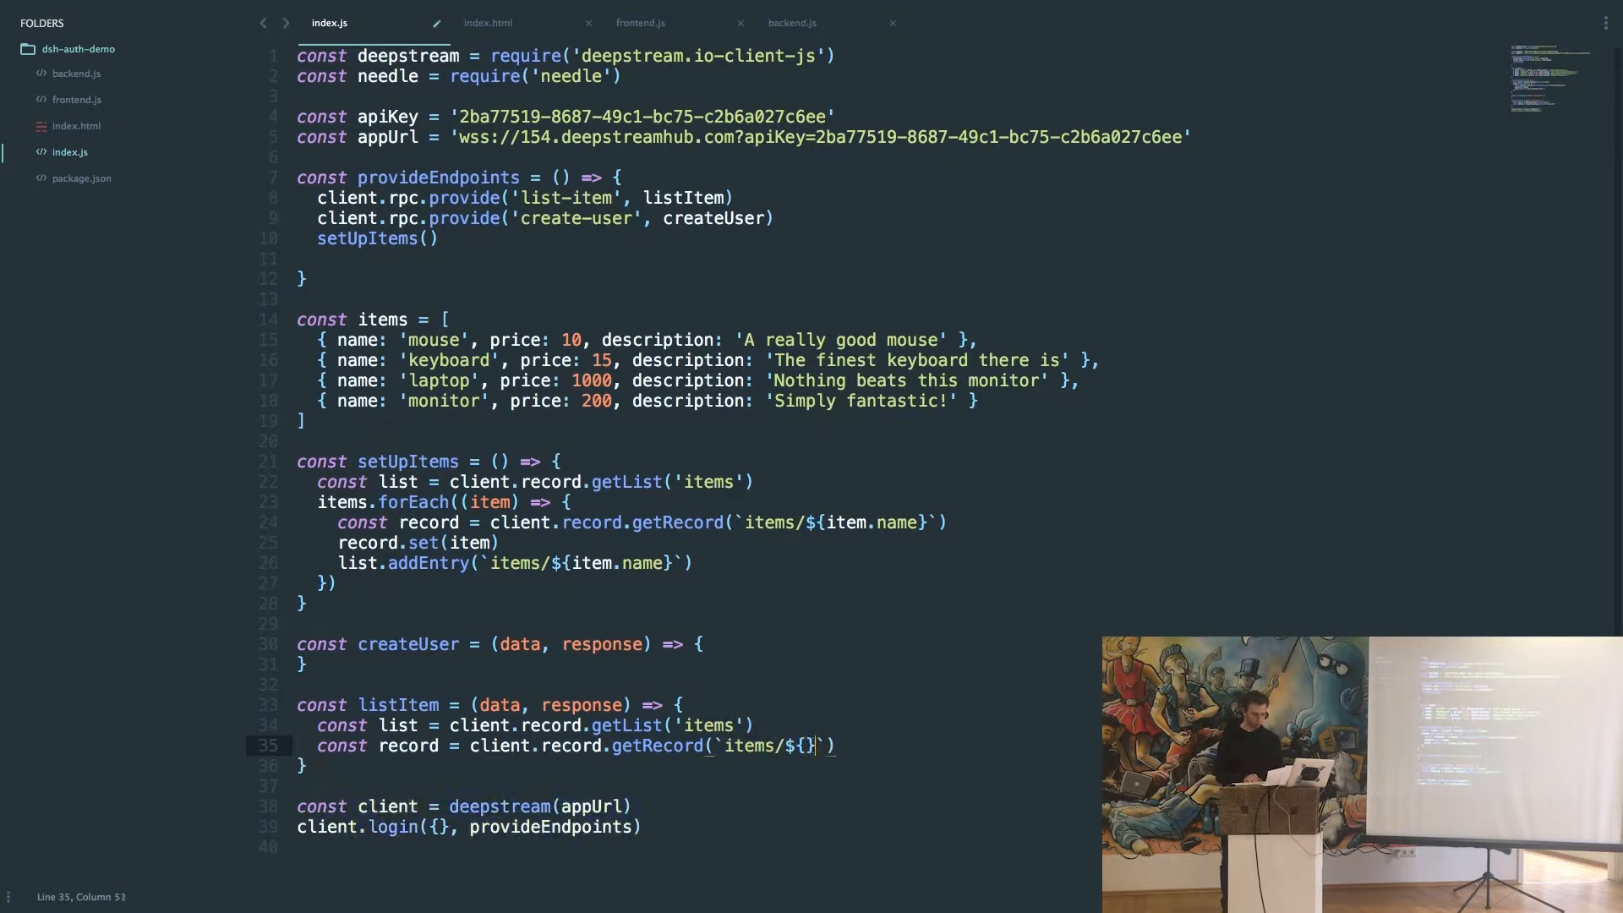
pyautogui.write('ata.nam')
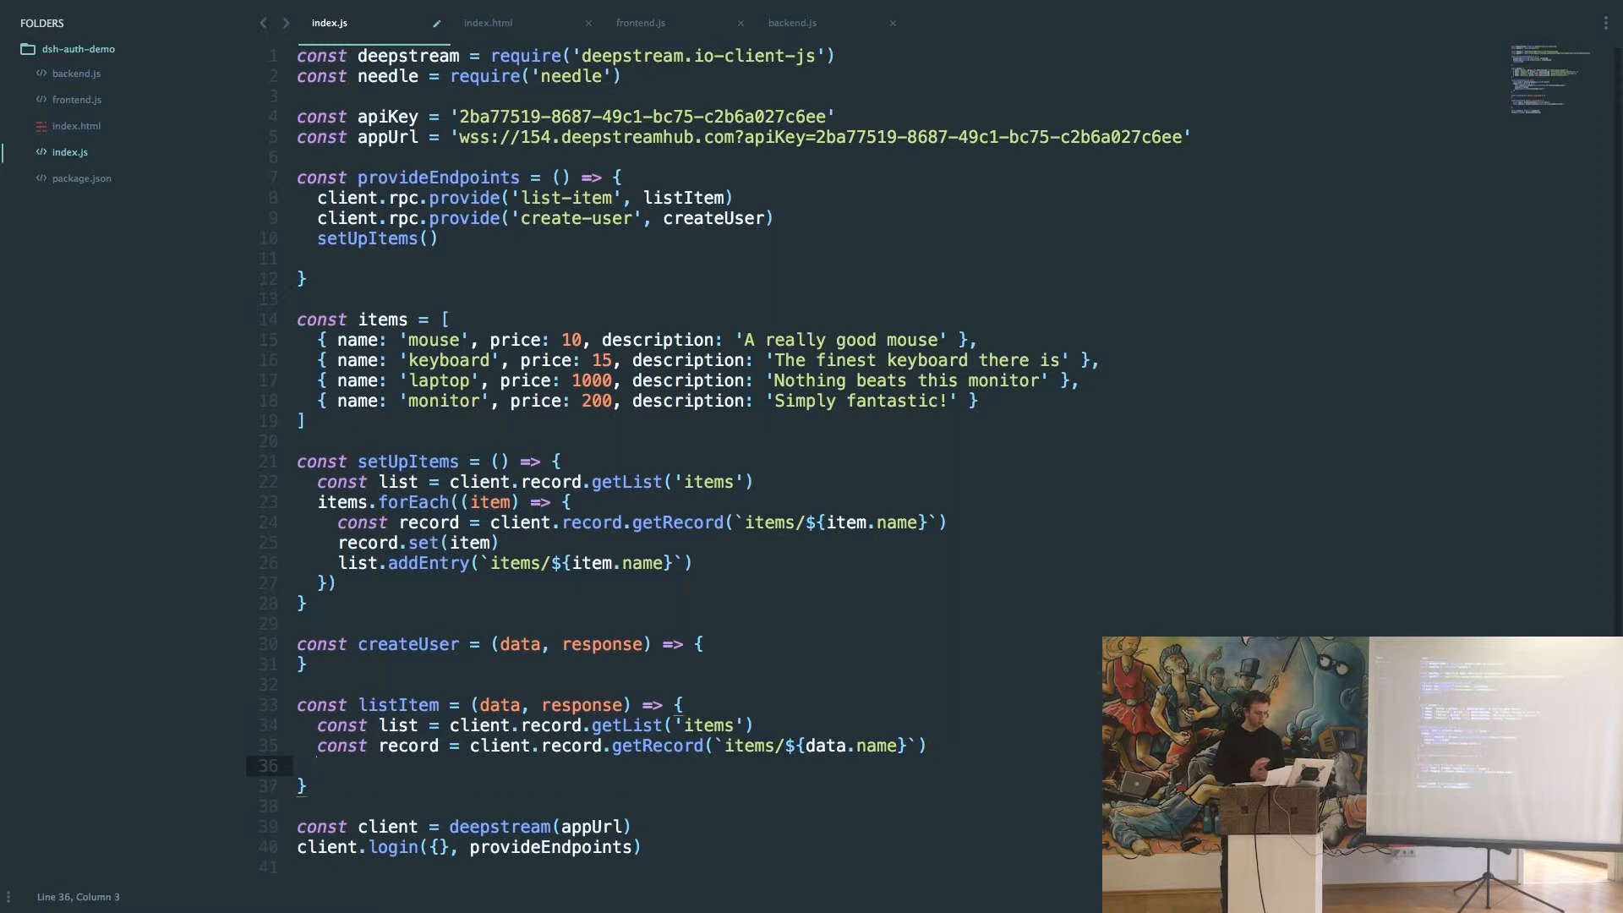
pyautogui.write('er')
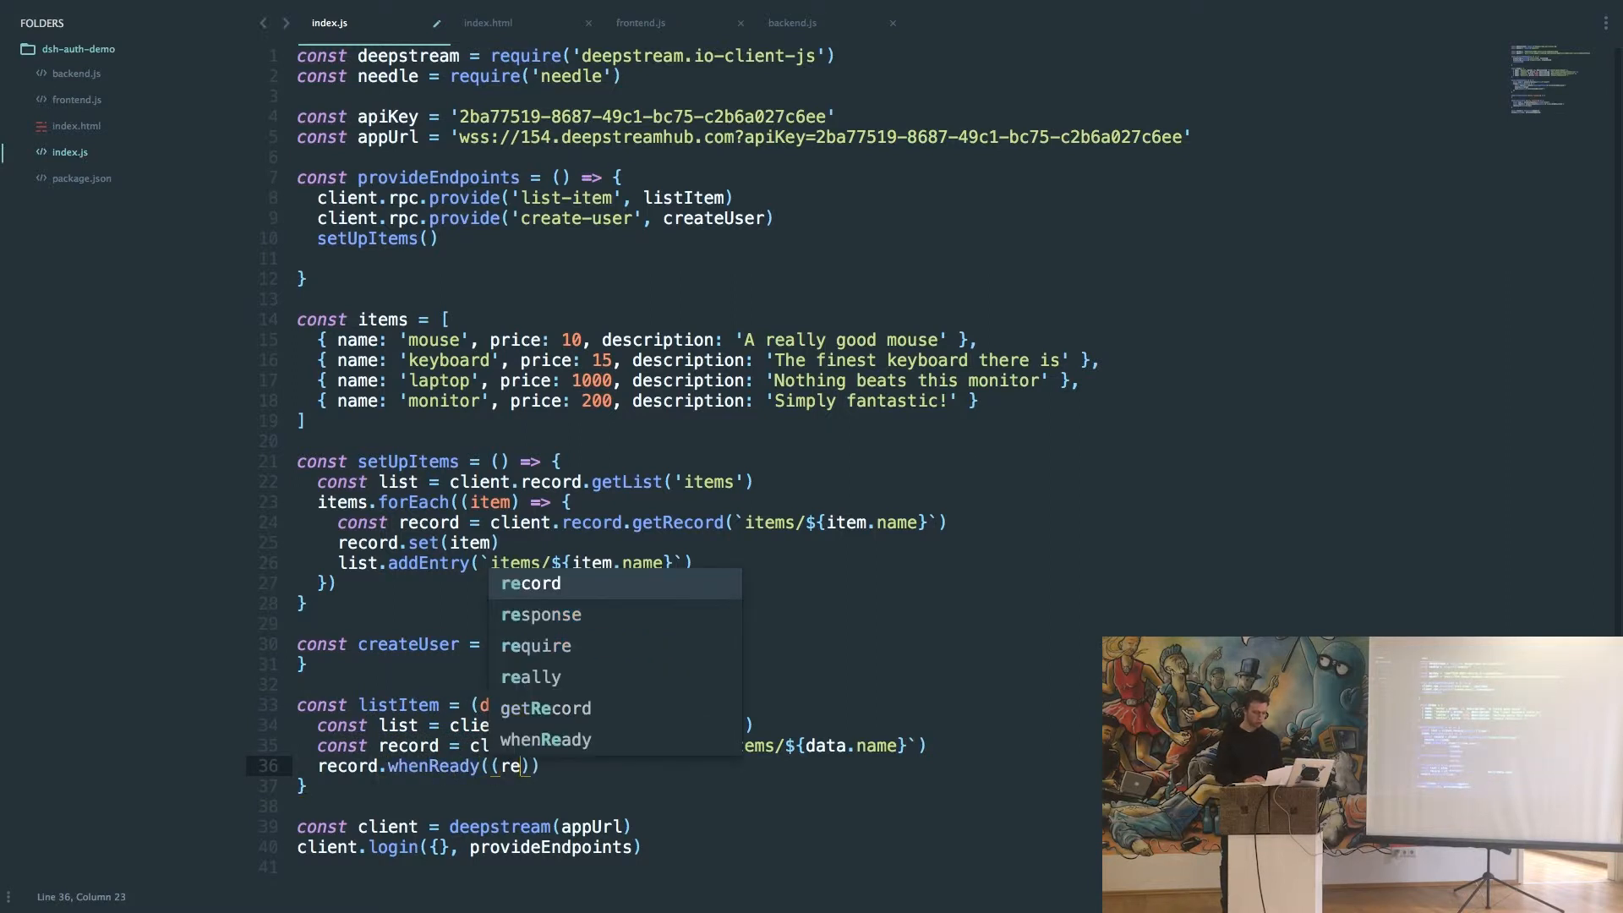
pyautogui.write('cord')
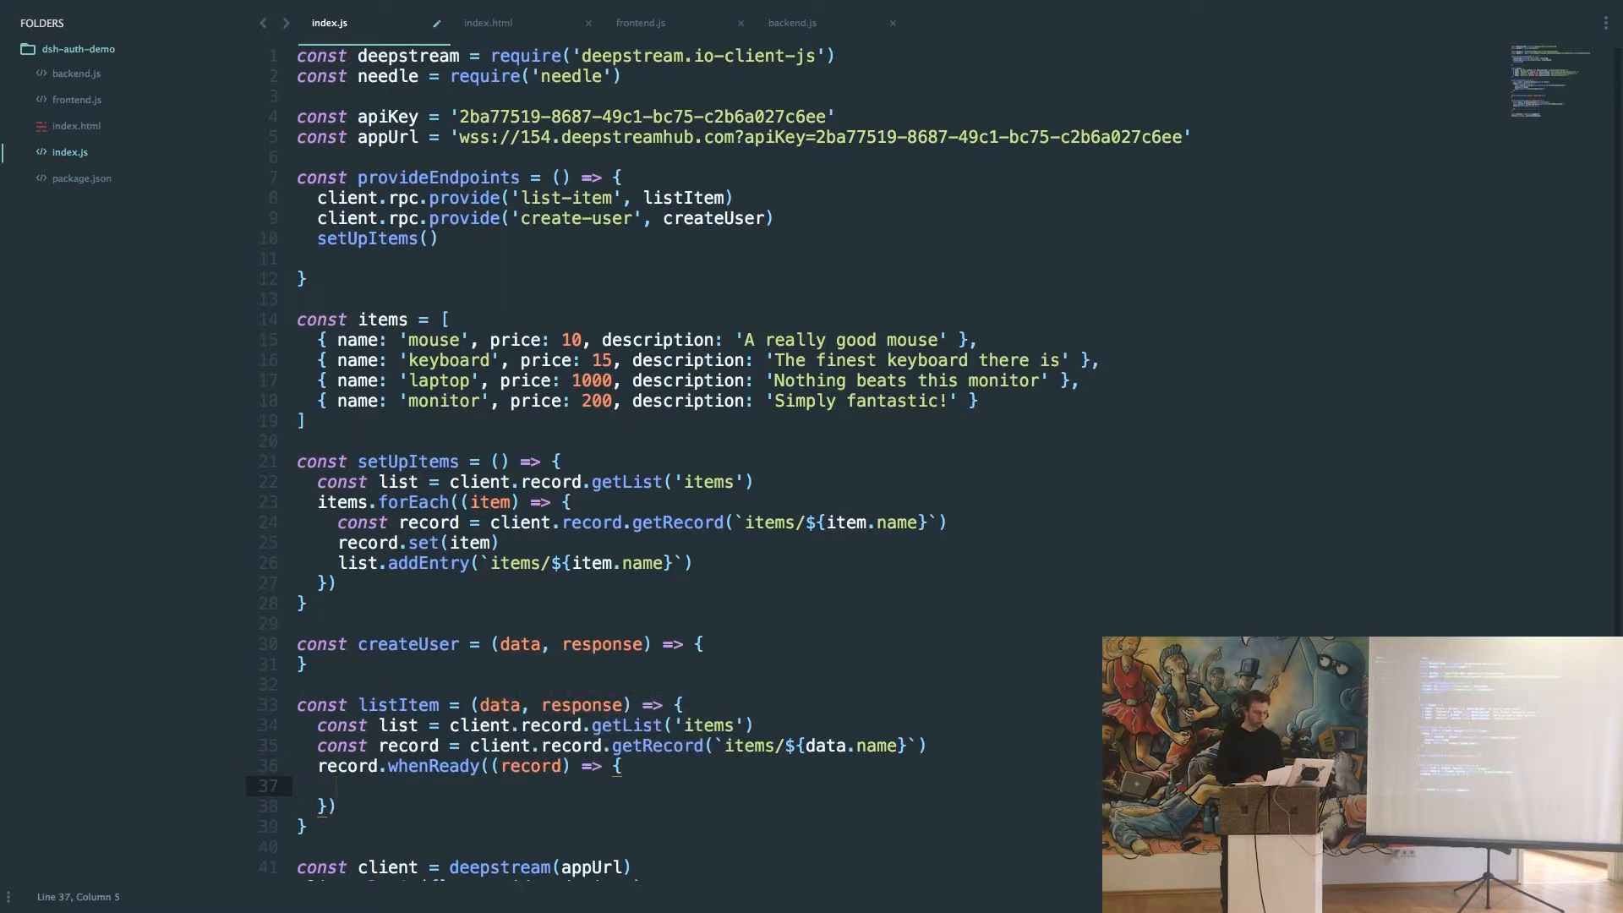
# - Set the record to data, add the data.name entry to the list, and call response.send()
pyautogui.write('record.set(')
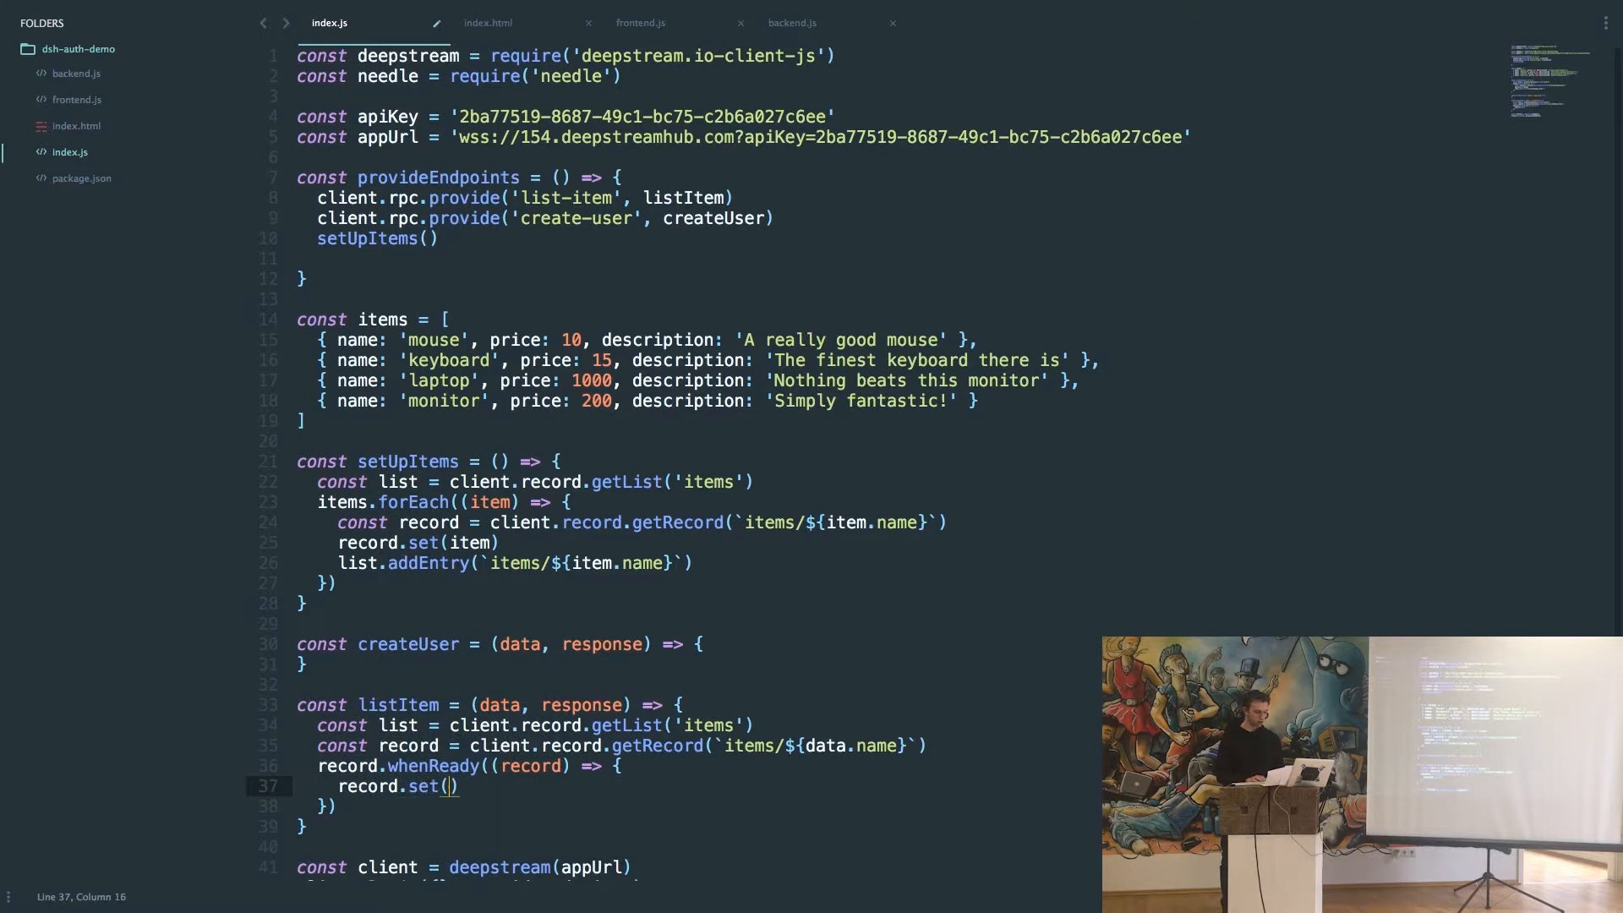
pyautogui.write('data')
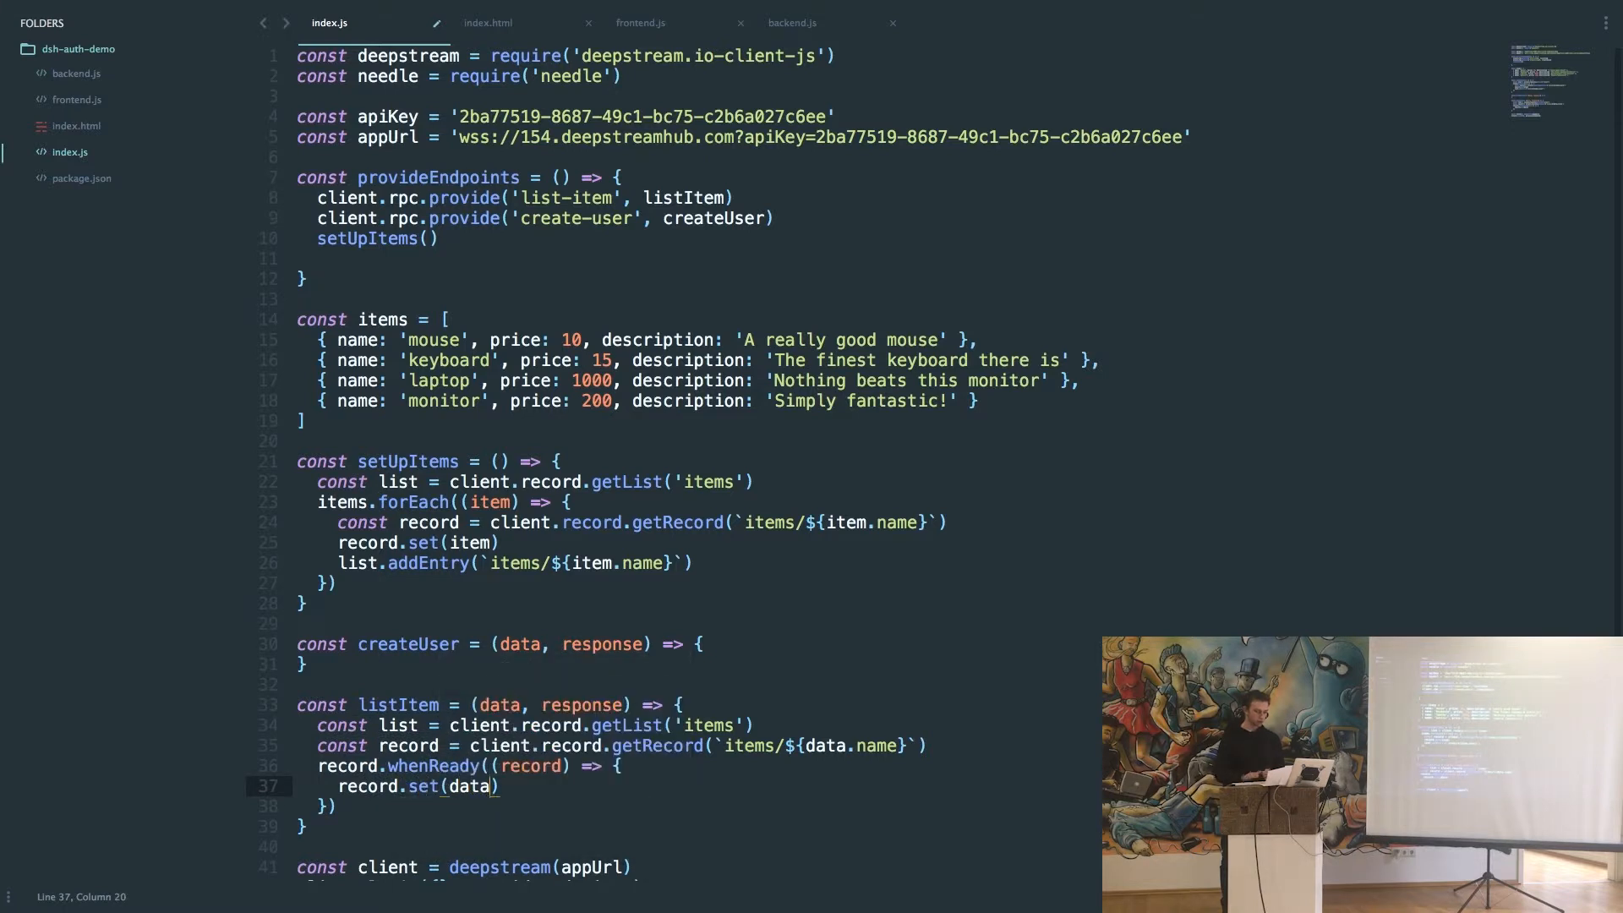
pyautogui.press('Enter')
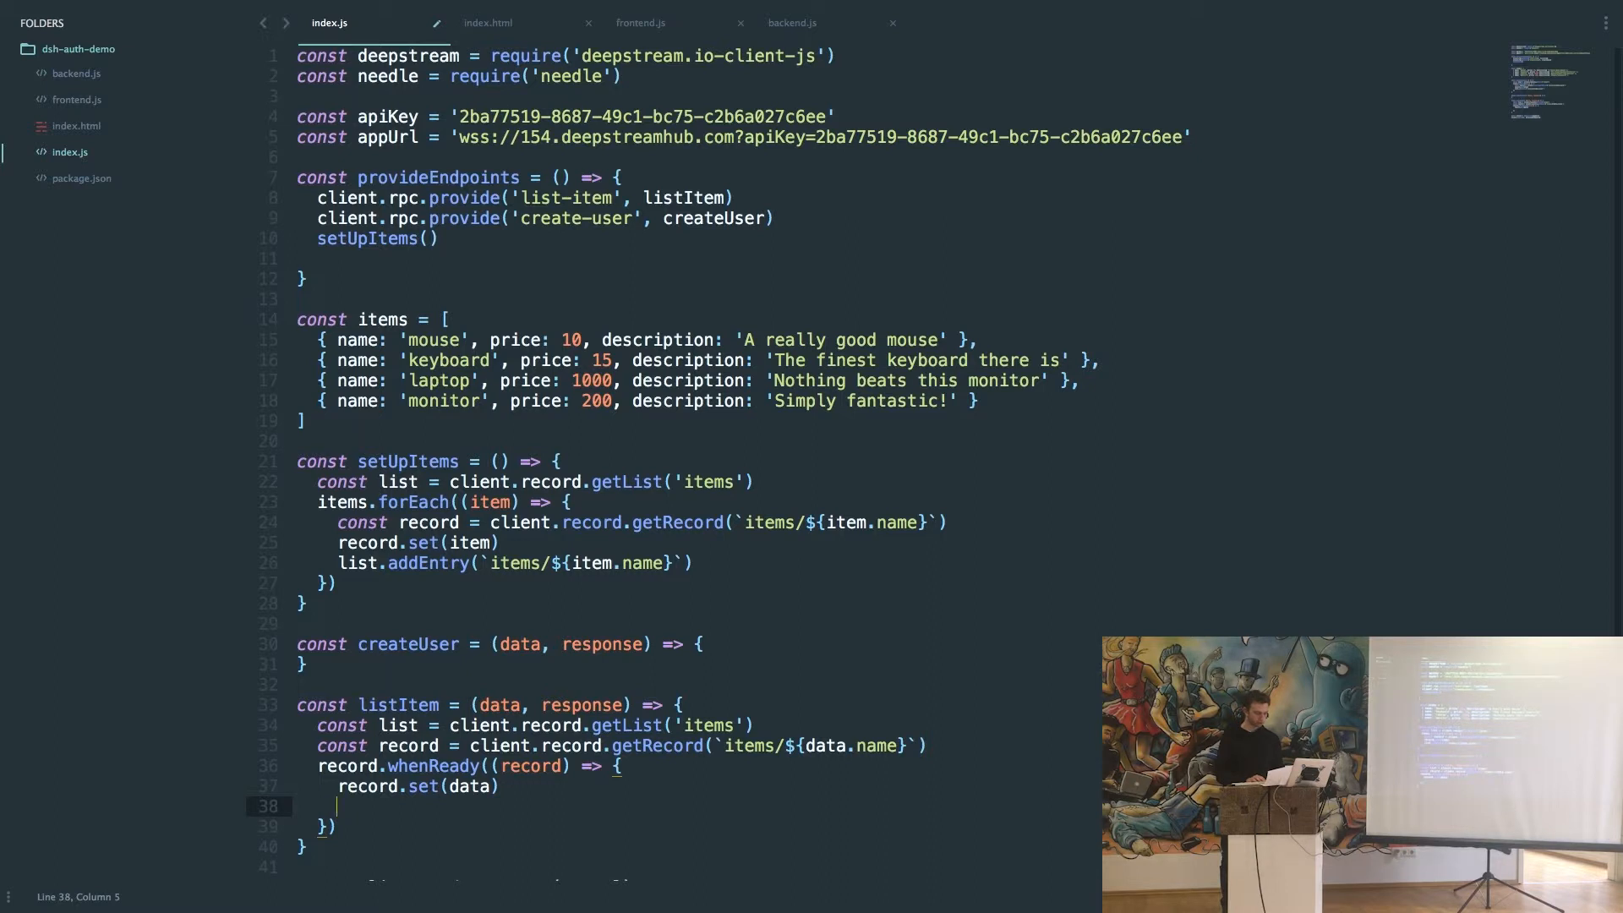
pyautogui.write('list.addEntry(`')
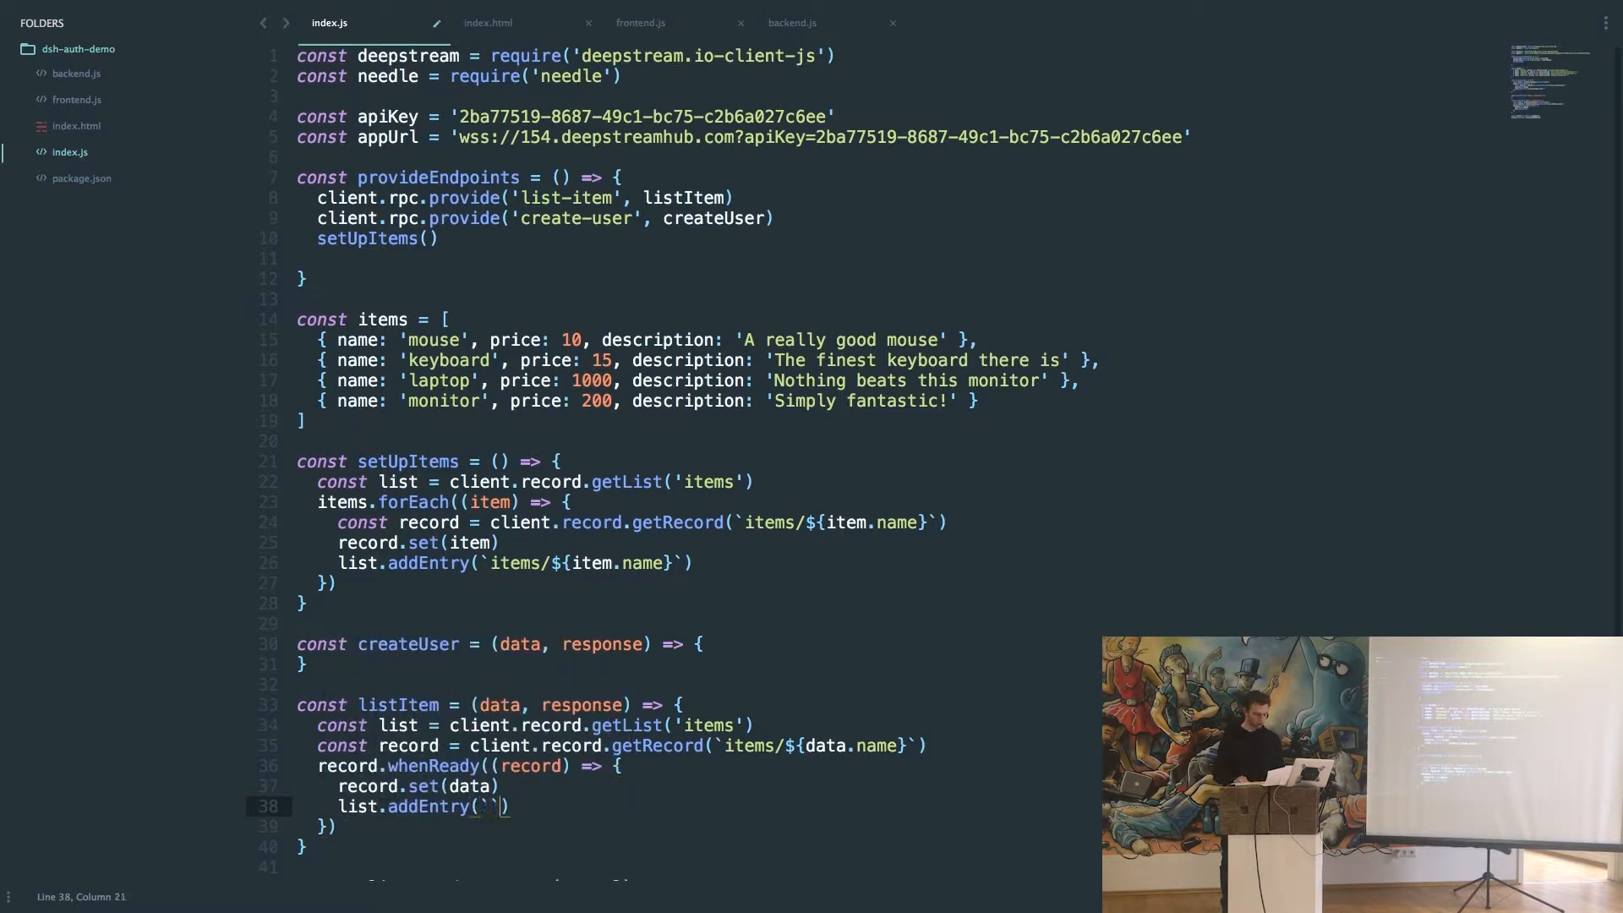
pyautogui.write('items/${')
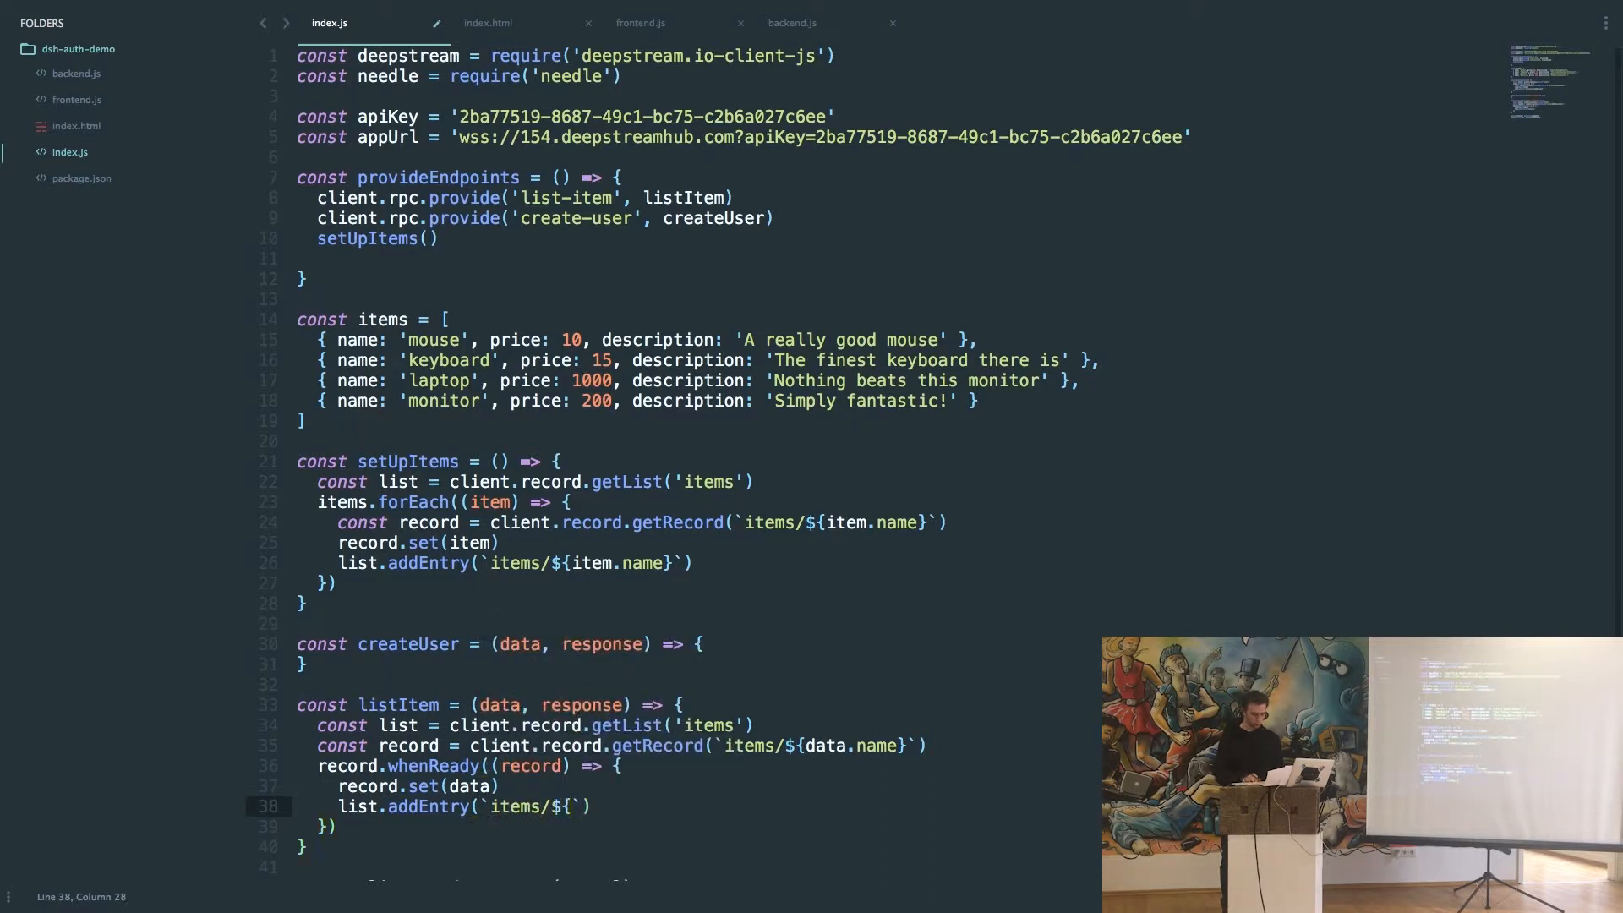
pyautogui.write('data.name}')
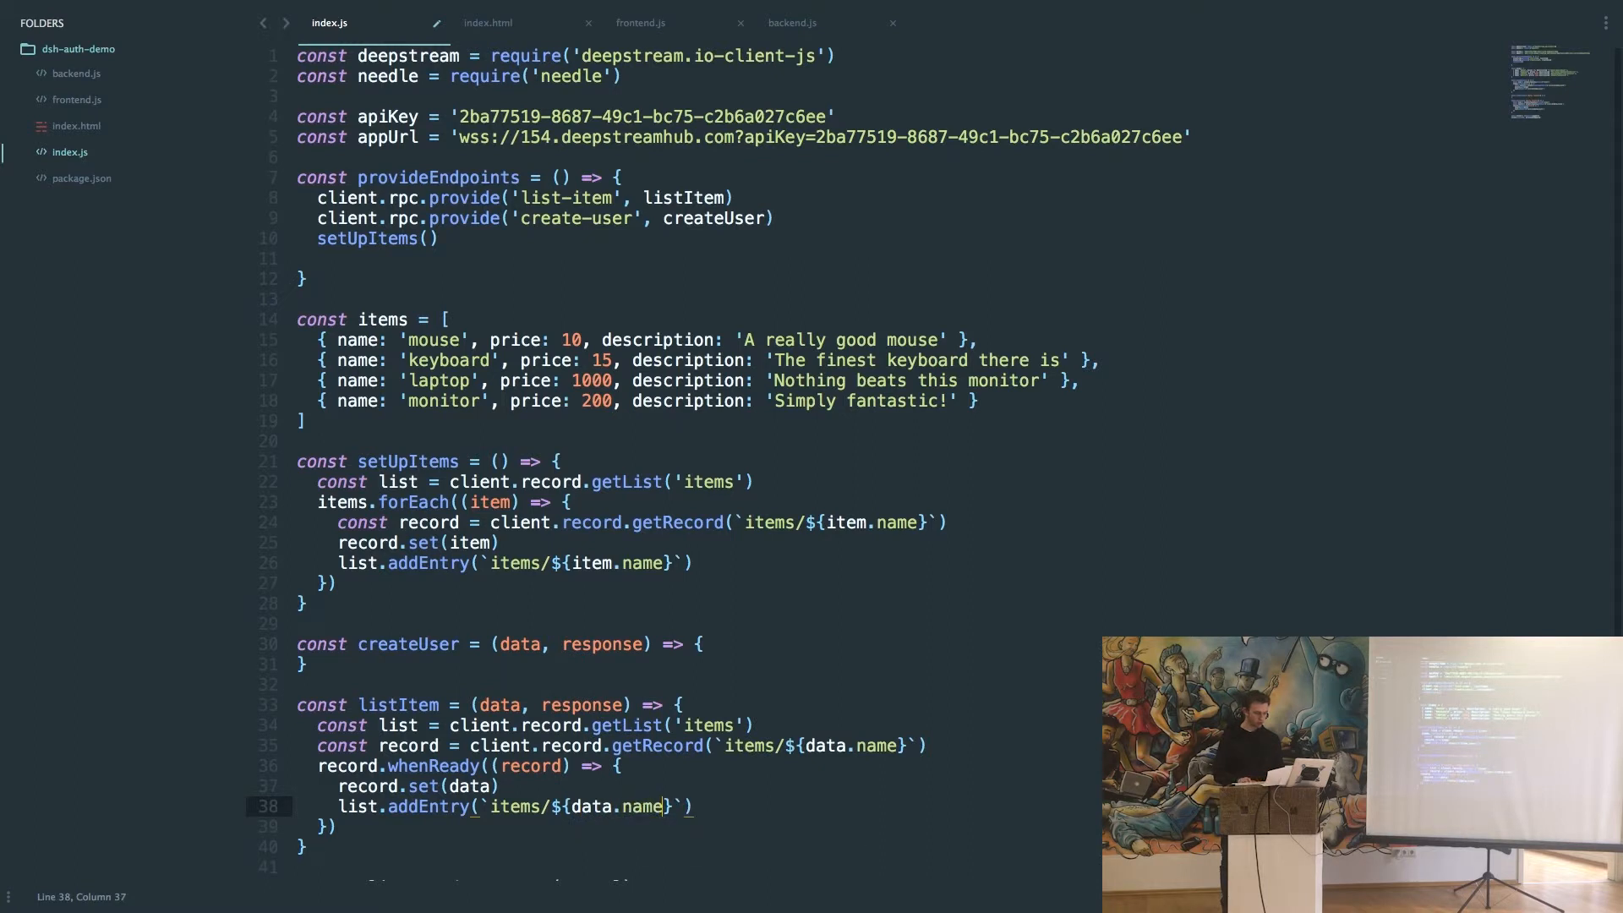
pyautogui.press('enter')
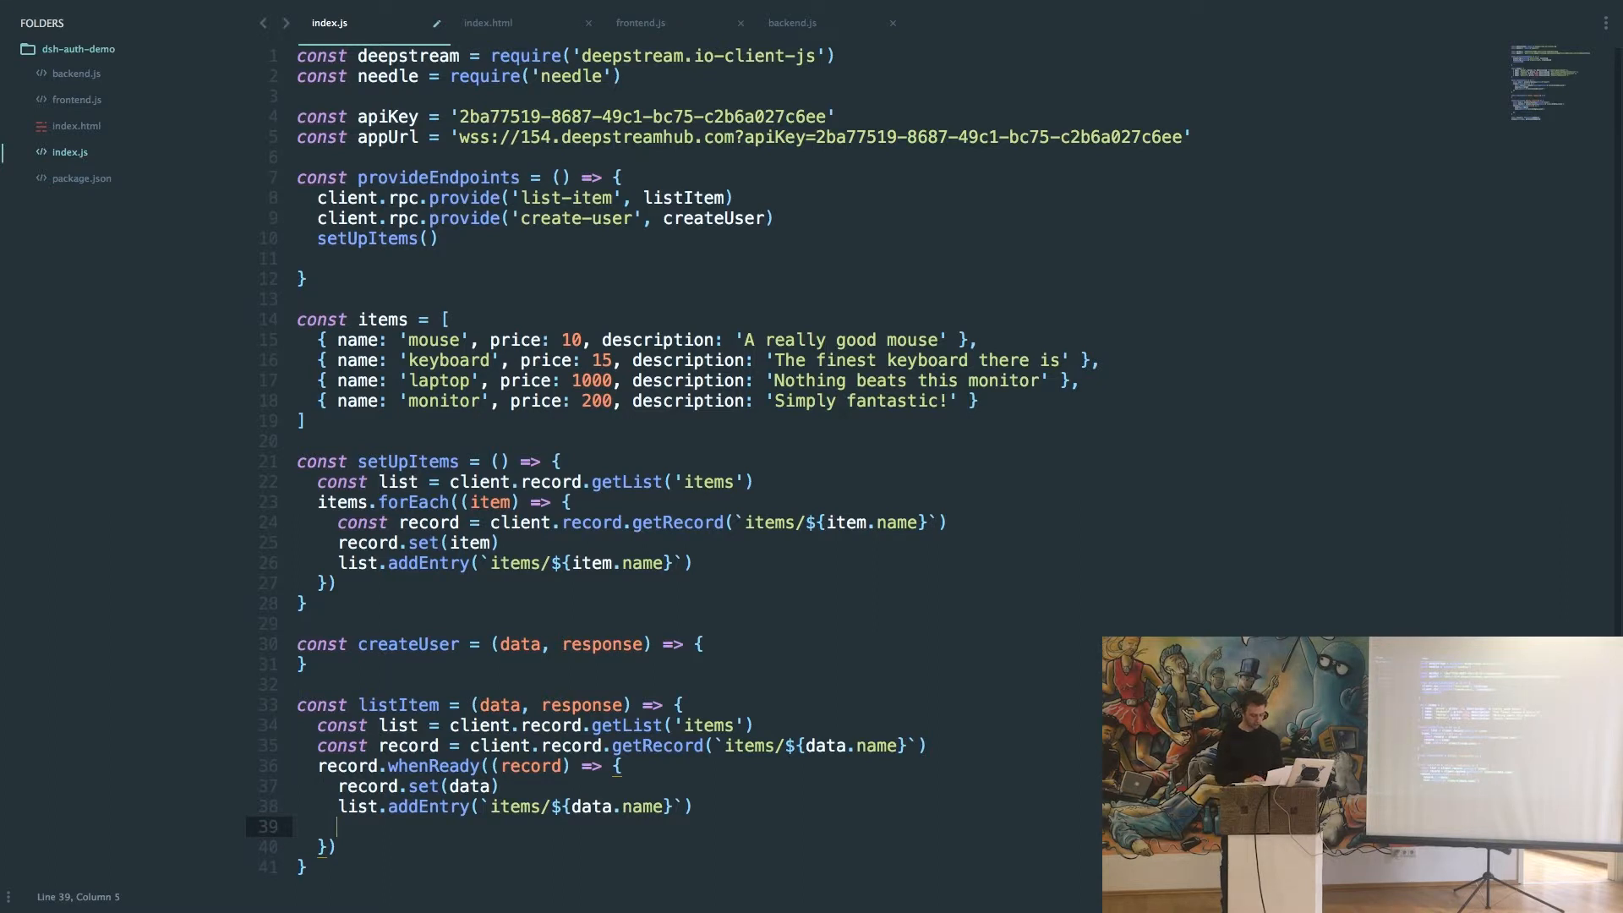
pyautogui.write('response.send()')
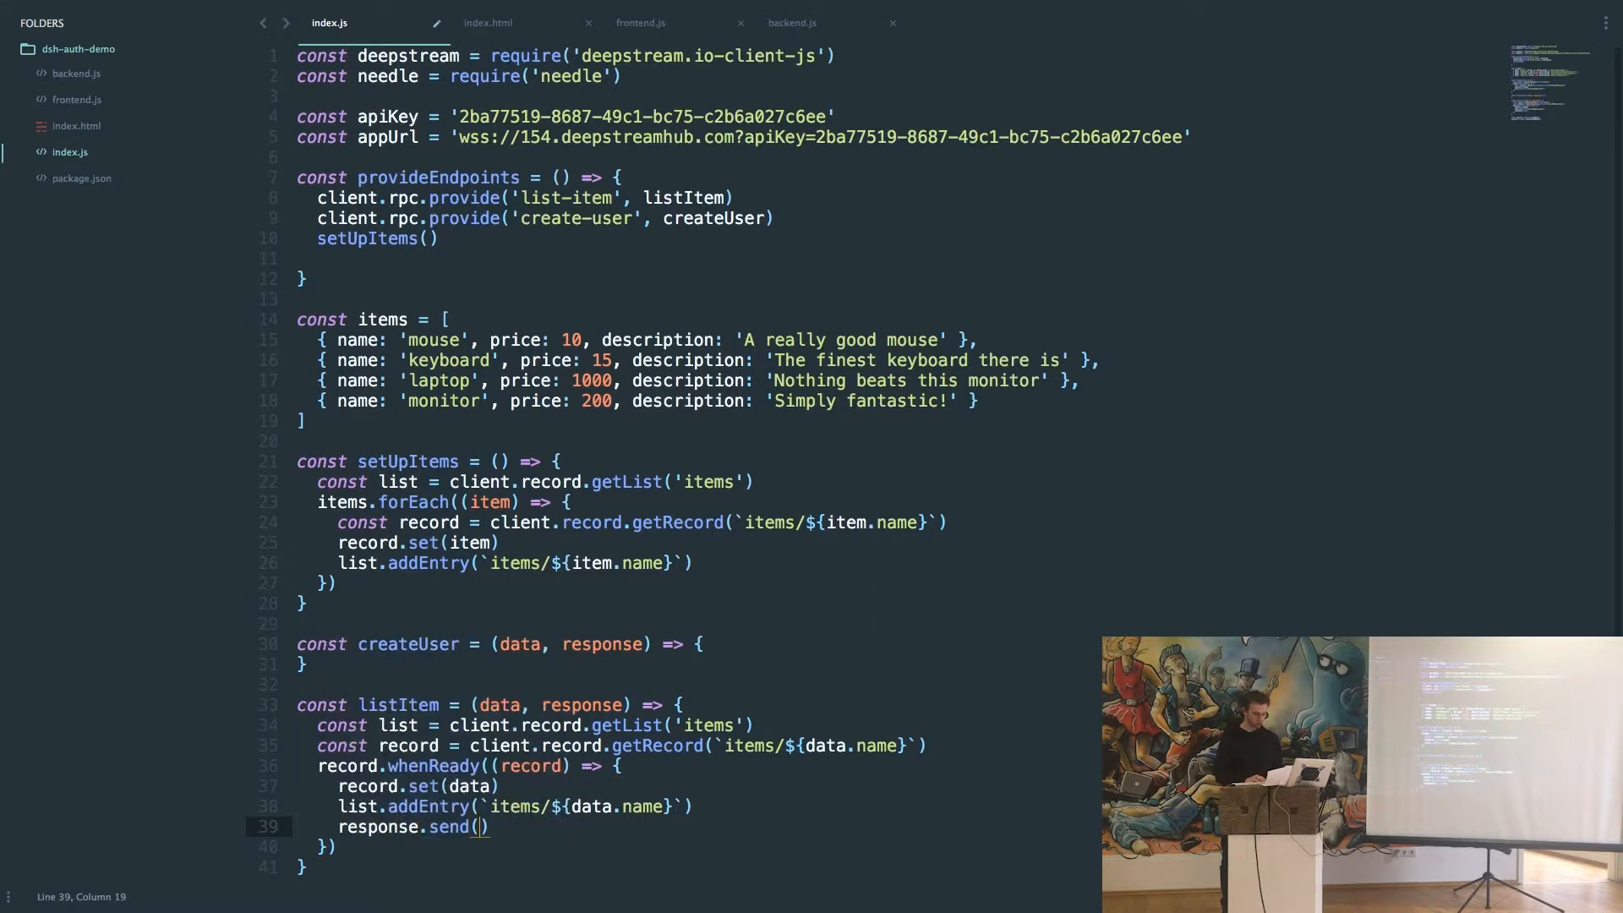
pyautogui.write('null')
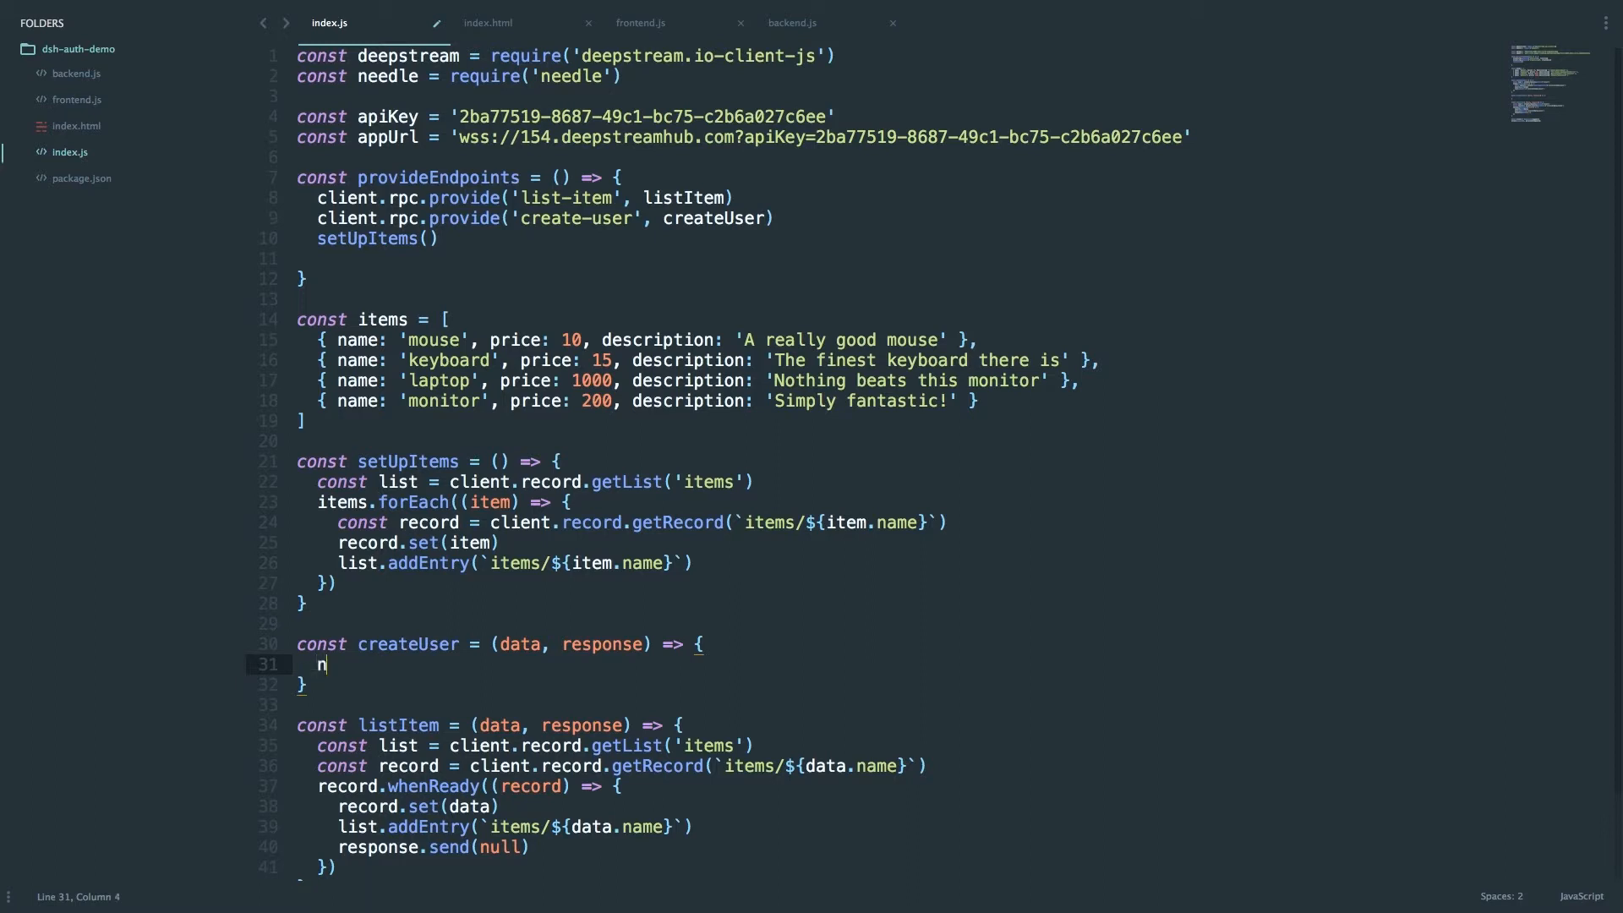
# - Call needle.post with data to the deepstreamhub user-auth signup URL with apiKey
pyautogui.write('eedle.post(')
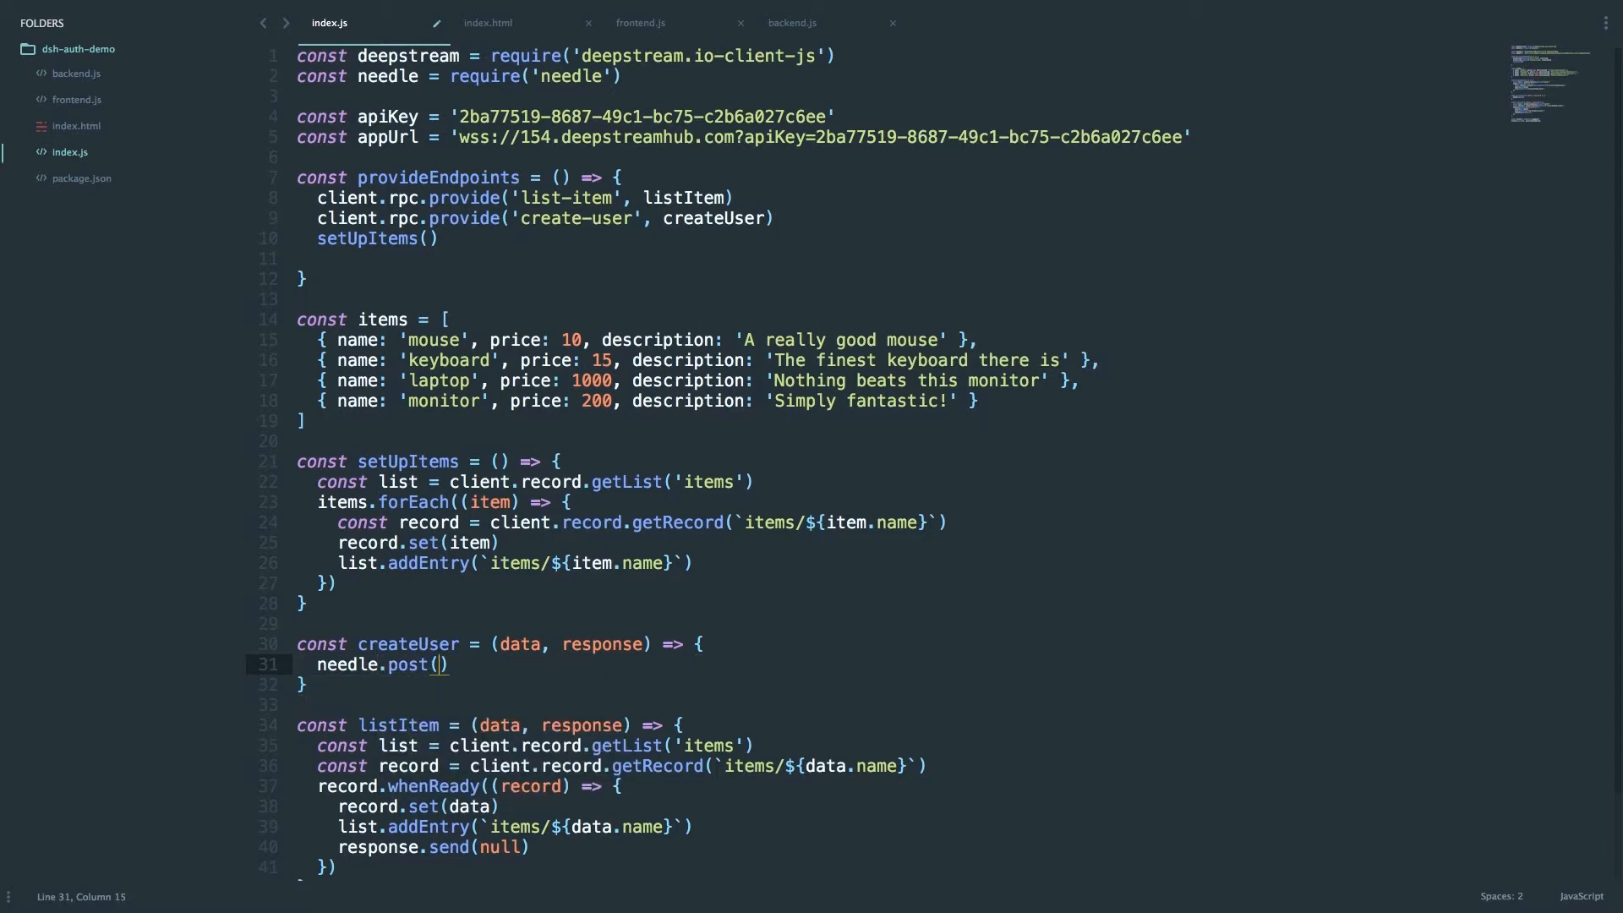
pyautogui.write('`htt')
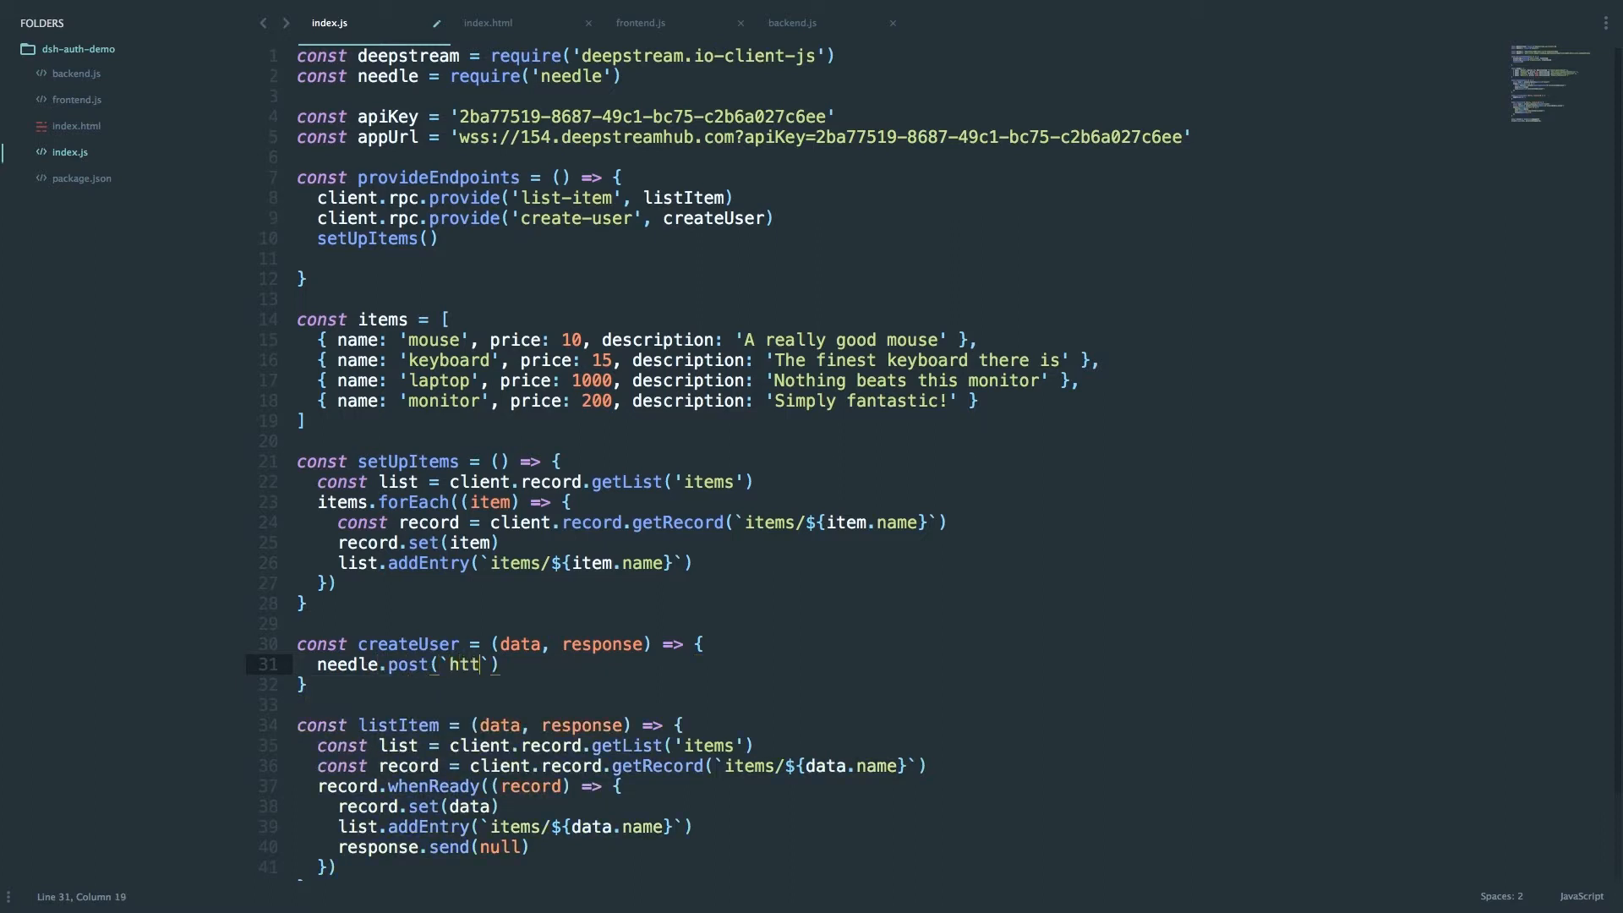
pyautogui.write('ps://')
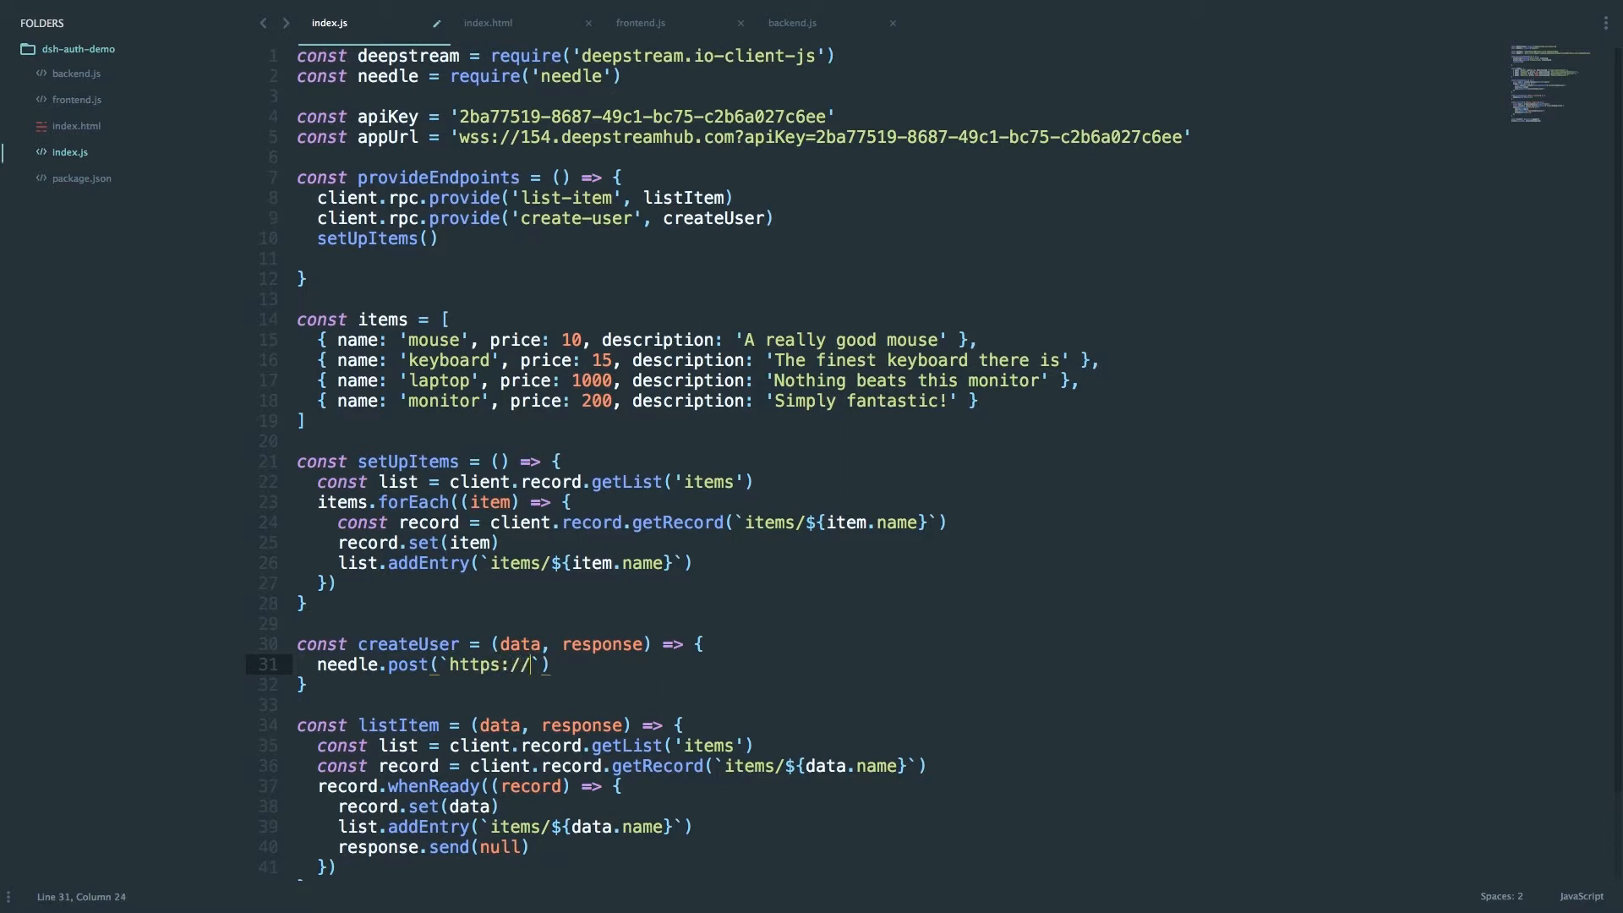
pyautogui.write('api.de')
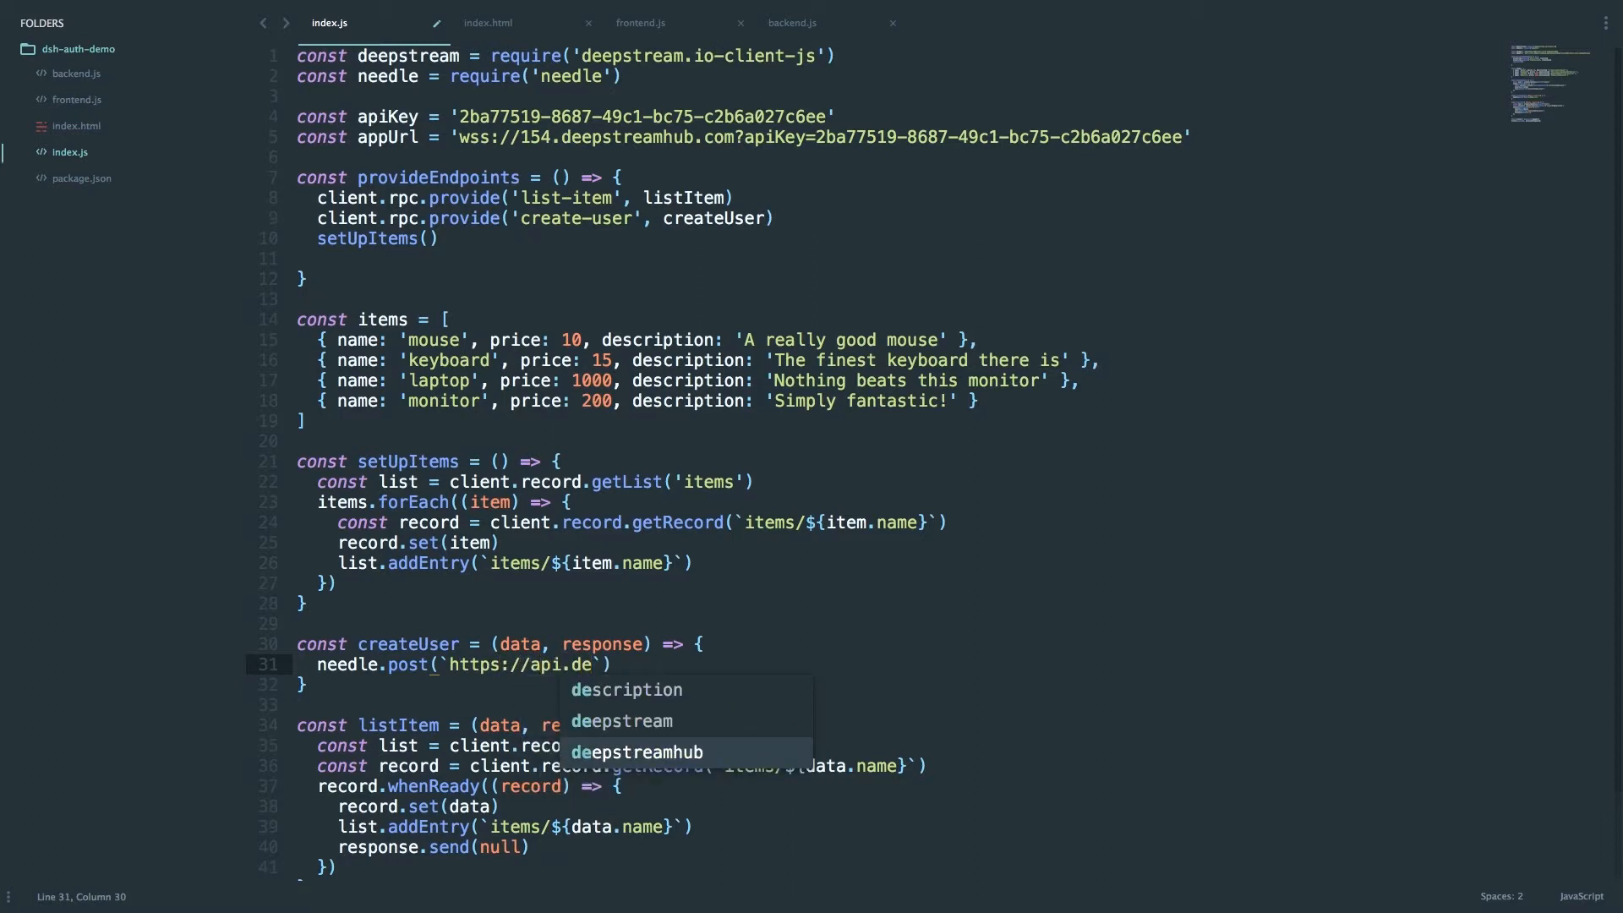
pyautogui.write('epstreamhub.com/ap')
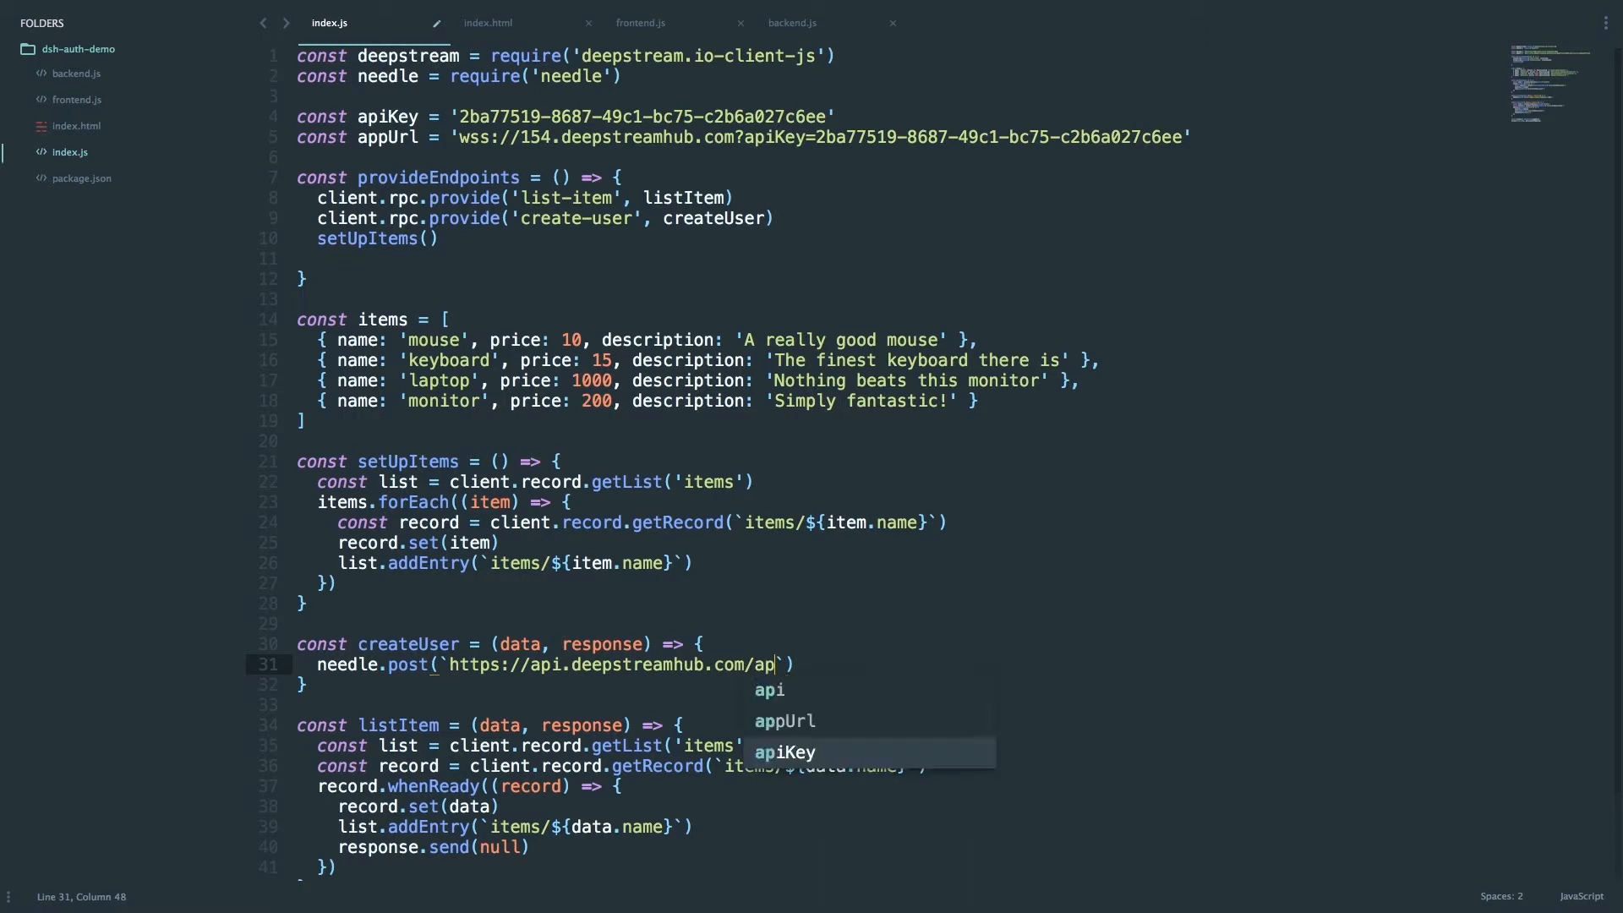
pyautogui.write('/v1/user-')
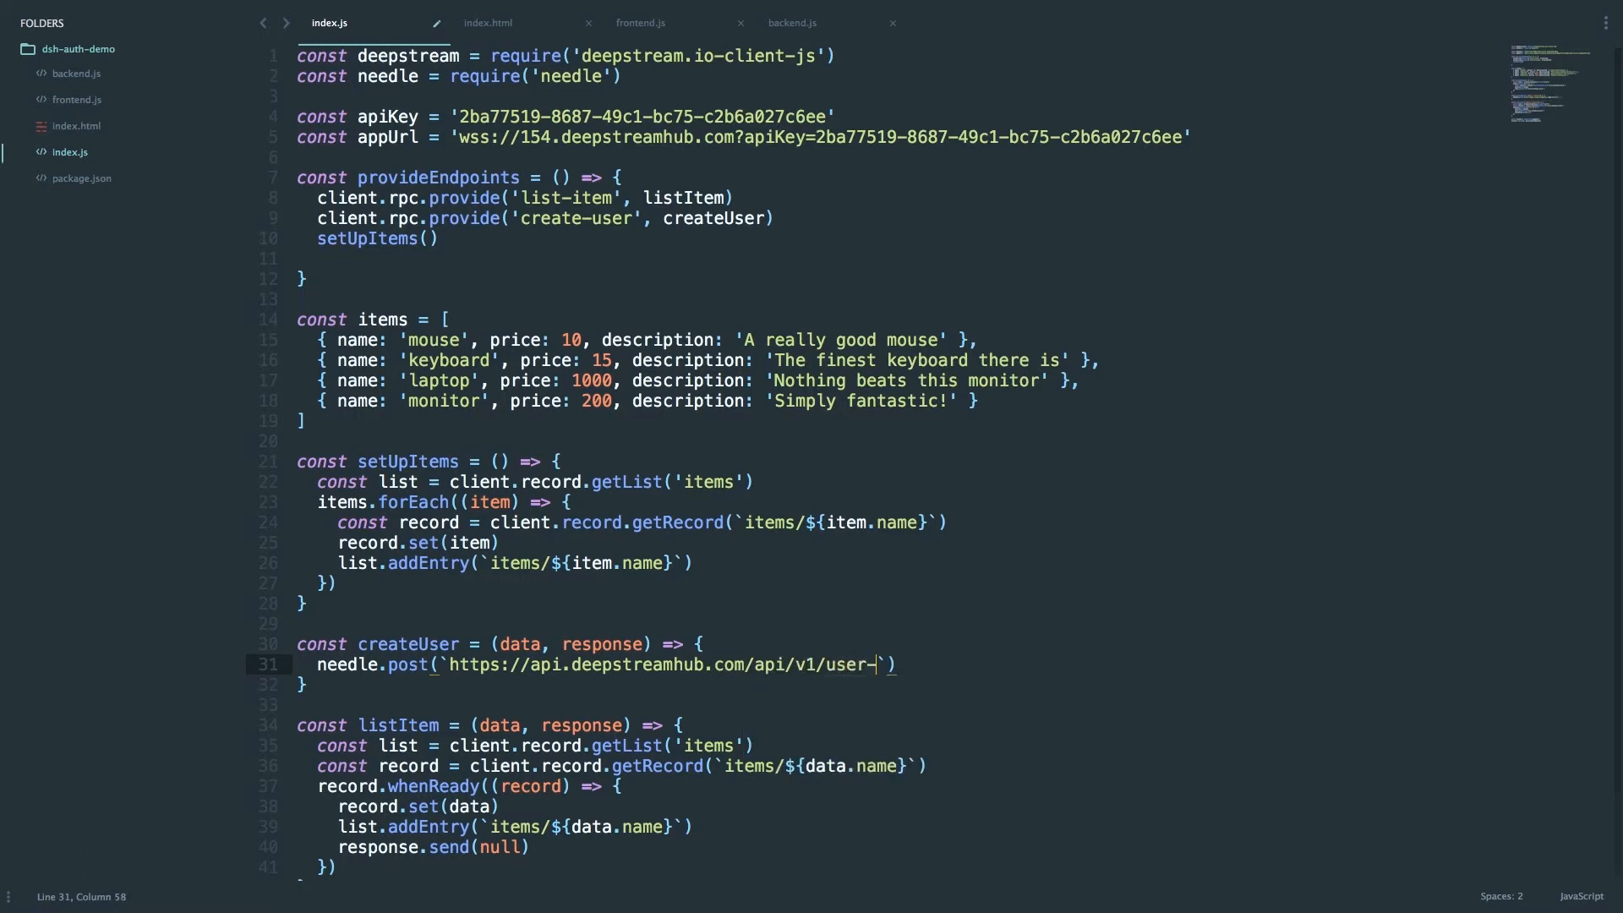
pyautogui.write('auth/sign')
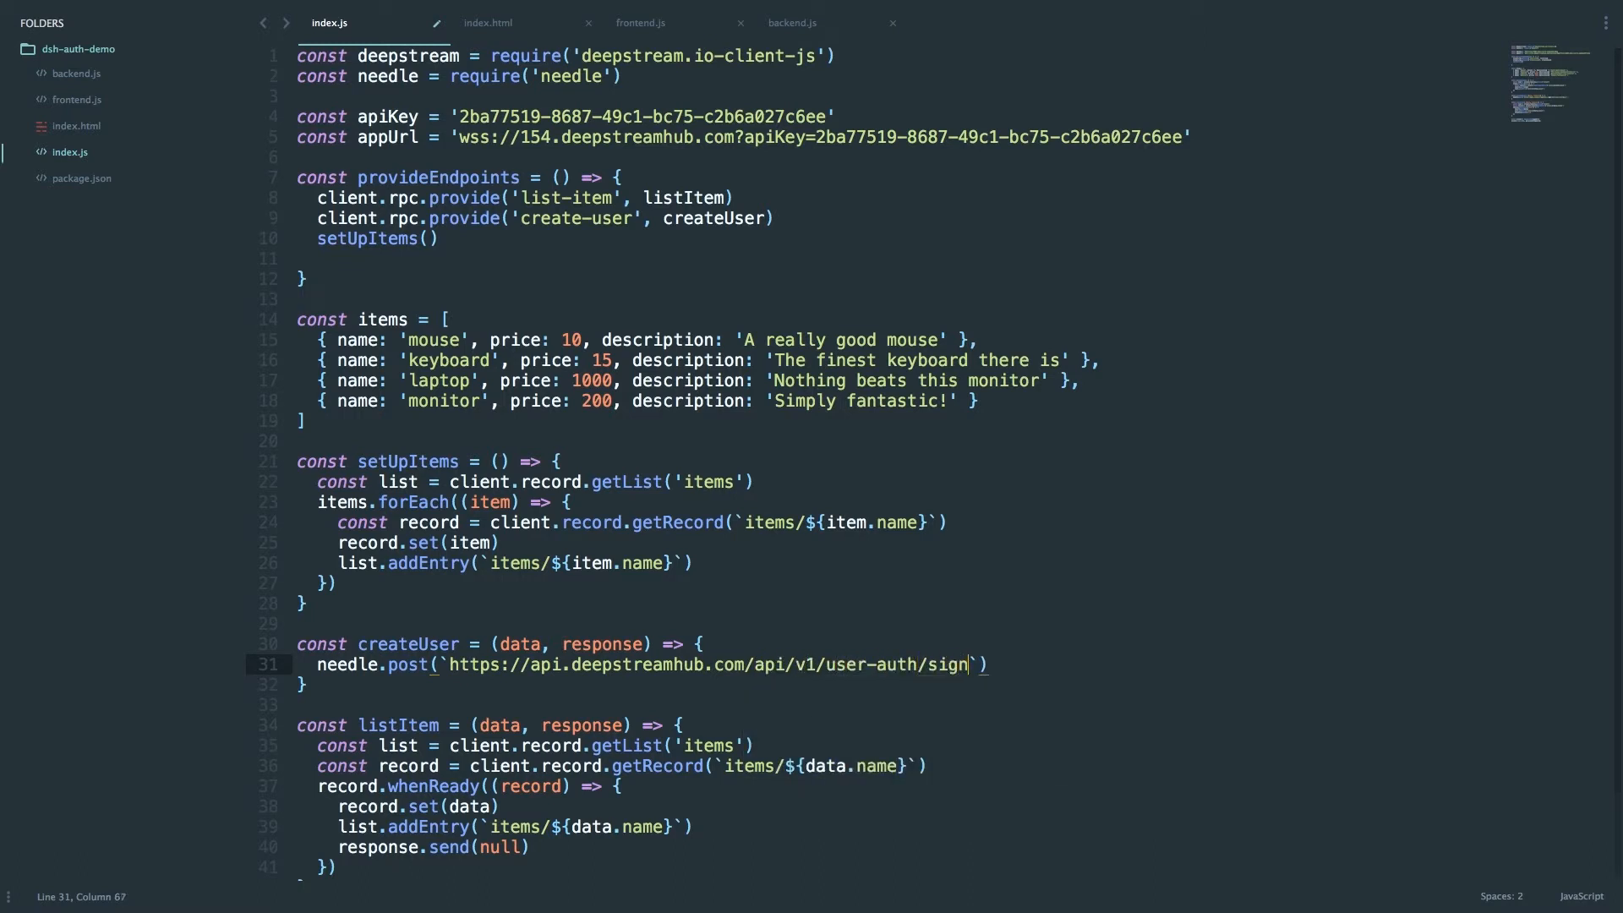
pyautogui.write('up/${apiKey')
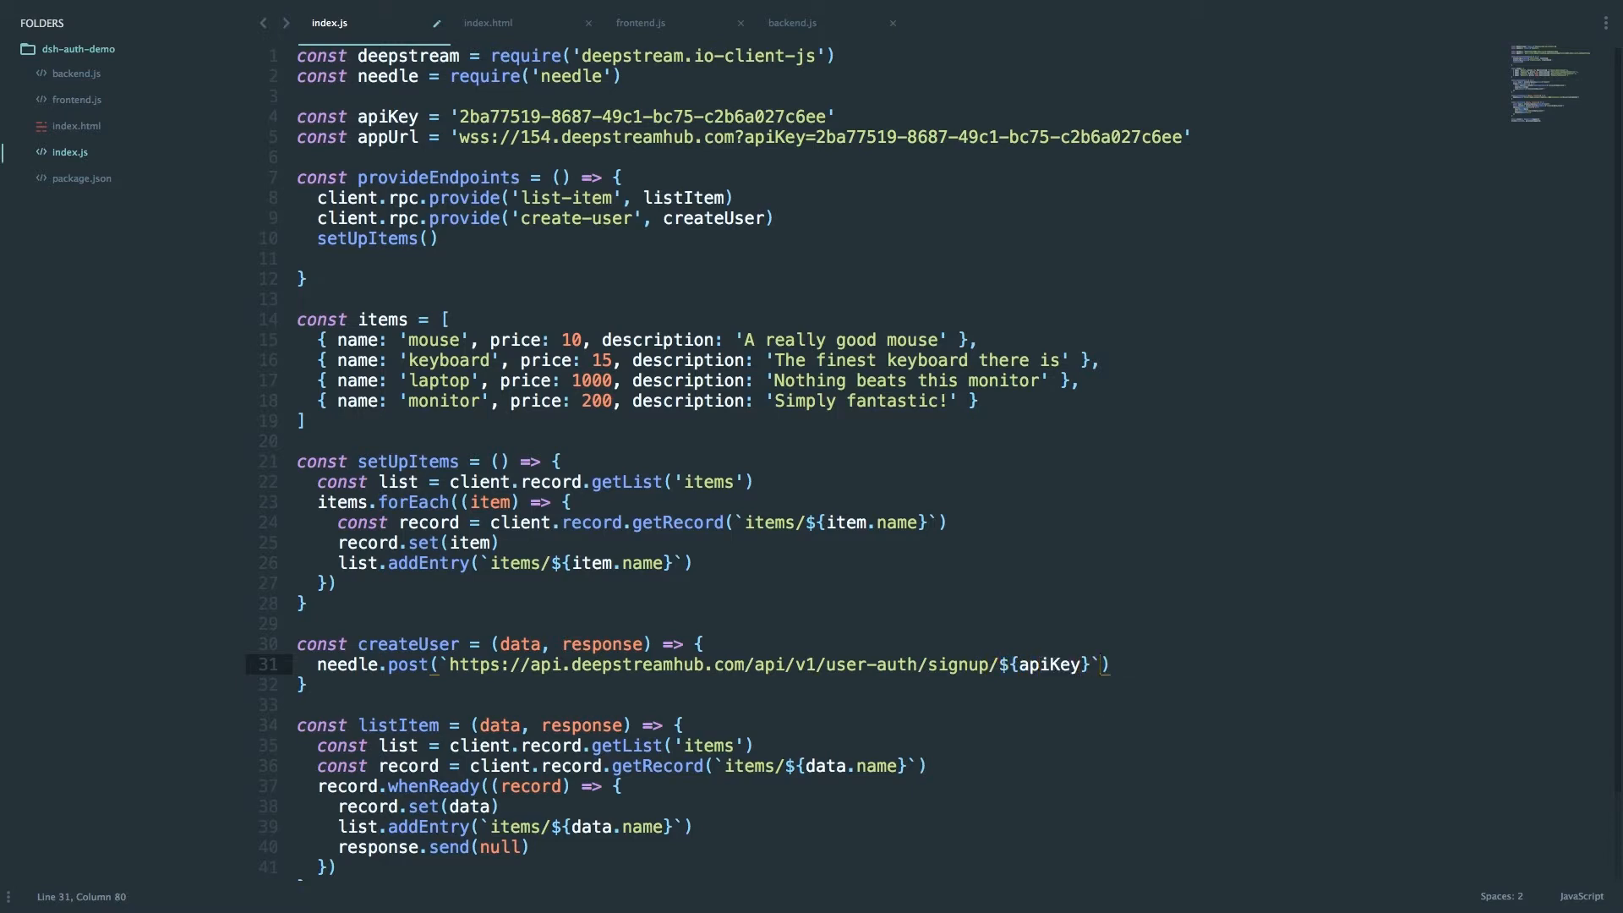
pyautogui.write(', data, (err, res')
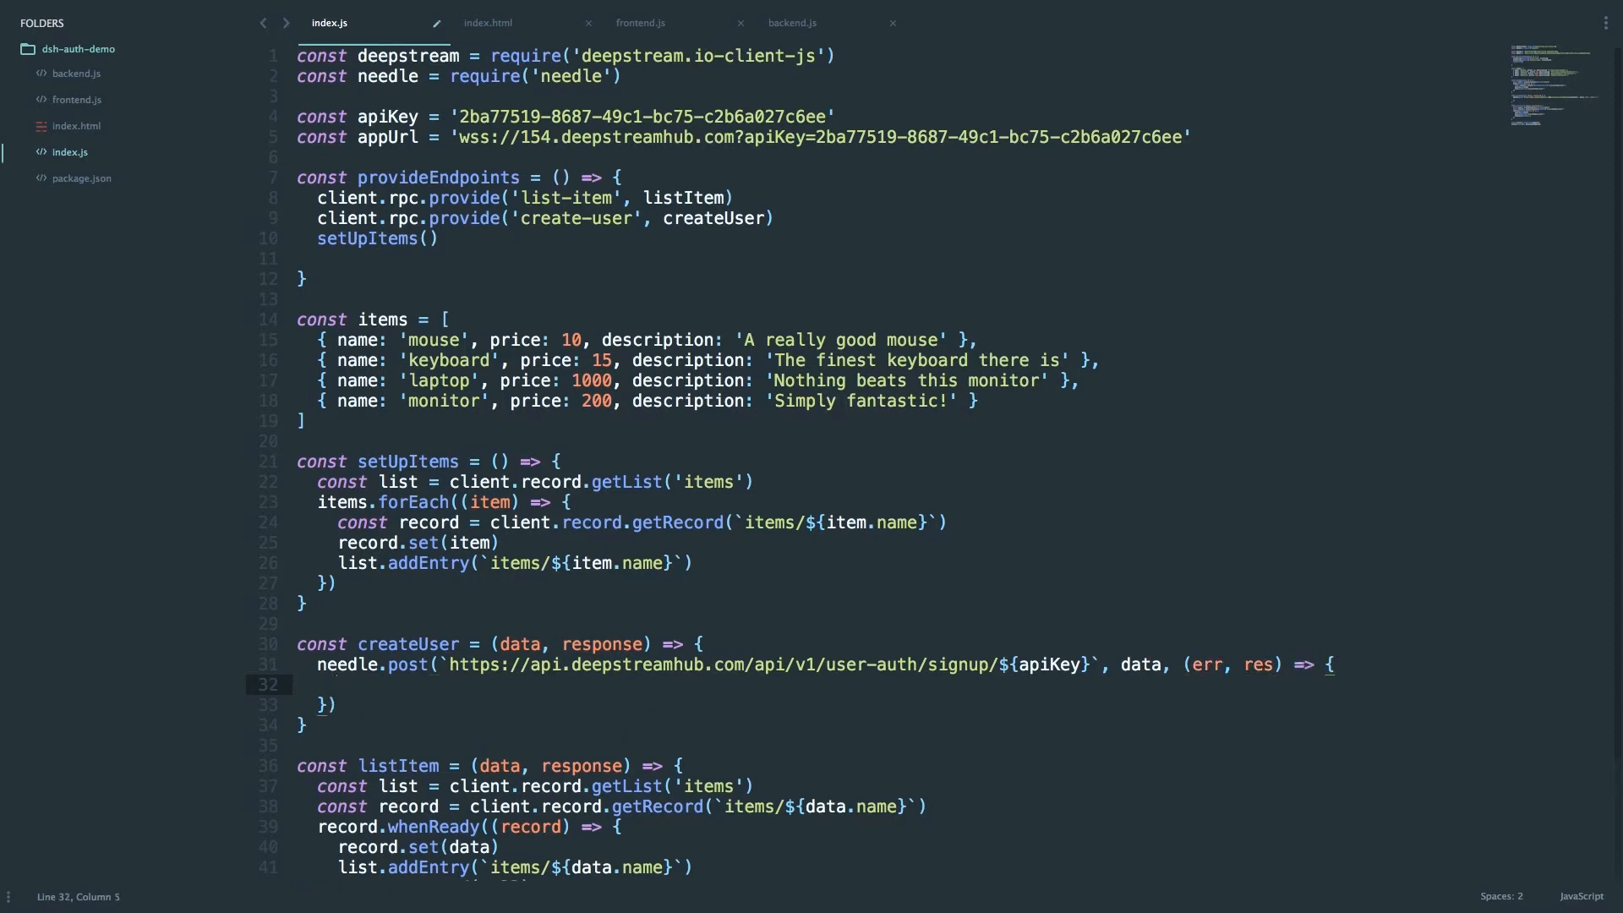
# - On no error and status 201, send null and return
pyautogui.write('if (!')
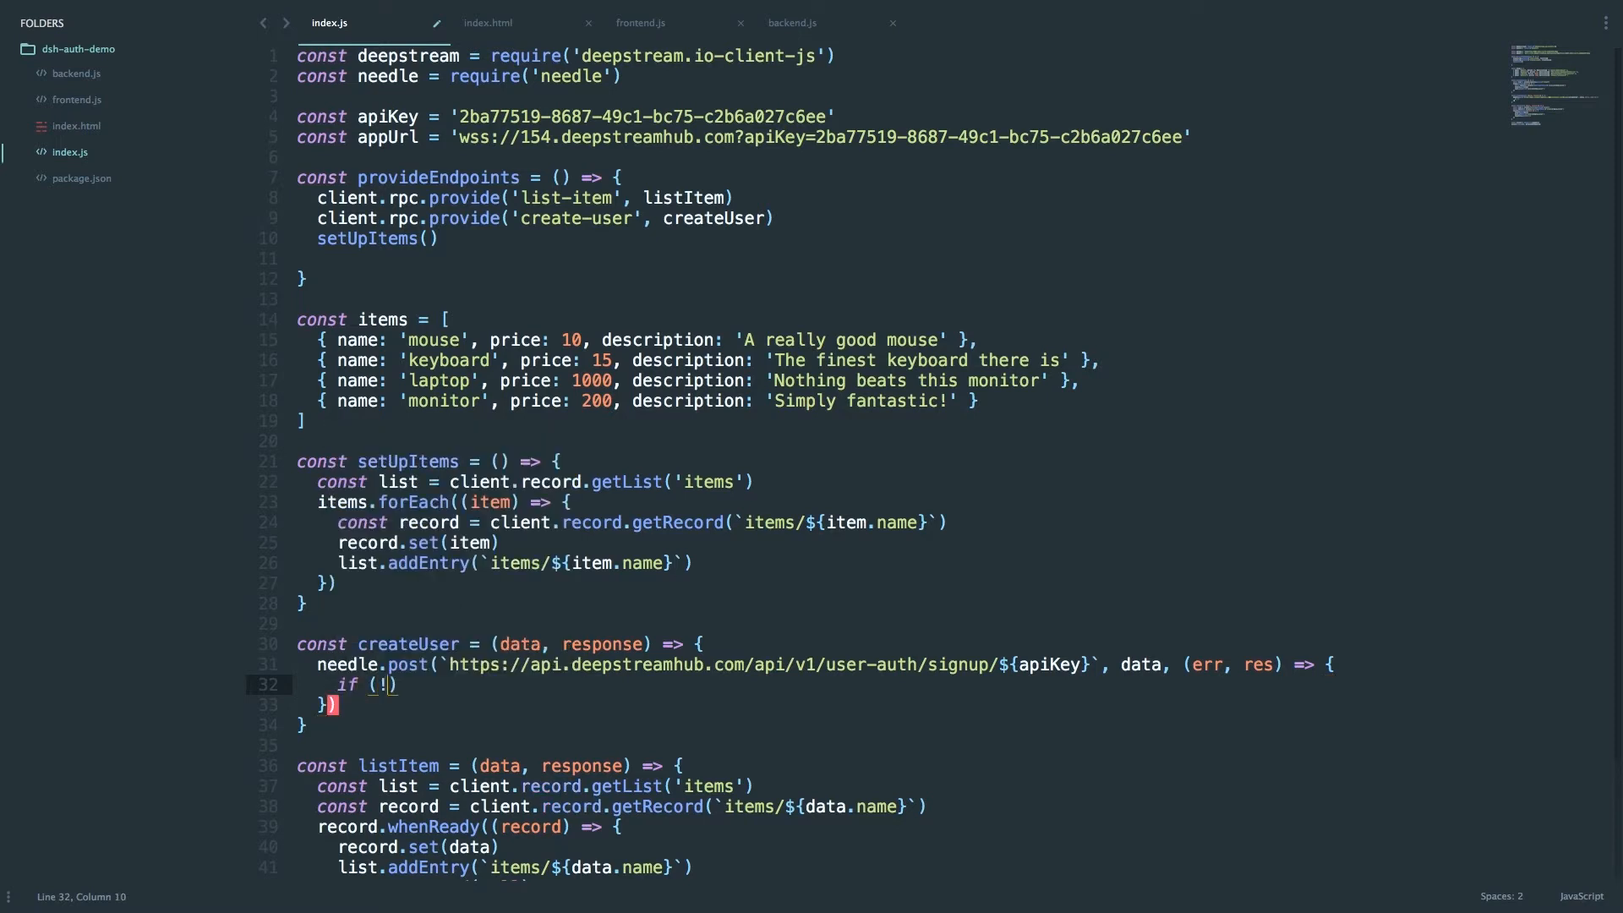
pyautogui.write('err && res')
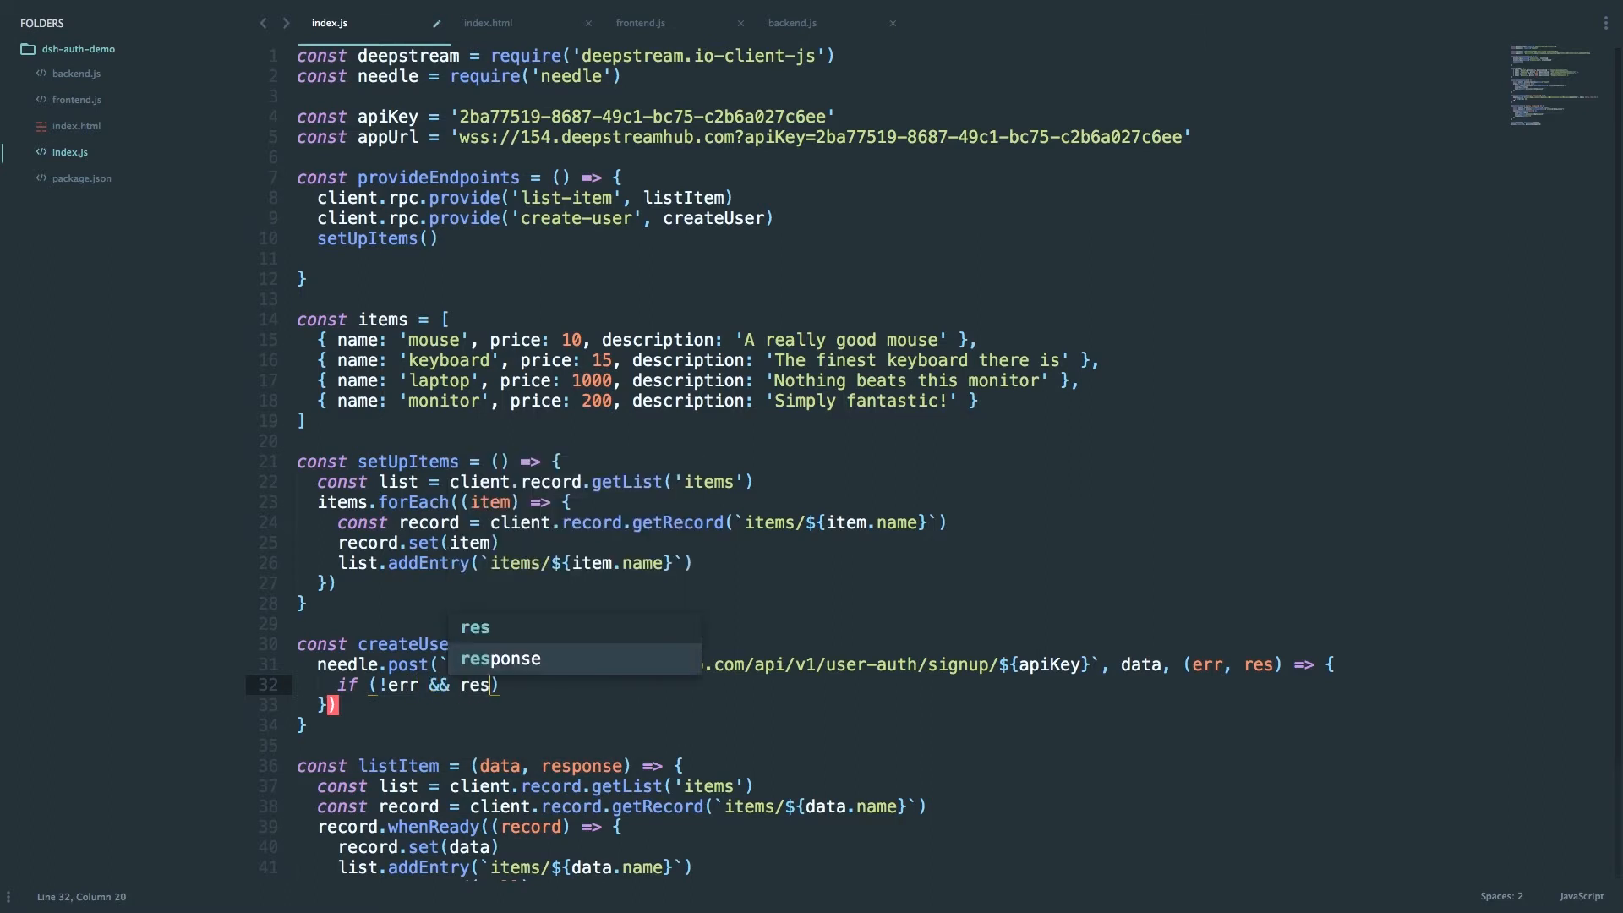
pyautogui.write('.statusCode')
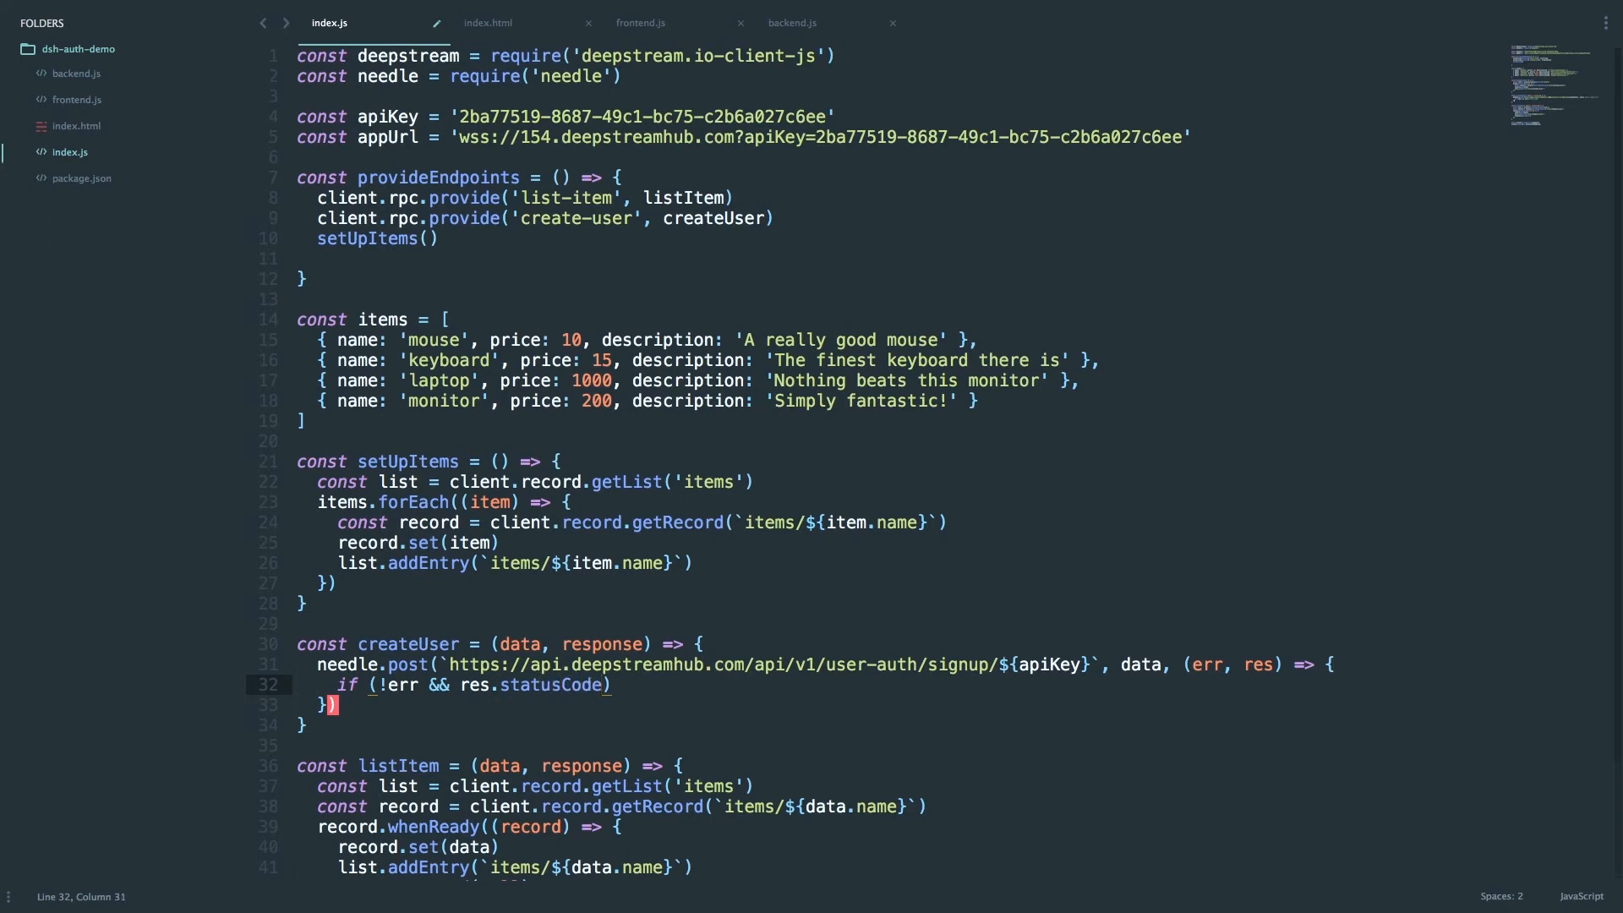
pyautogui.write('==')
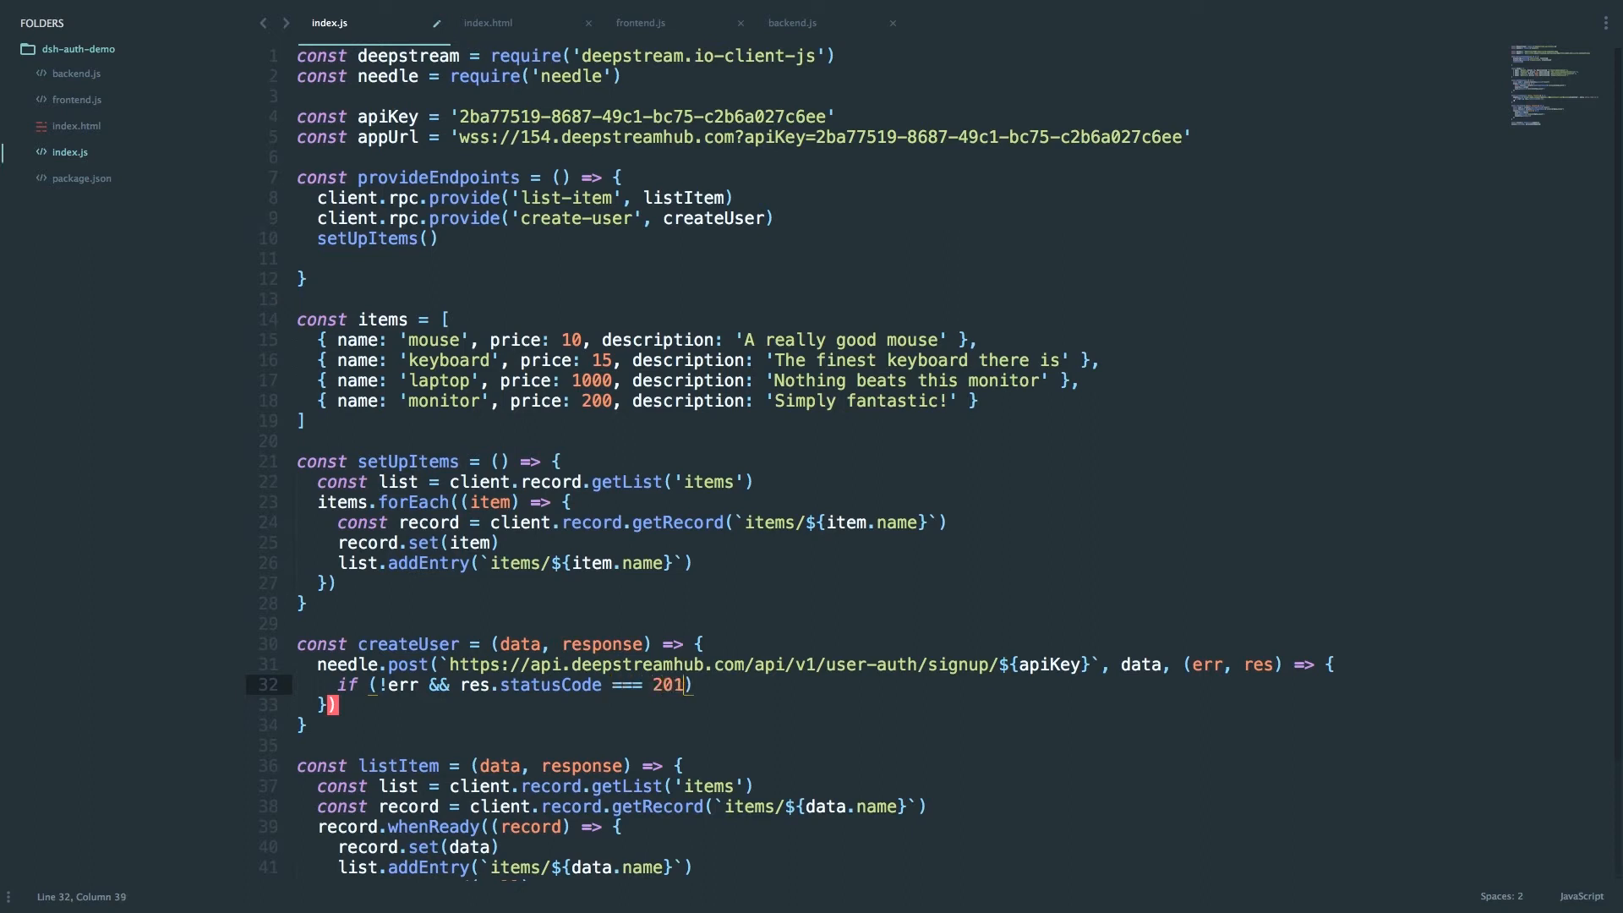
pyautogui.write('response')
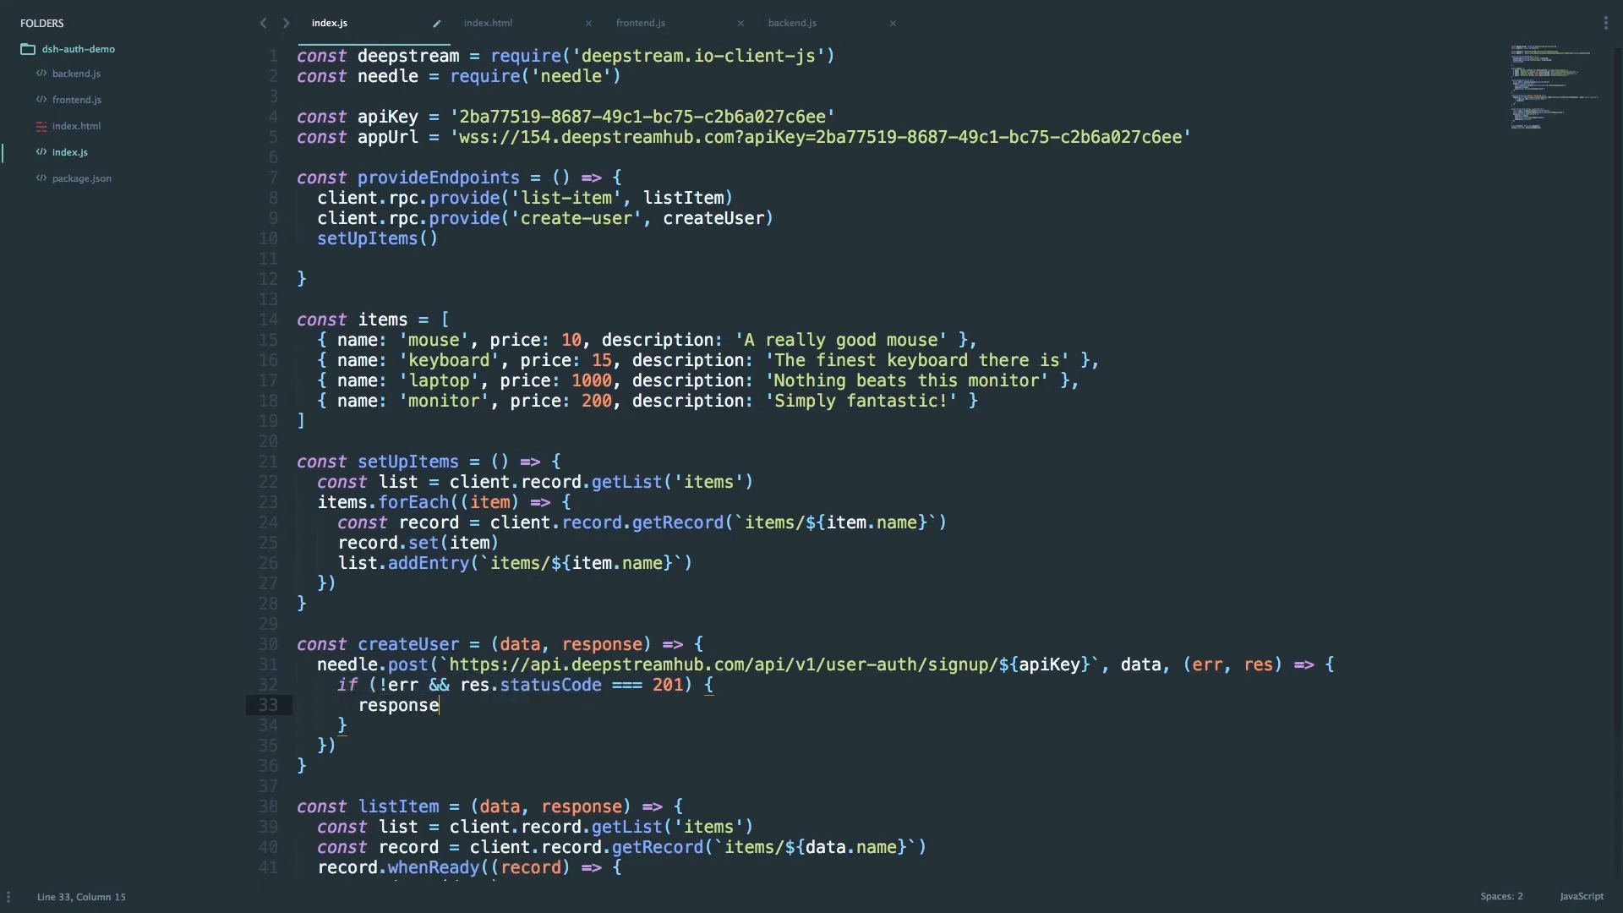
pyautogui.write('.send(null)')
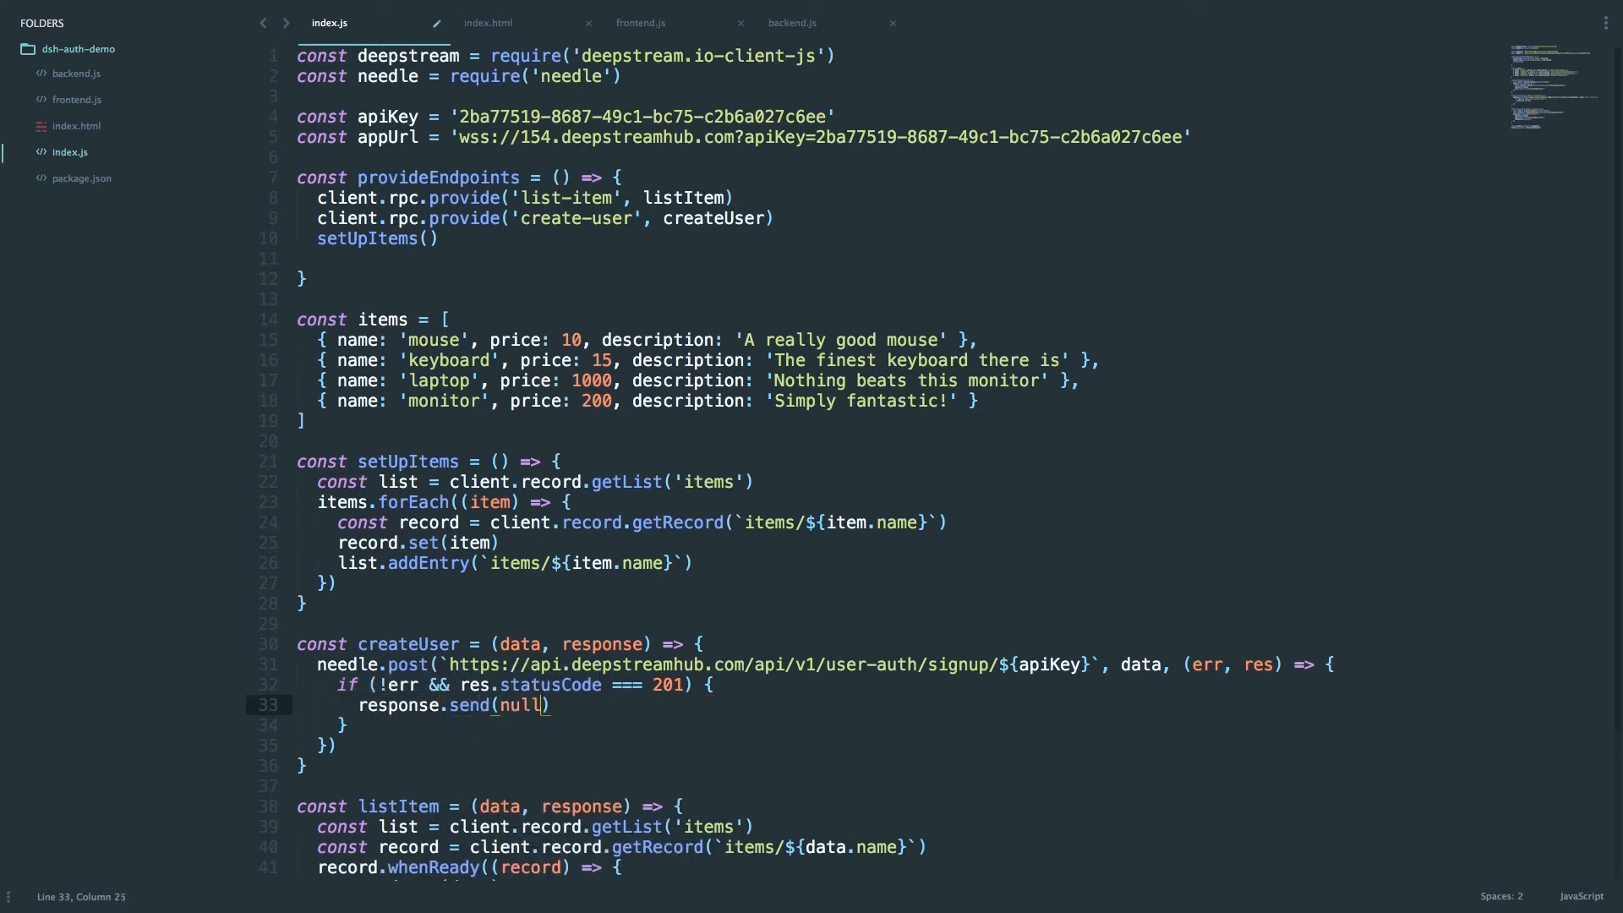
pyautogui.write('return')
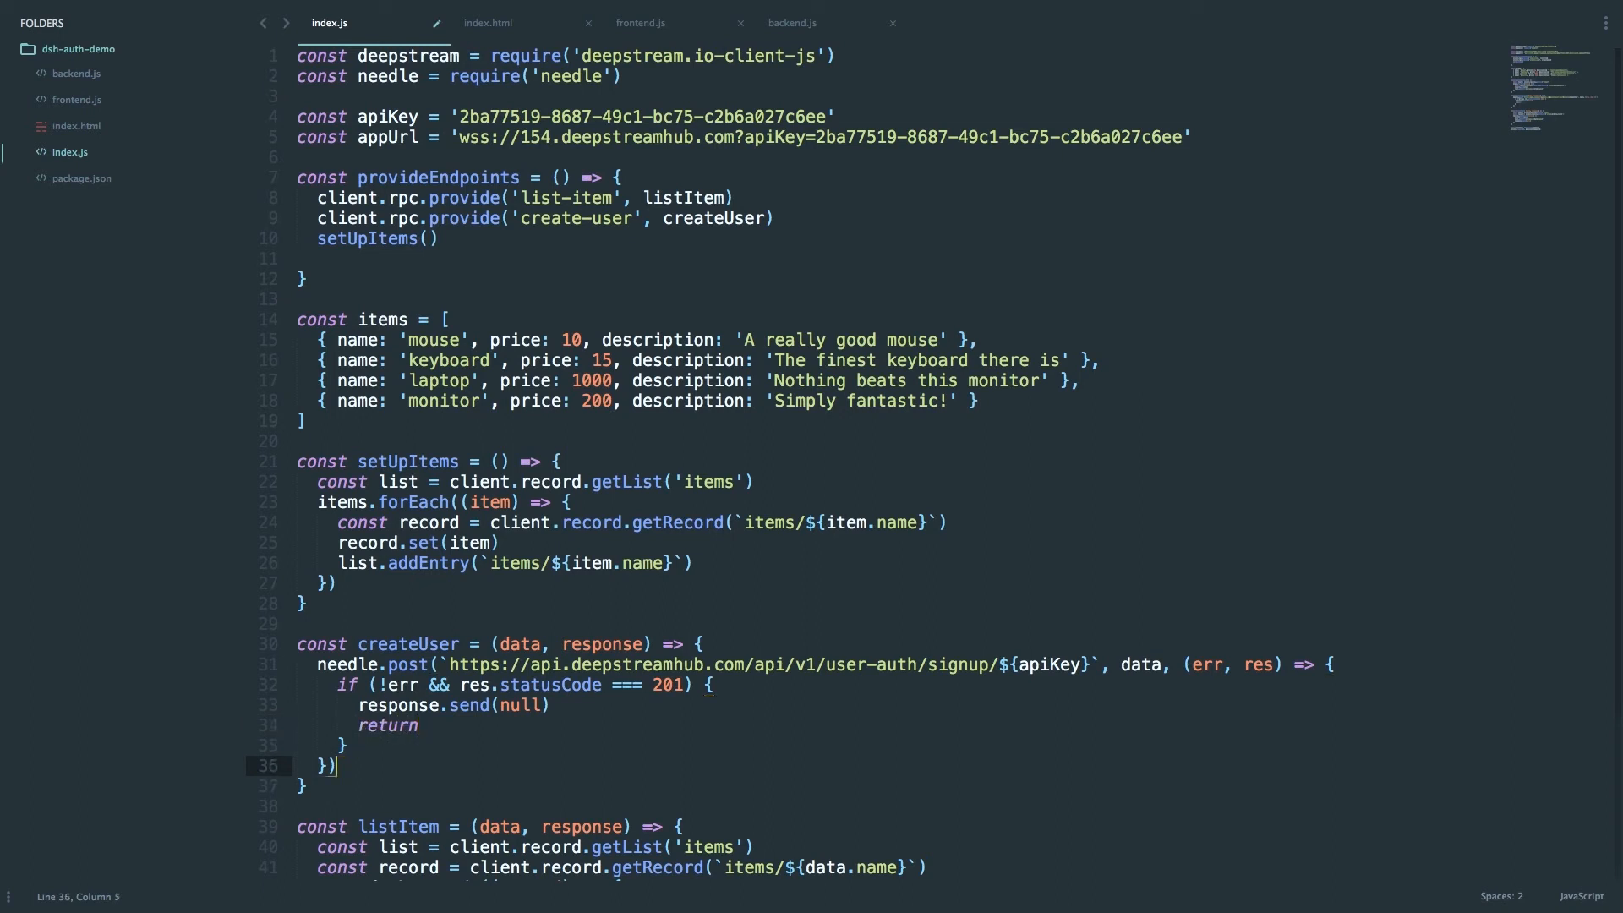
# - Otherwise report the error 'Unable to create user'
pyautogui.write('re')
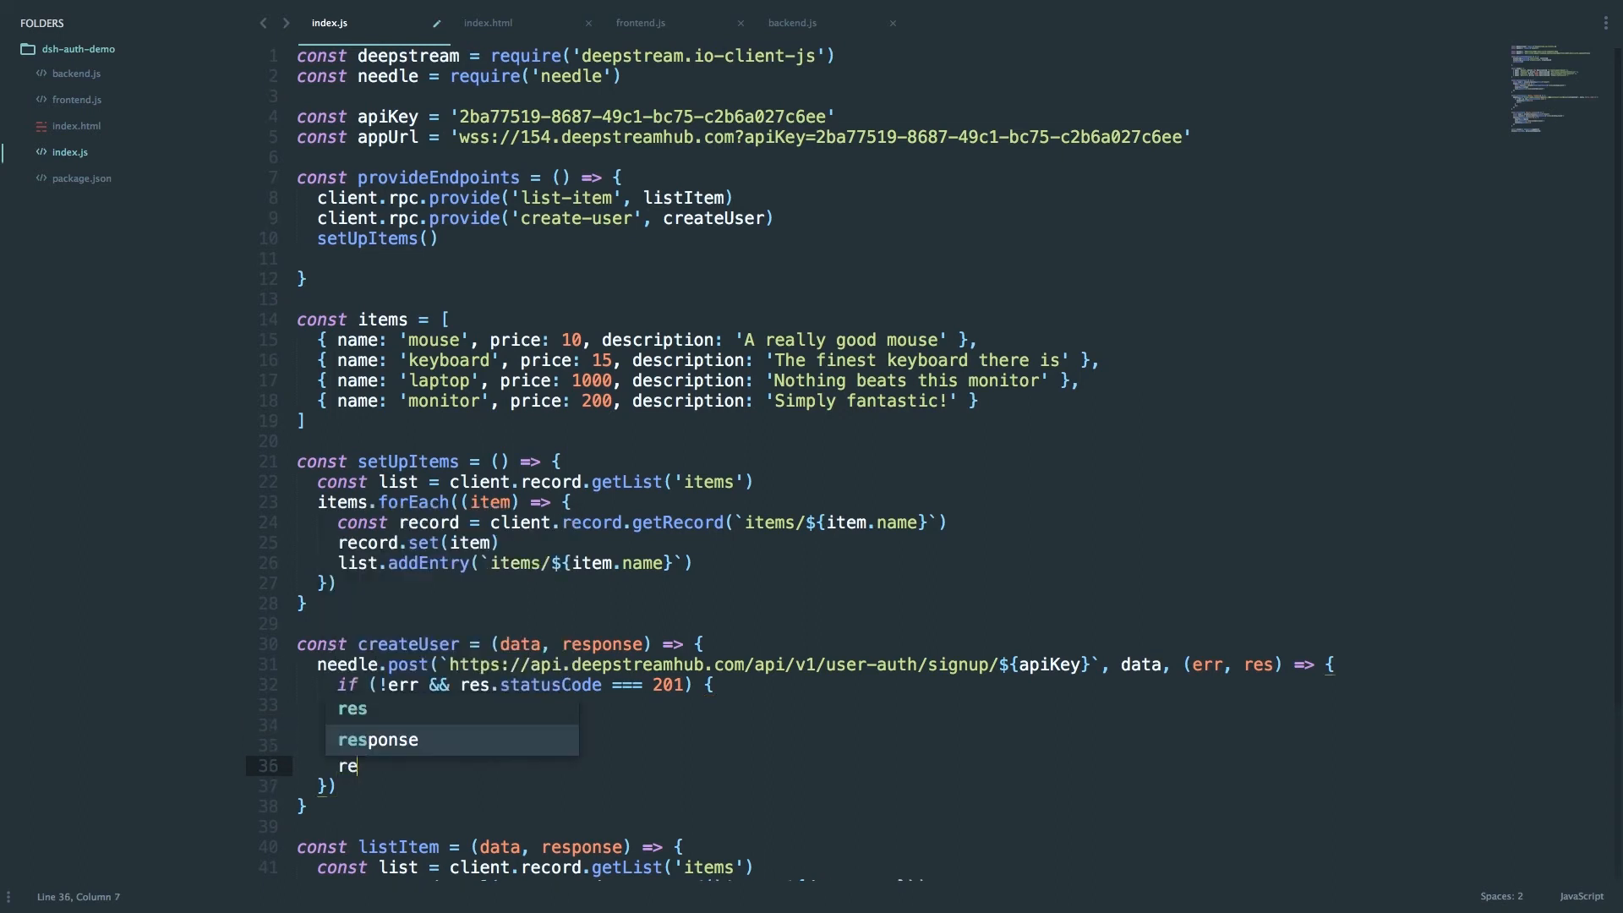
pyautogui.write('response.send(null)')
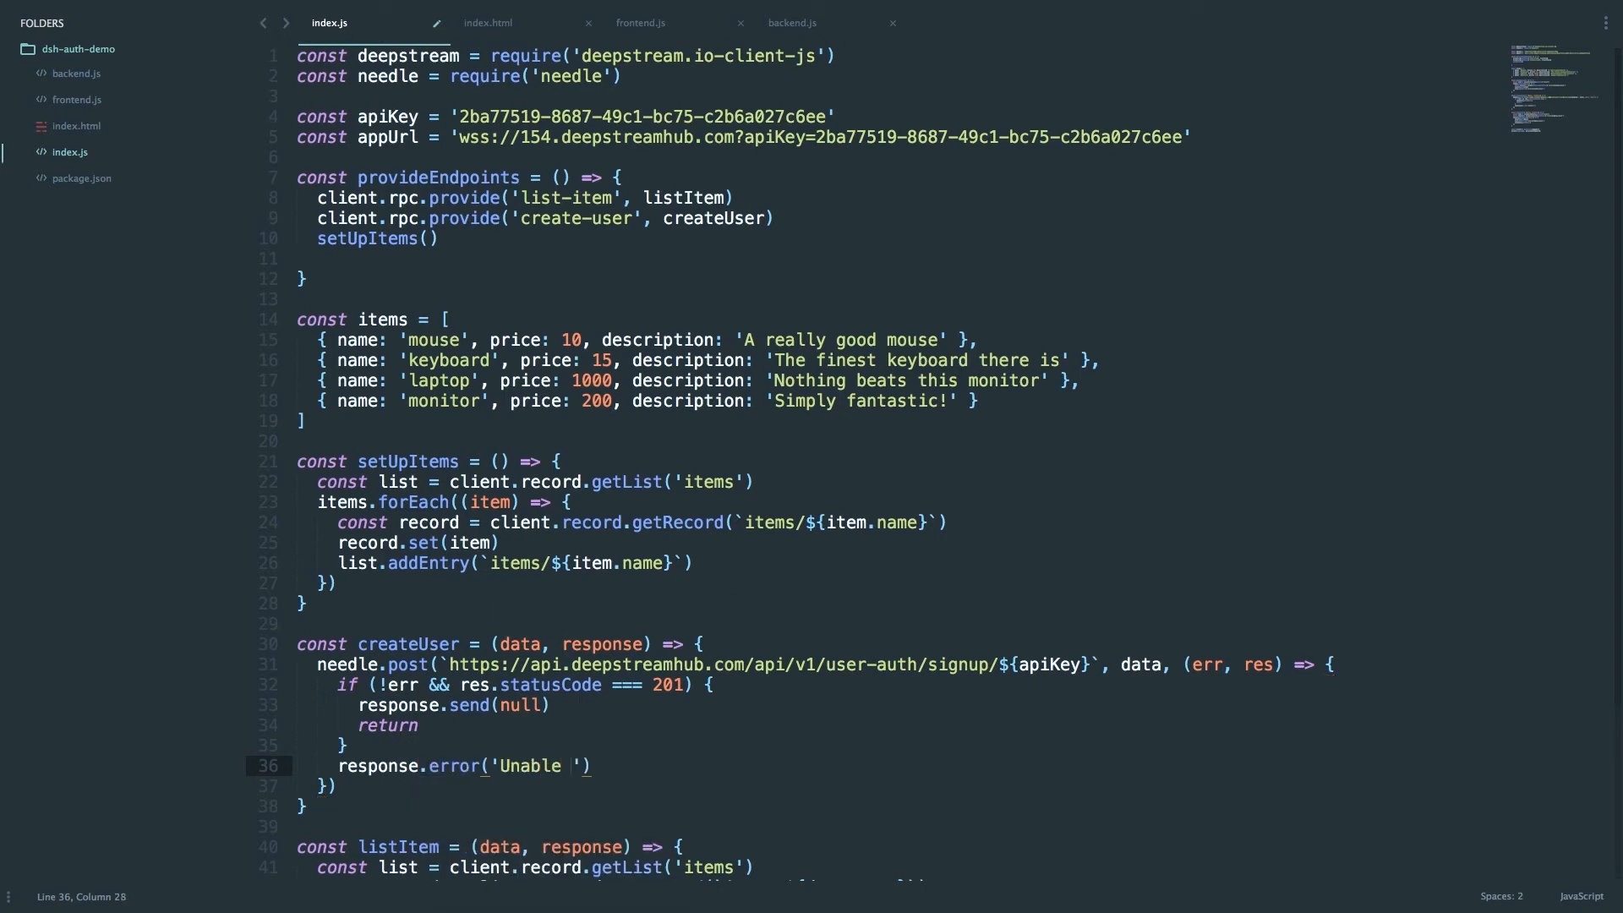
pyautogui.write('to create use')
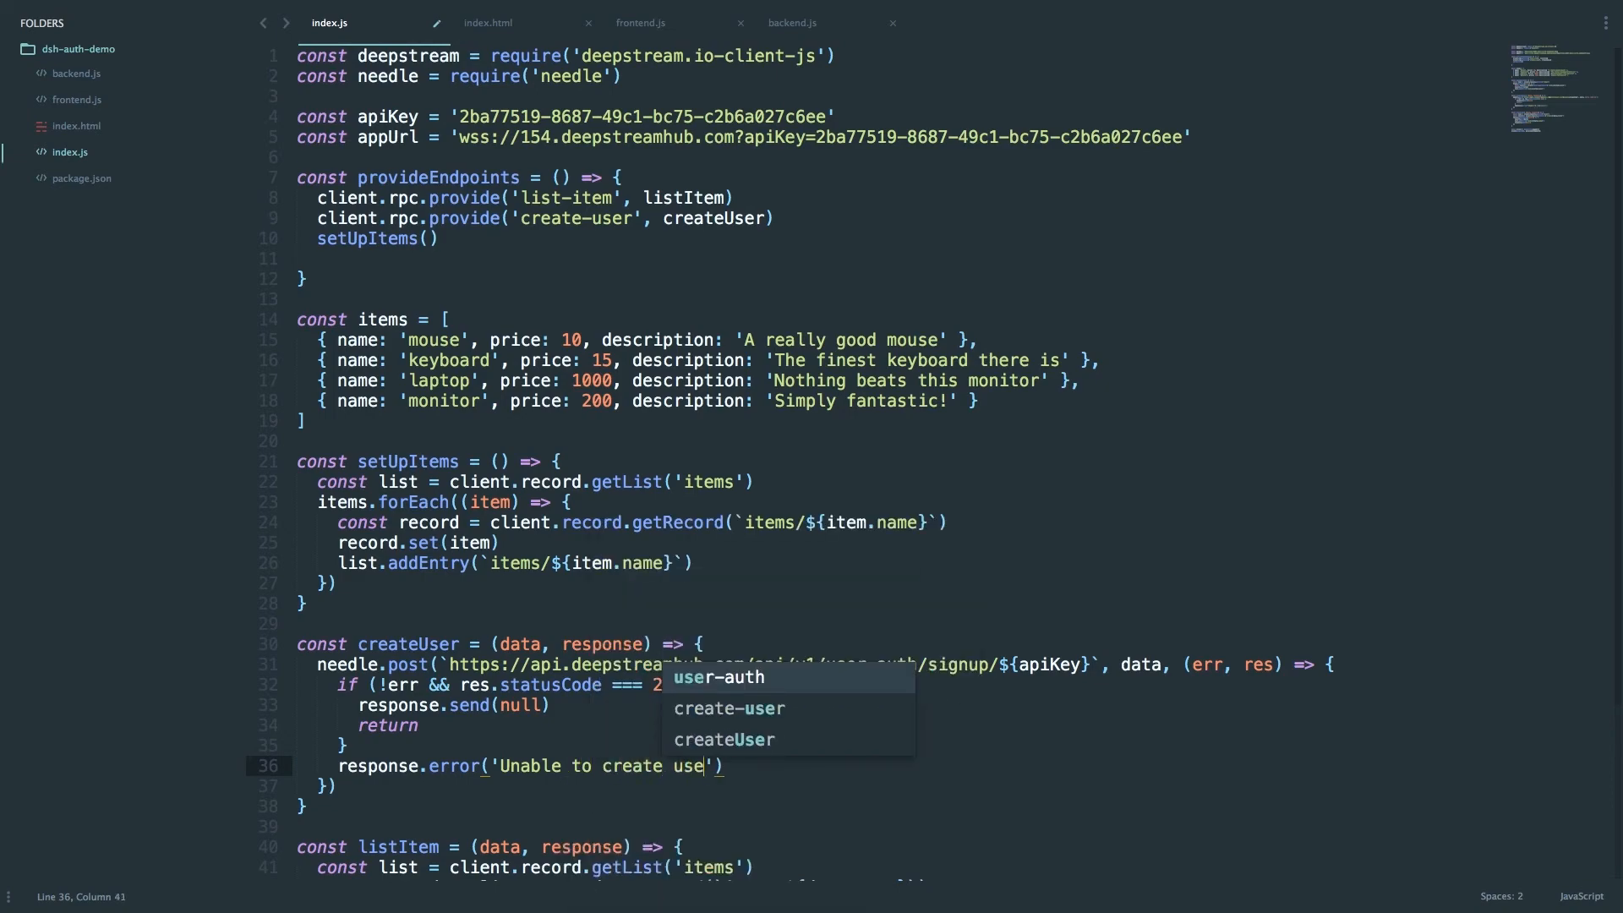
pyautogui.write('r')
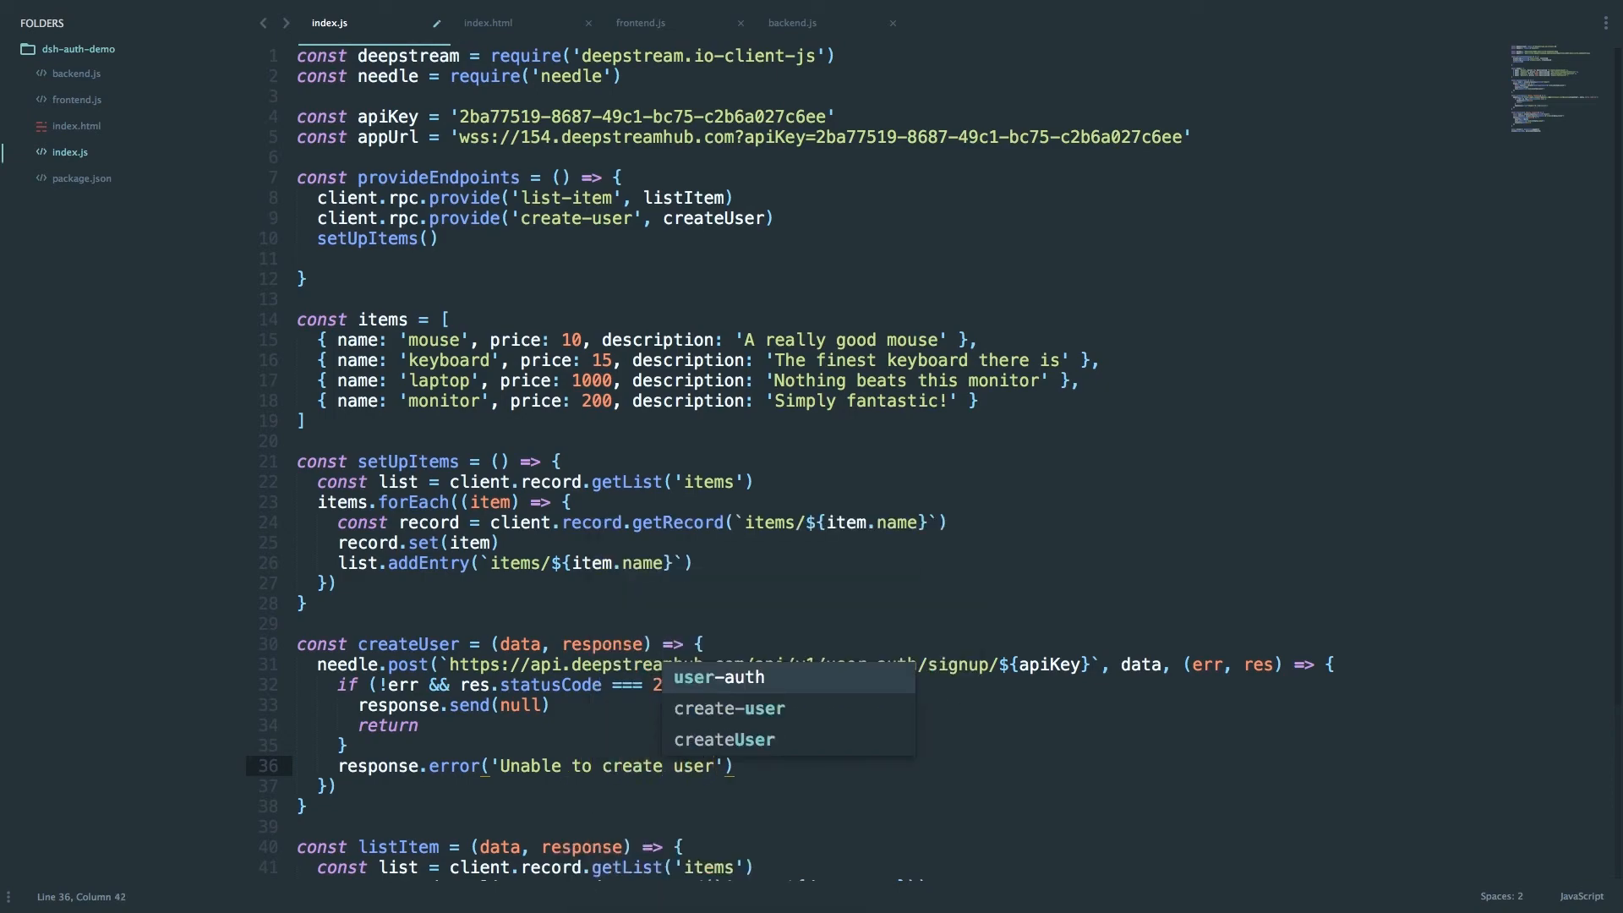